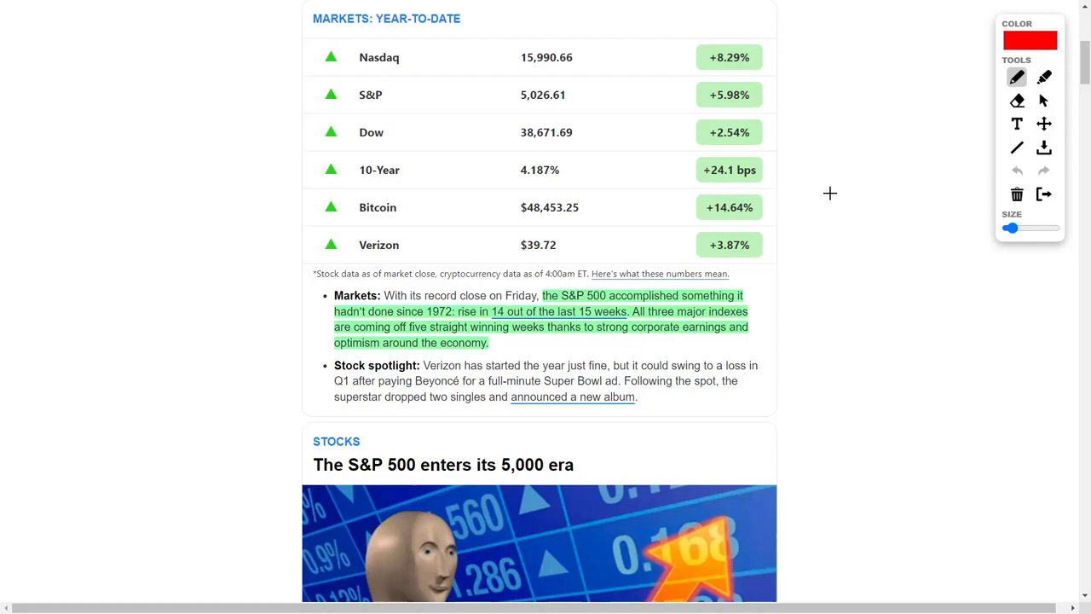
mouse_move(634, 196)
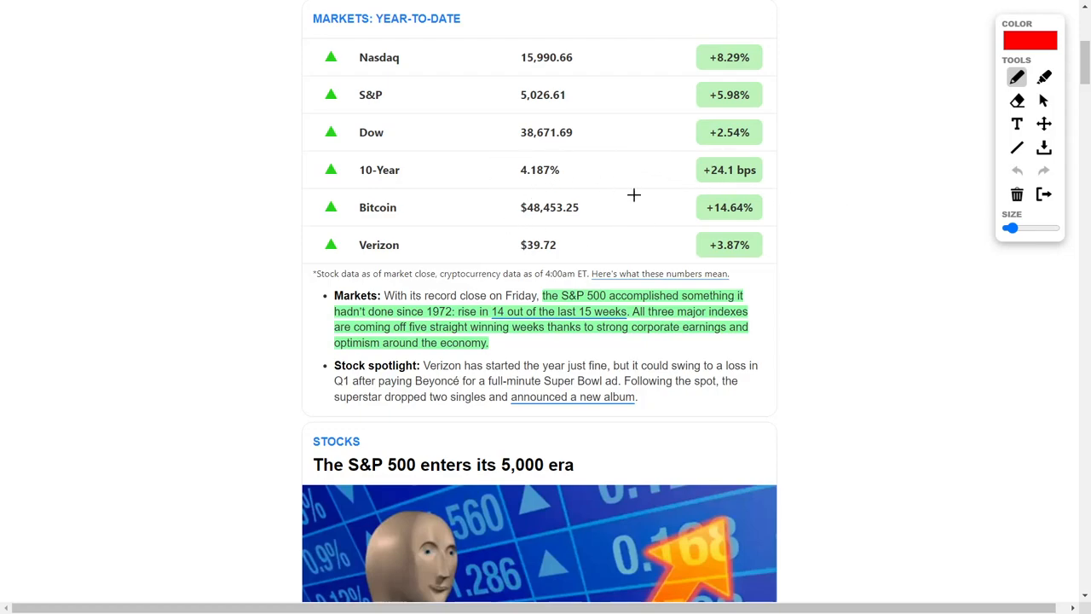
mouse_move(597, 51)
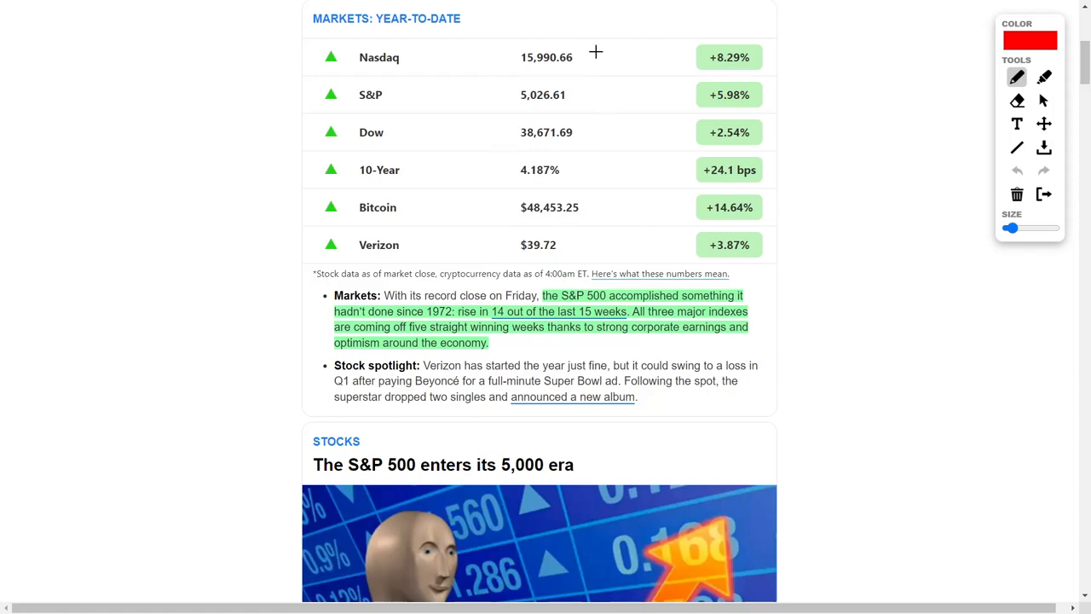
mouse_move(607, 131)
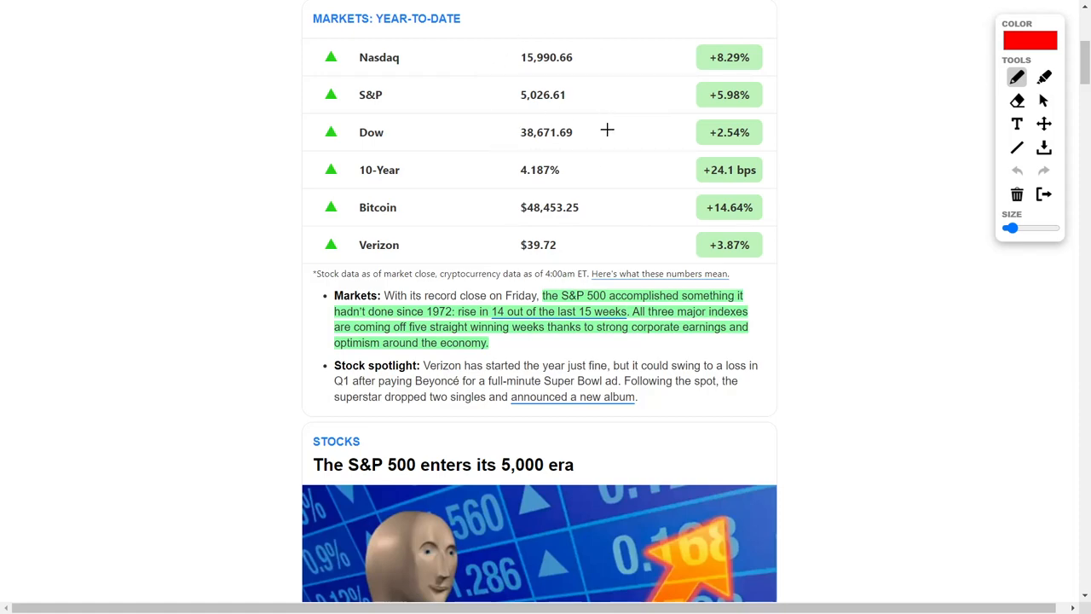
mouse_move(469, 115)
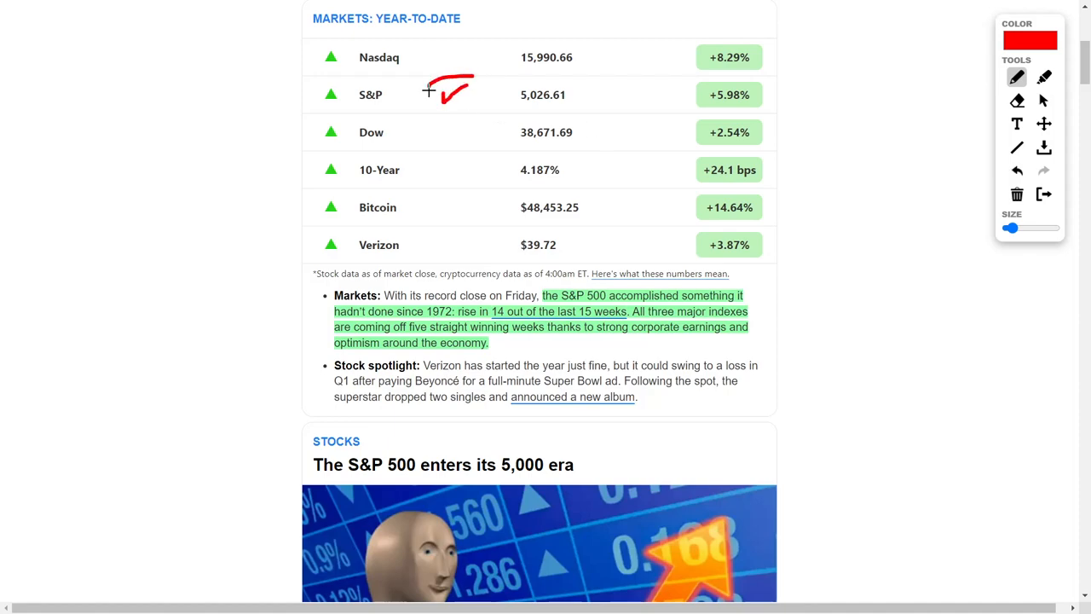
Step: Circle the check mark by S&P and underline Dow in the markets table in red
drag(430, 88, 452, 115)
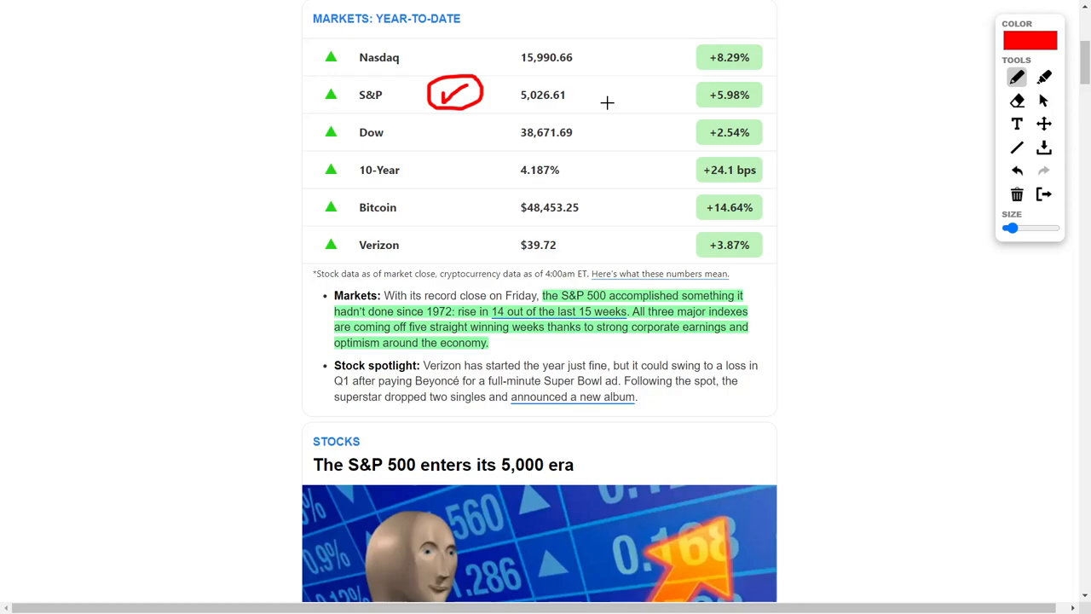
mouse_move(476, 263)
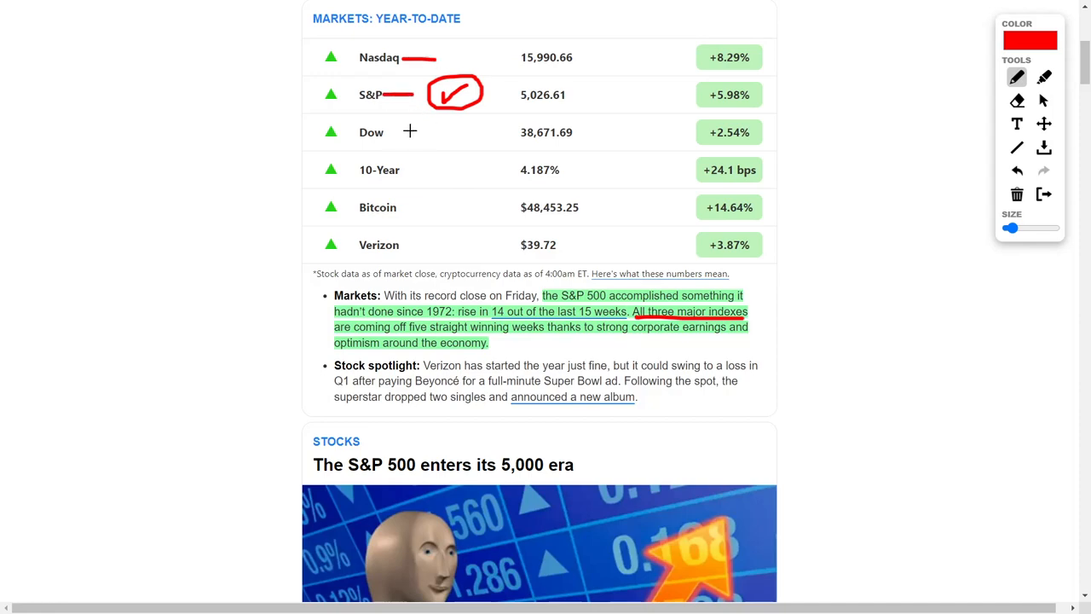
drag(409, 133, 437, 128)
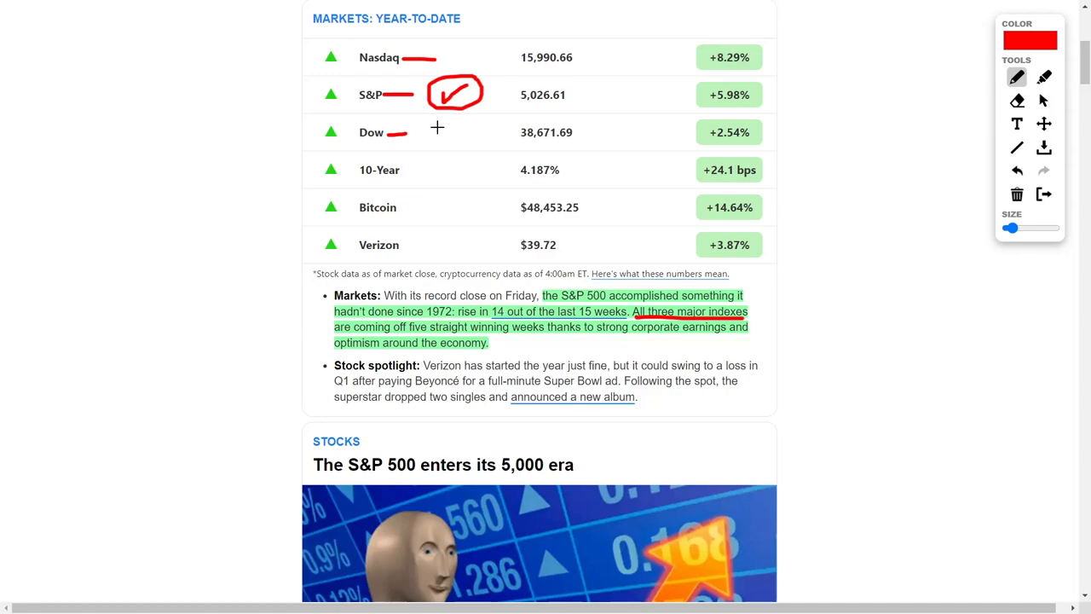
mouse_move(627, 335)
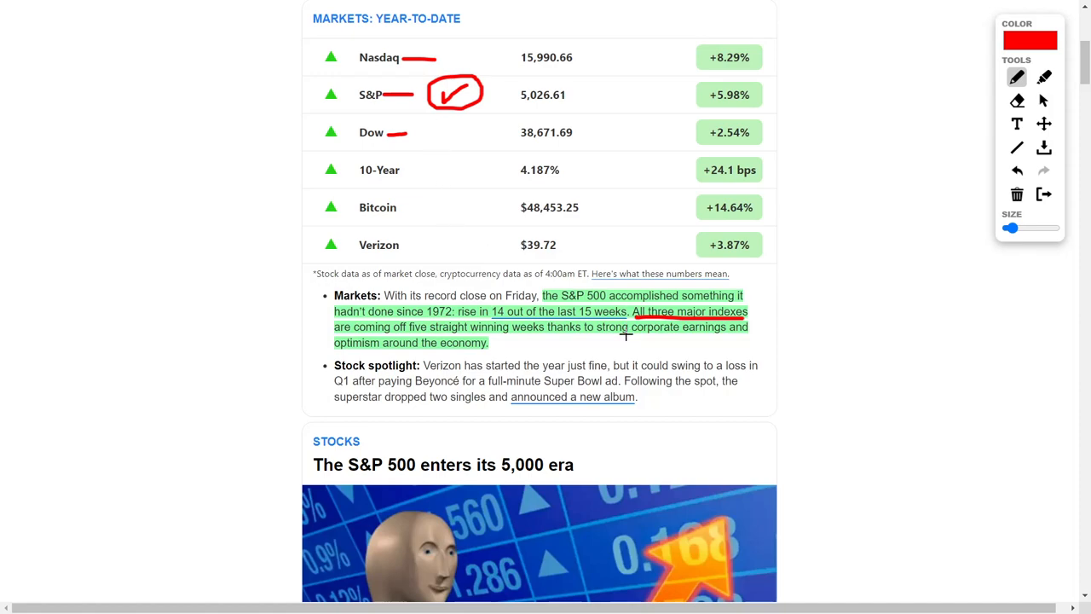
mouse_move(564, 341)
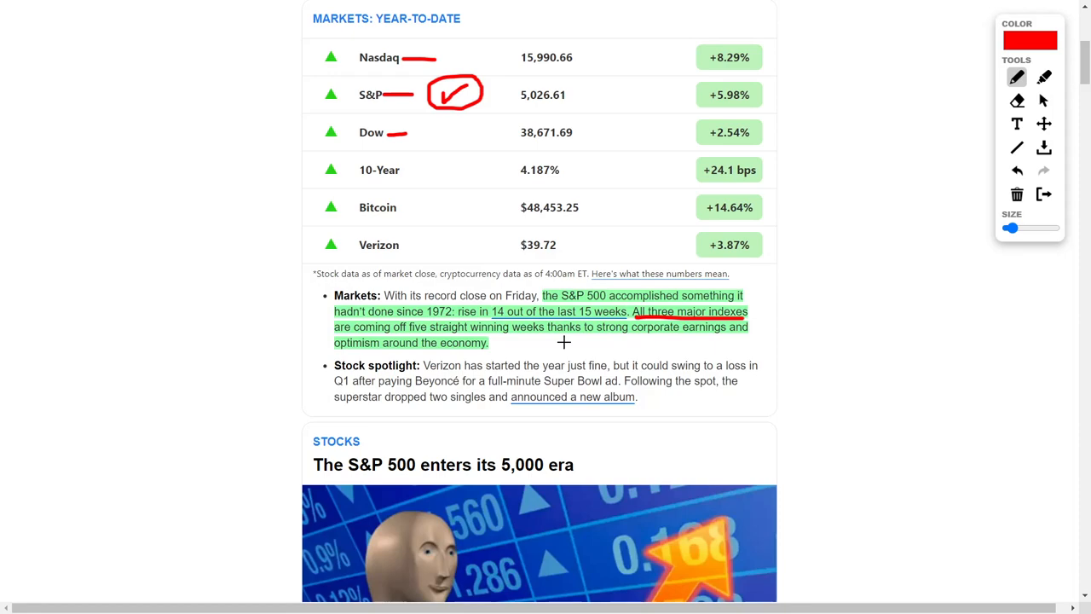
mouse_move(426, 244)
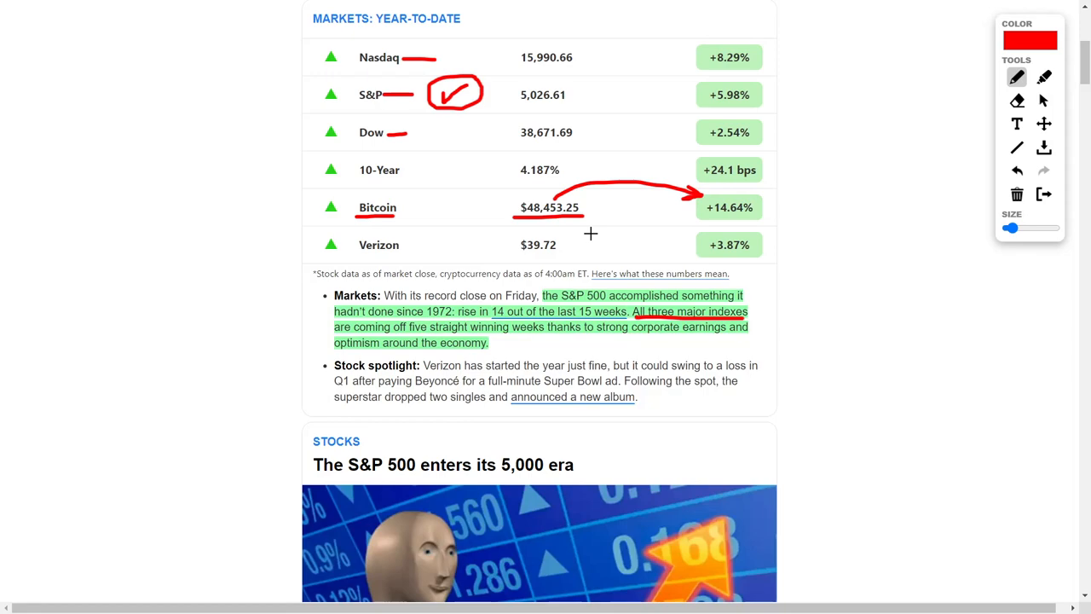
scroll(up, 3)
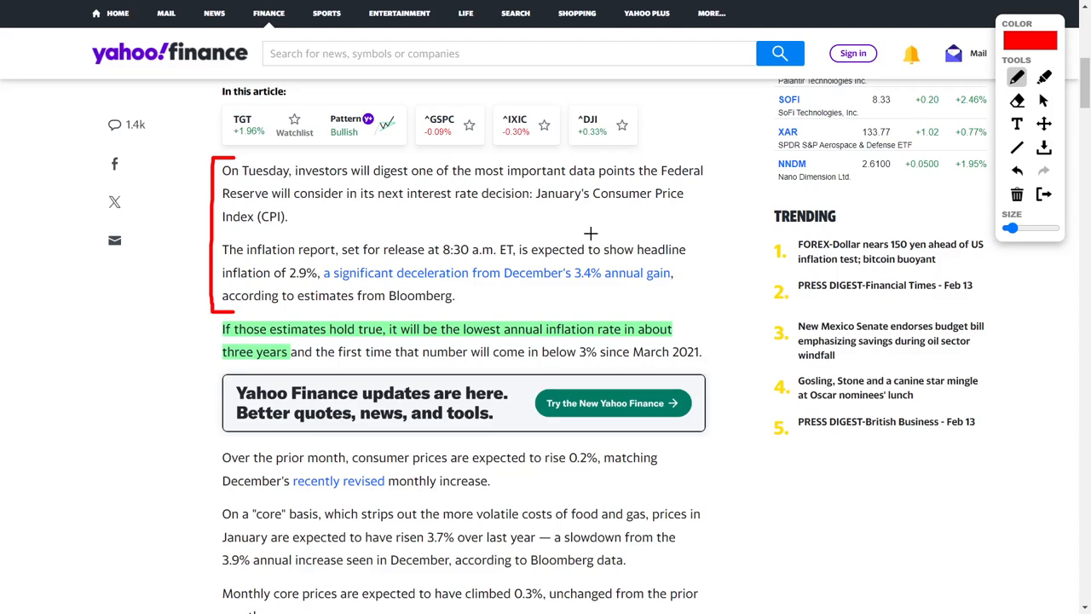
mouse_move(478, 232)
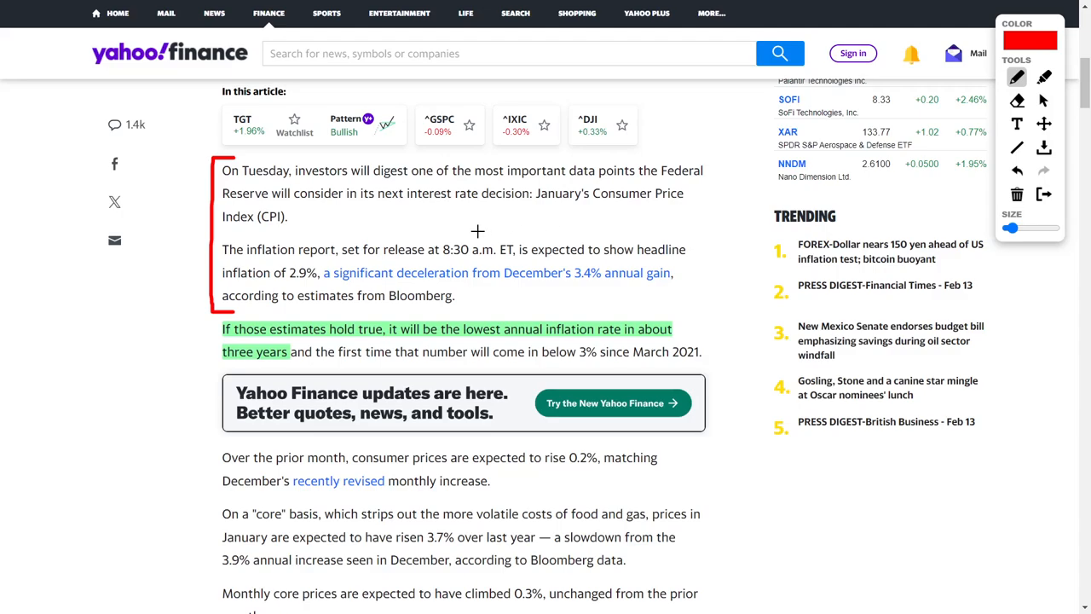
mouse_move(419, 222)
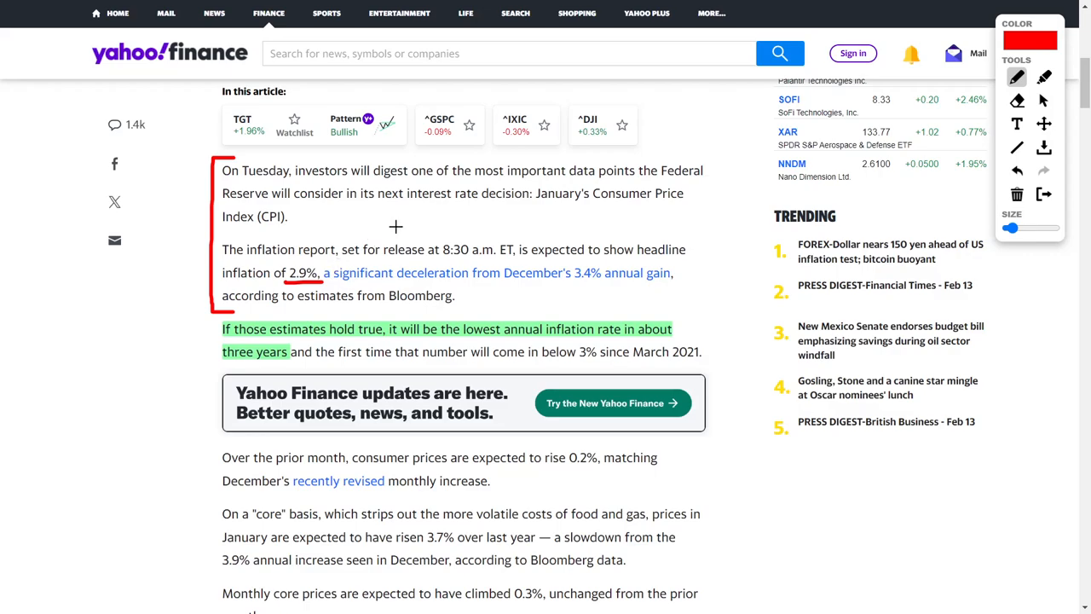
mouse_move(532, 283)
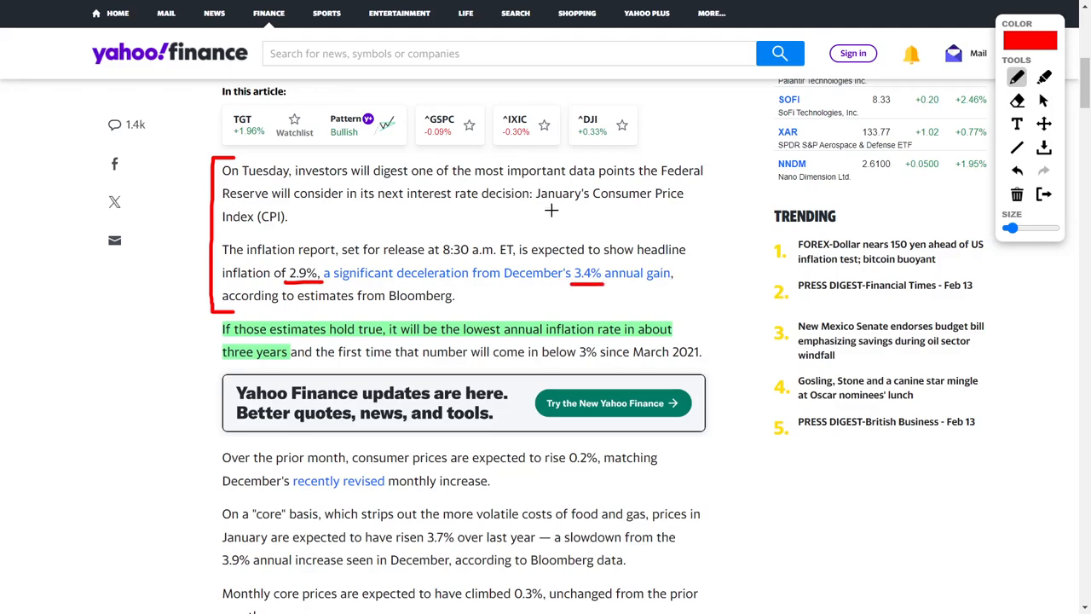
mouse_move(542, 213)
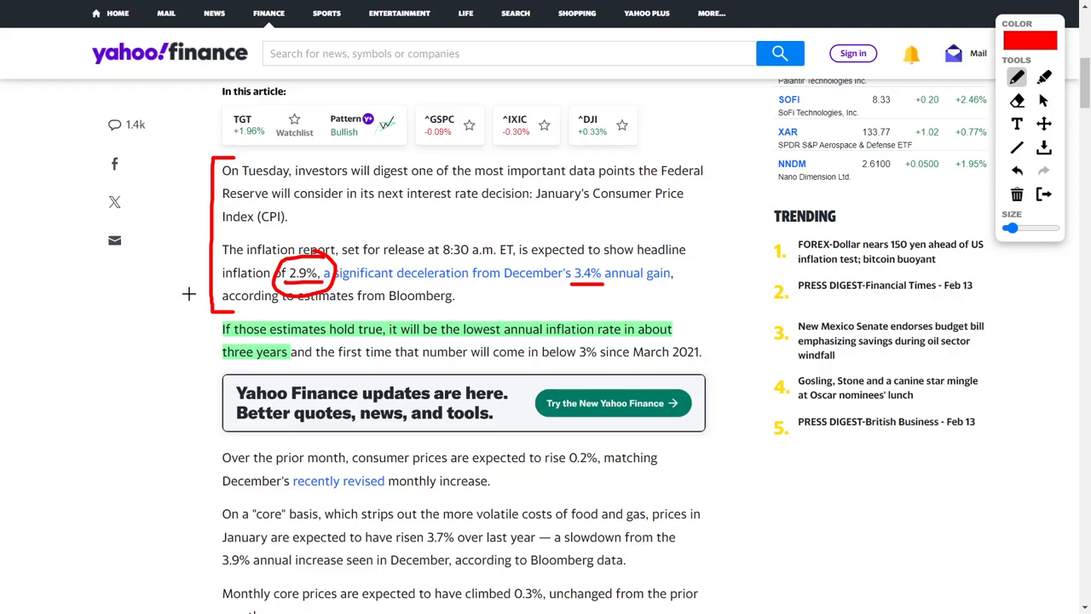
Step: Underline '2% target' and 'core PCE price index' in the 'To hike or not to hike?' paragraph
scroll(down, 3)
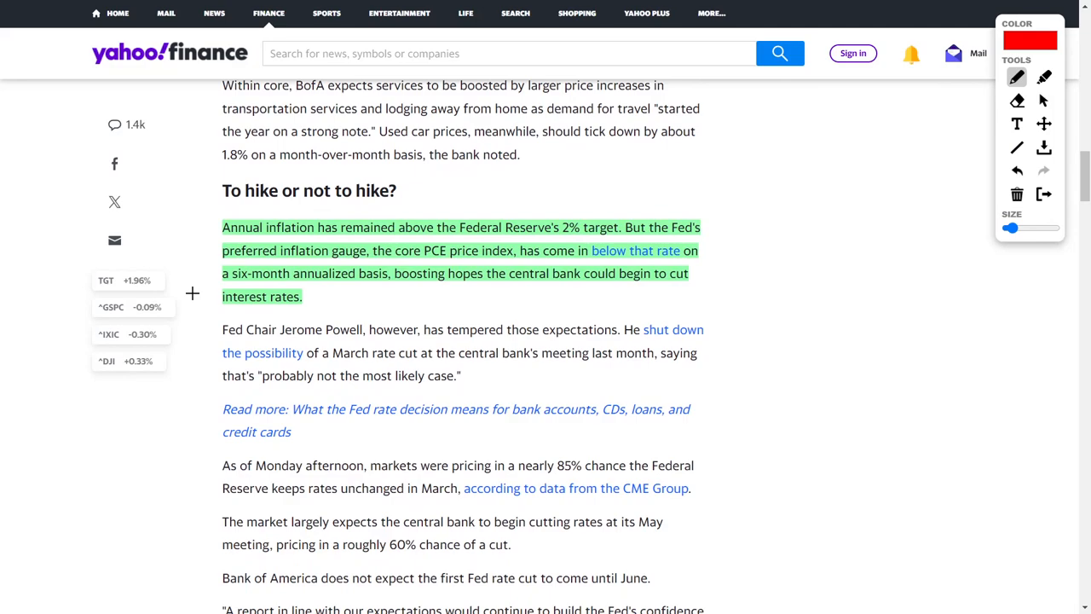
mouse_move(468, 196)
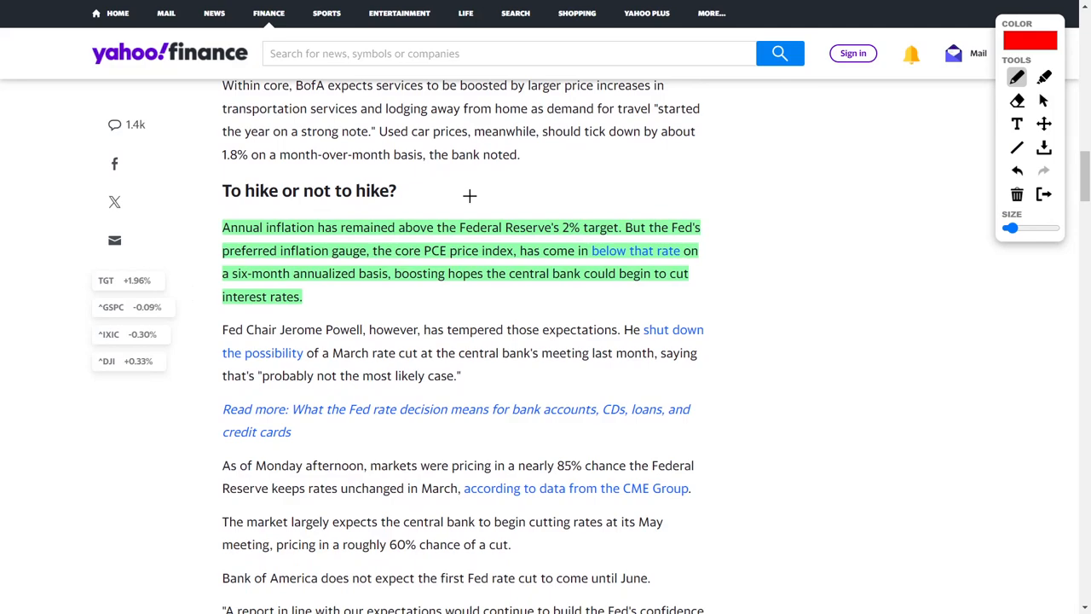
mouse_move(378, 256)
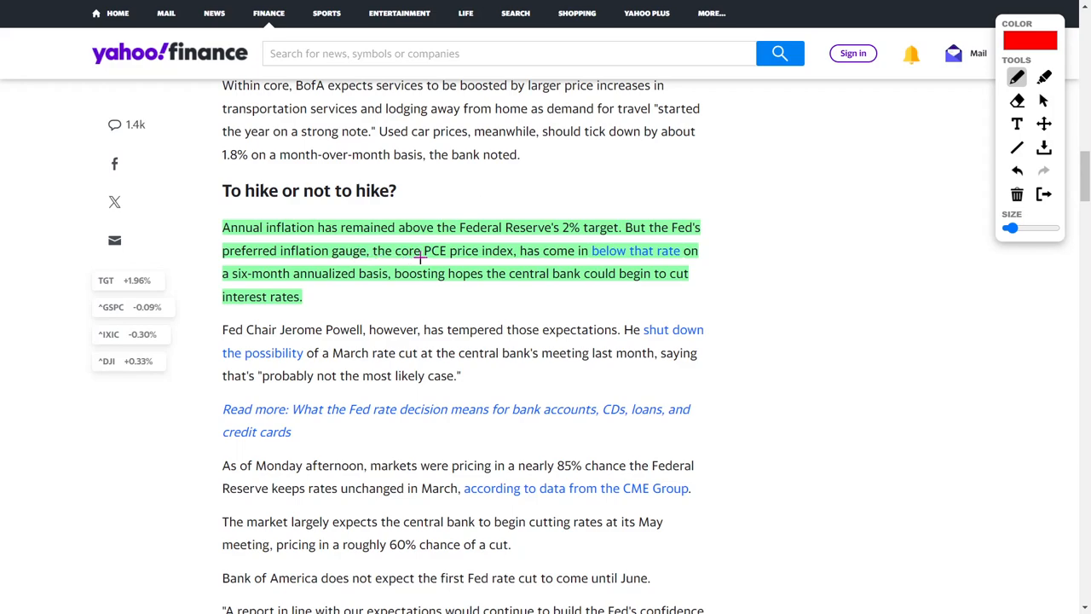
mouse_move(478, 182)
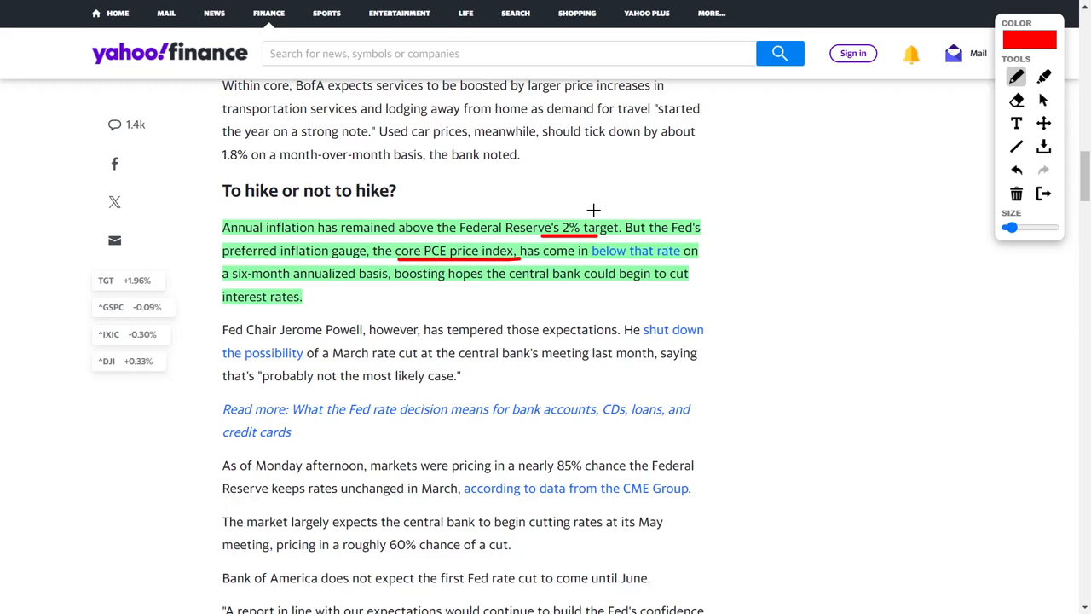
mouse_move(395, 283)
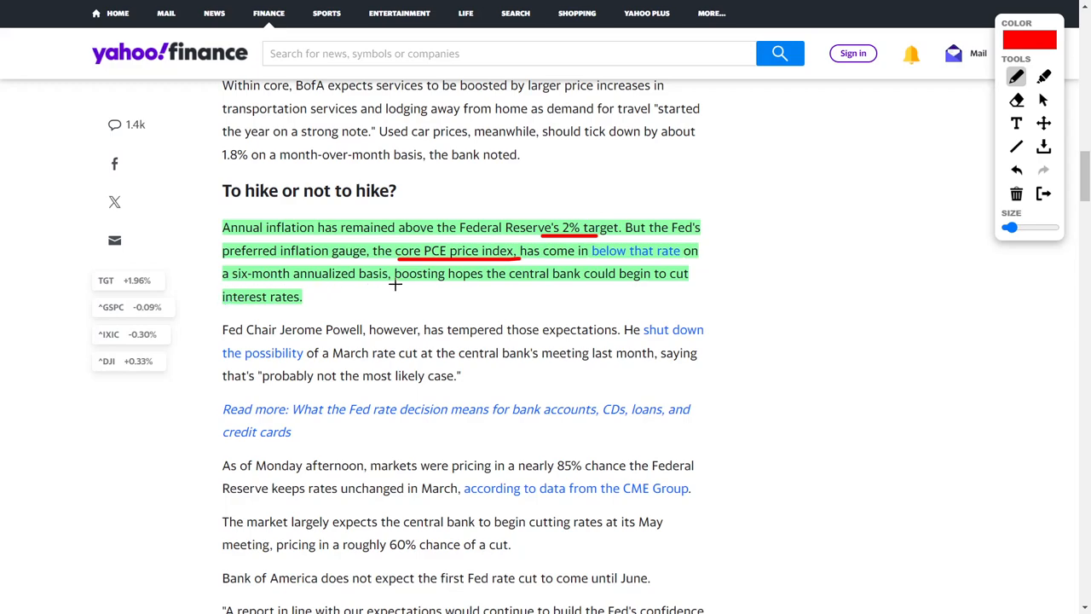
mouse_move(474, 281)
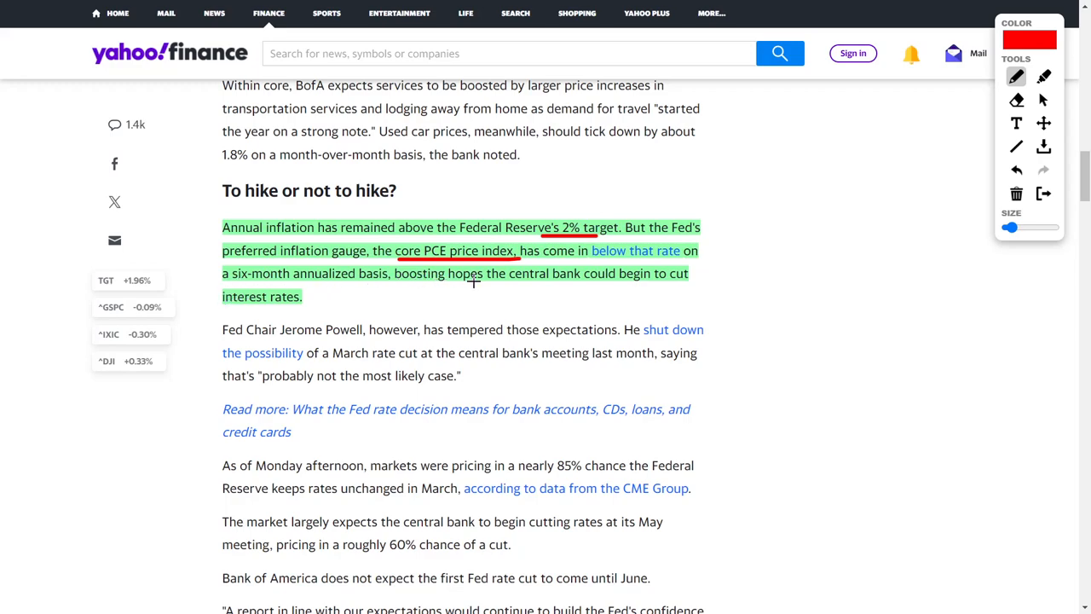
mouse_move(503, 184)
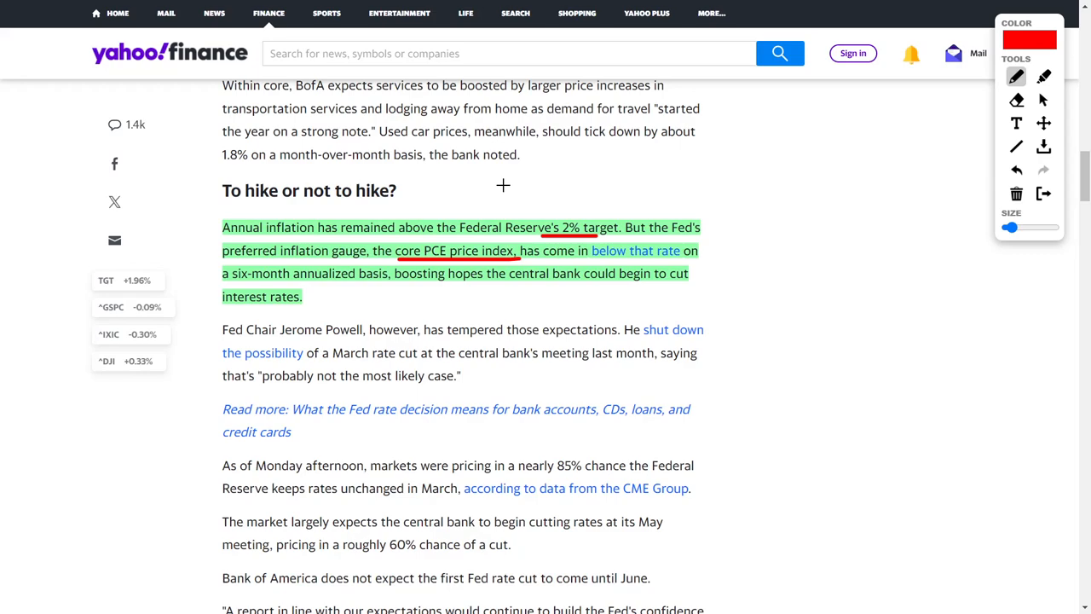
mouse_move(655, 187)
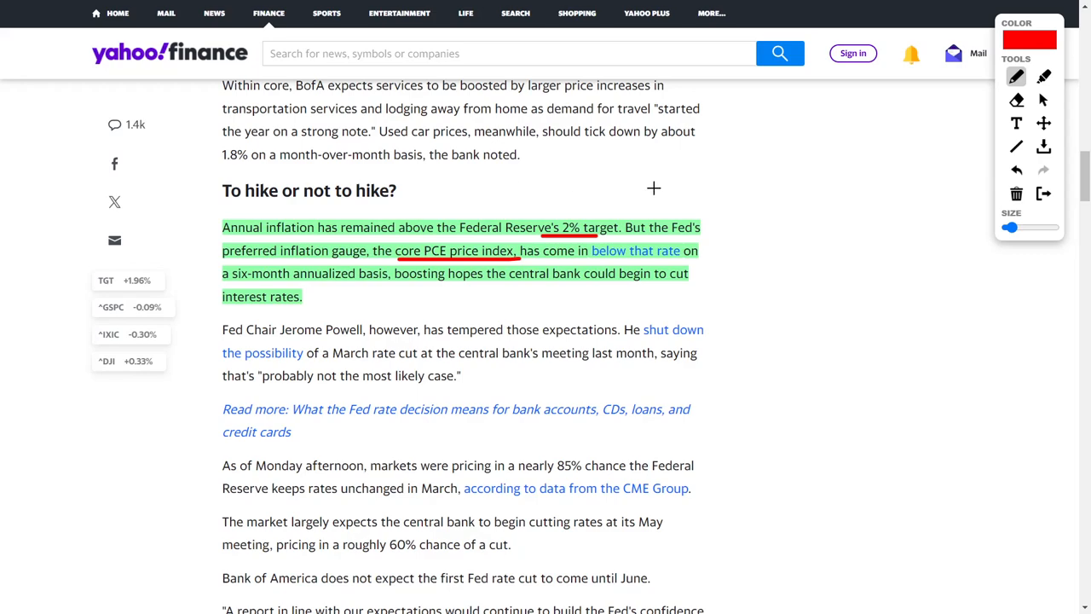
drag(648, 193, 771, 126)
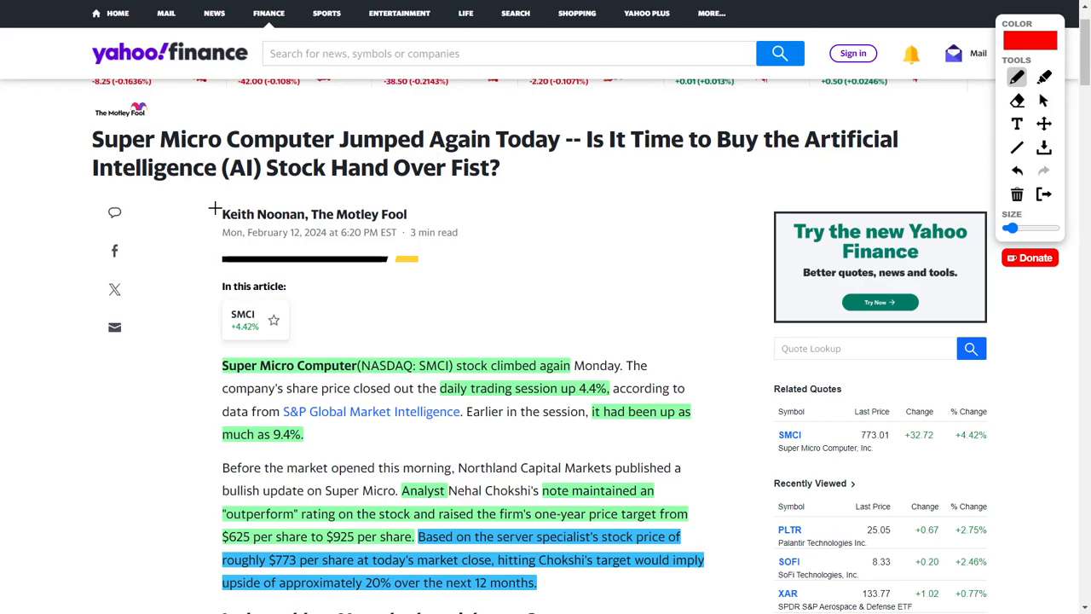
mouse_move(162, 157)
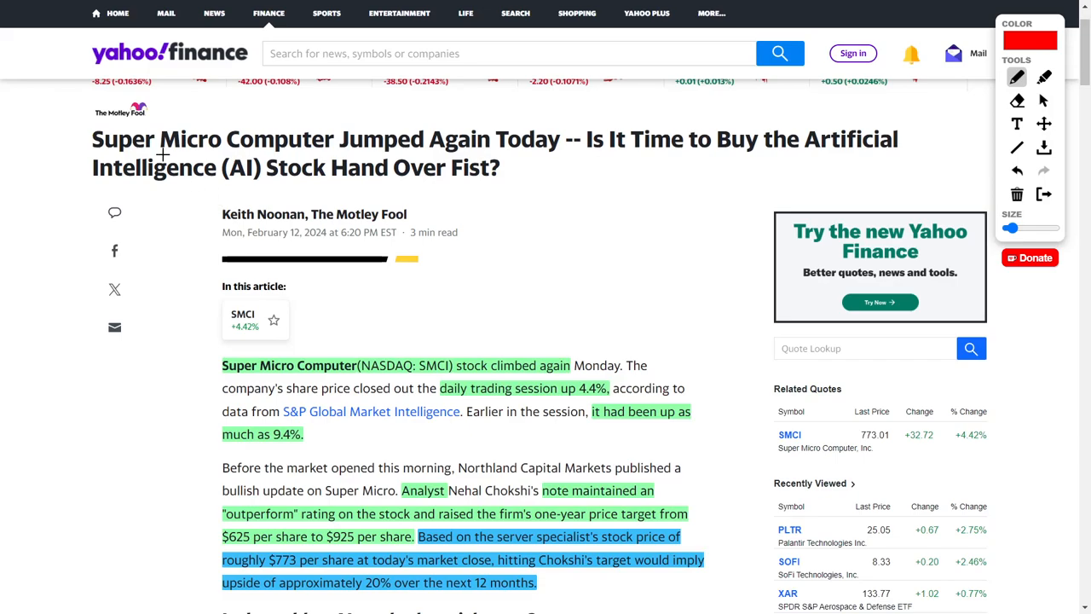
Step: Circle the $925 price target in the Super Micro article in red
scroll(down, 3)
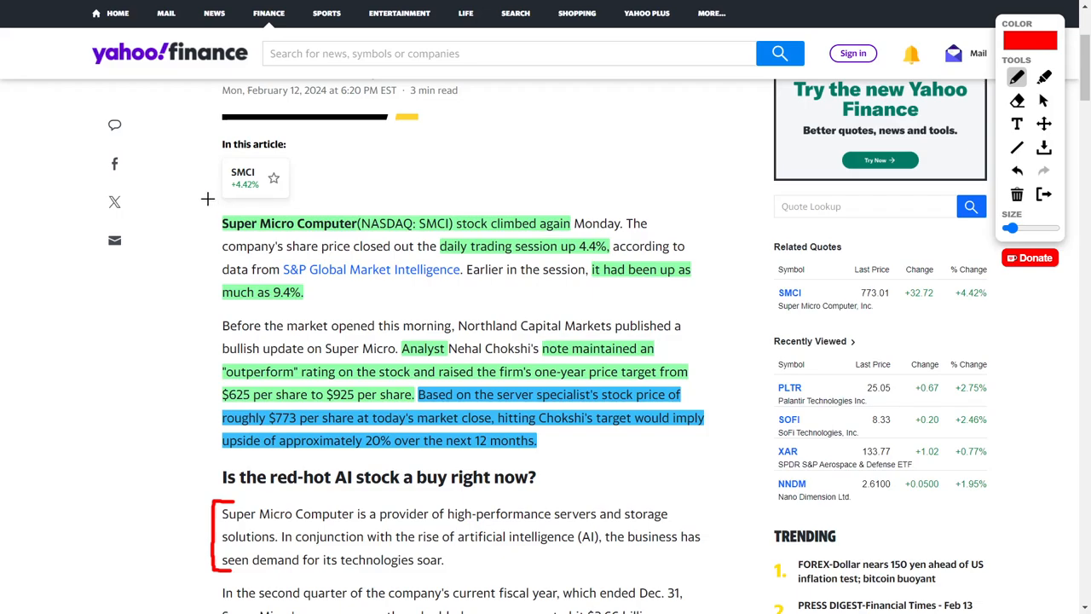
scroll(down, 3)
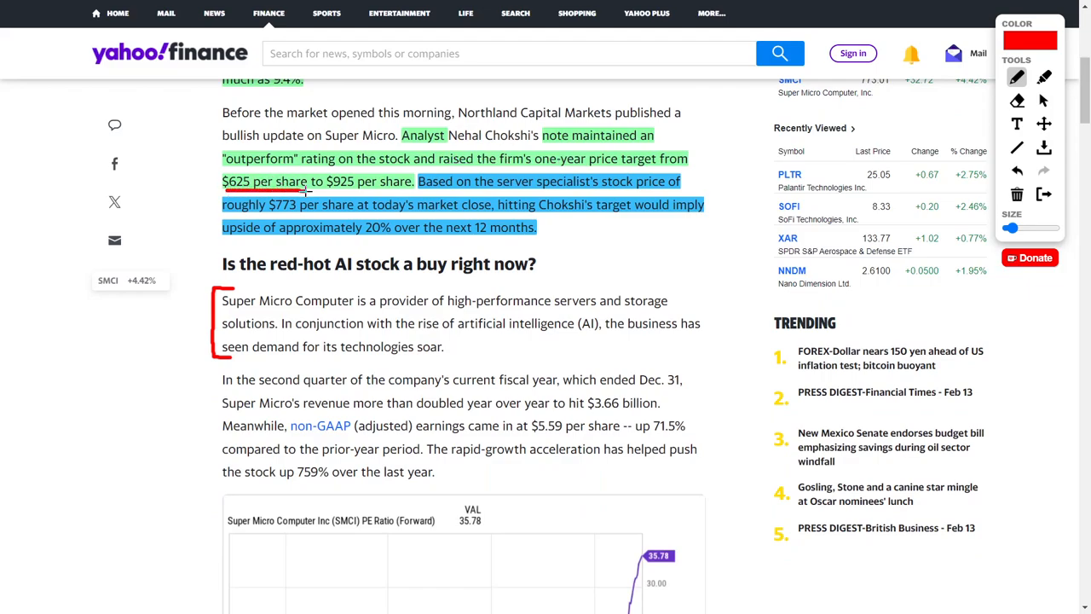
drag(307, 174, 418, 191)
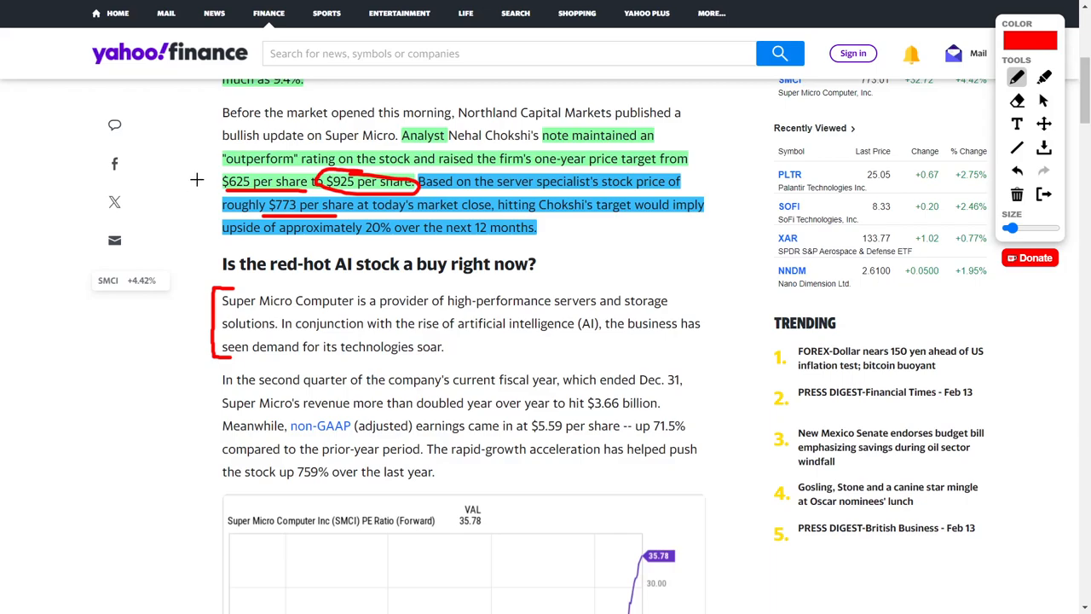
mouse_move(351, 238)
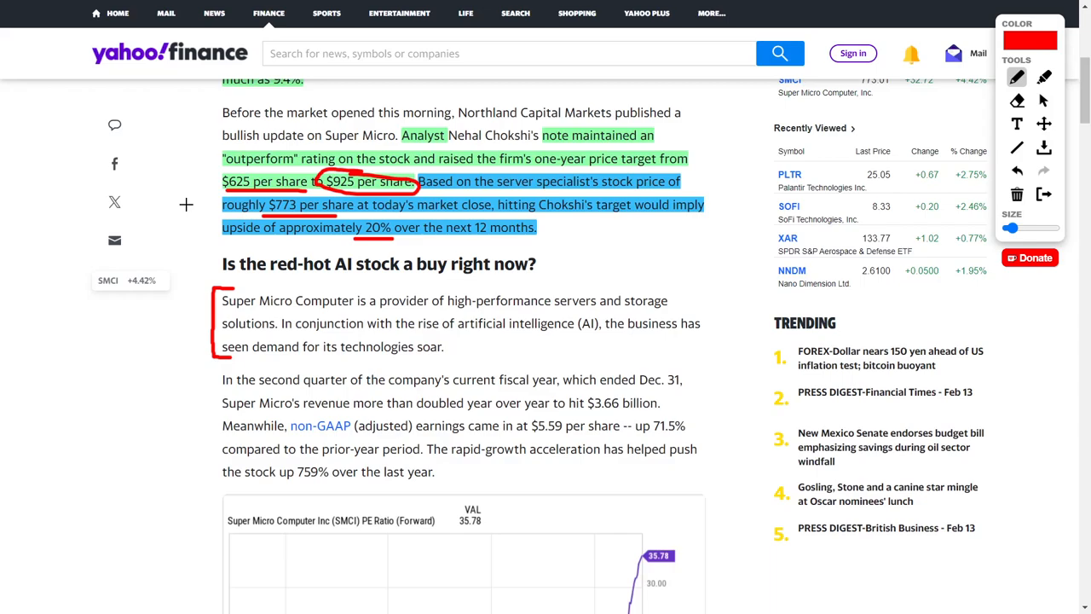
Step: Underline the 759% stock gain in red and continue down the Super Micro article
scroll(down, 3)
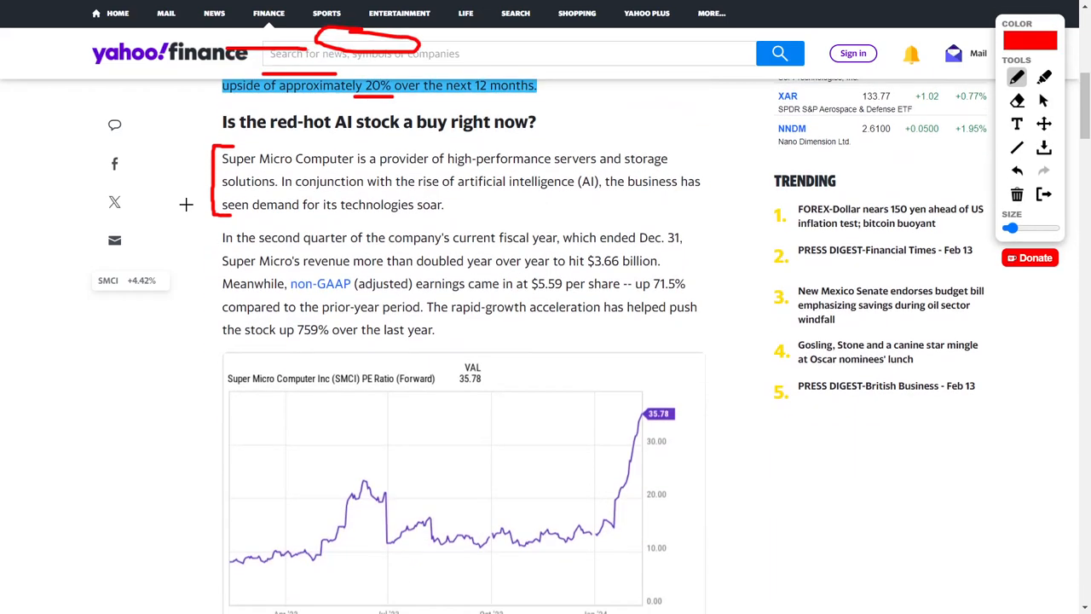
mouse_move(189, 157)
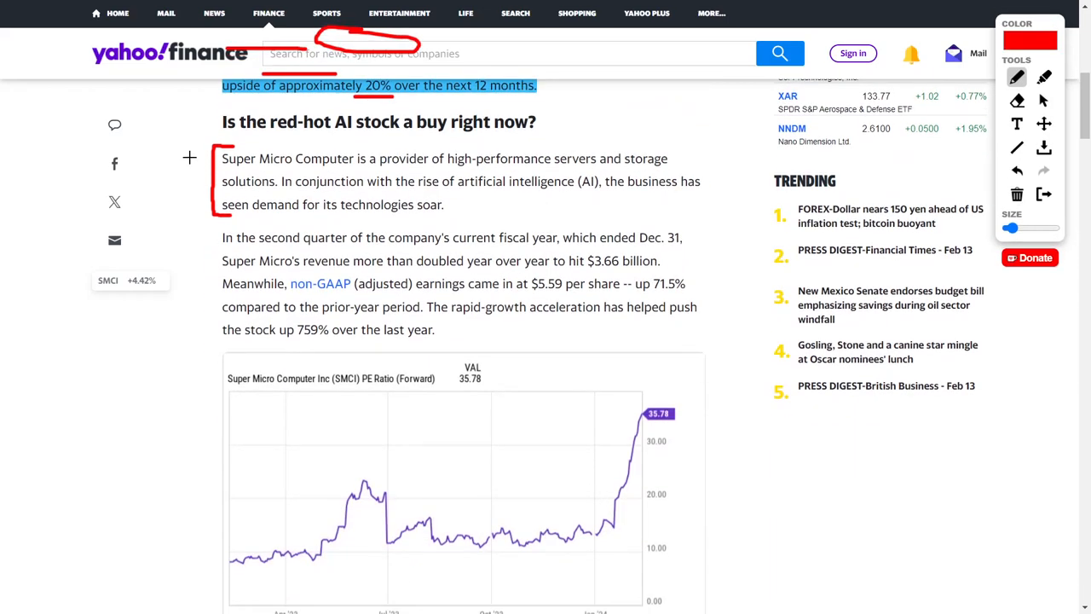
mouse_move(576, 174)
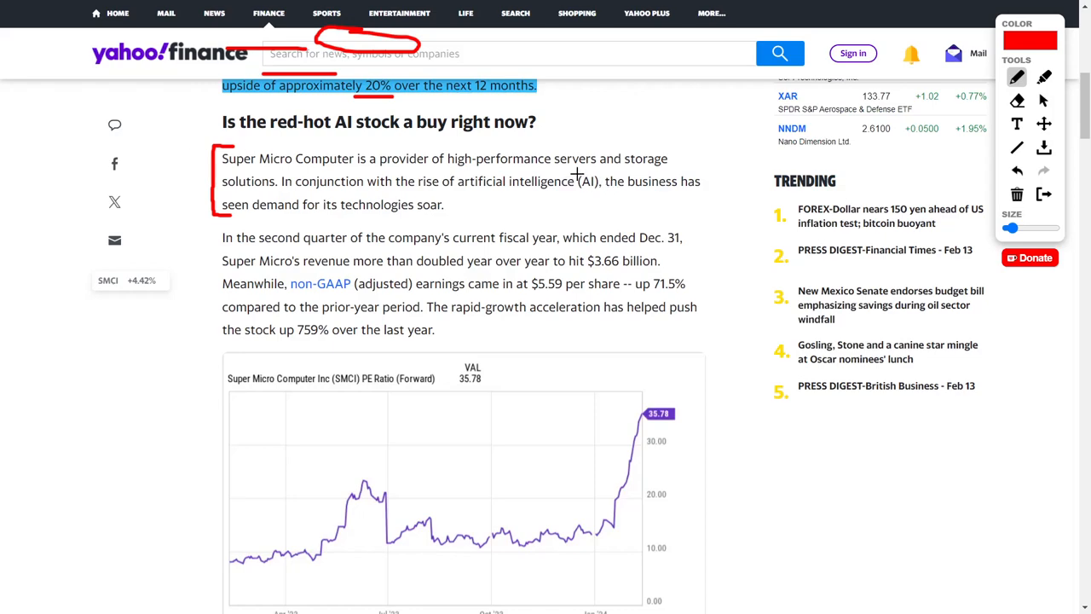
mouse_move(276, 186)
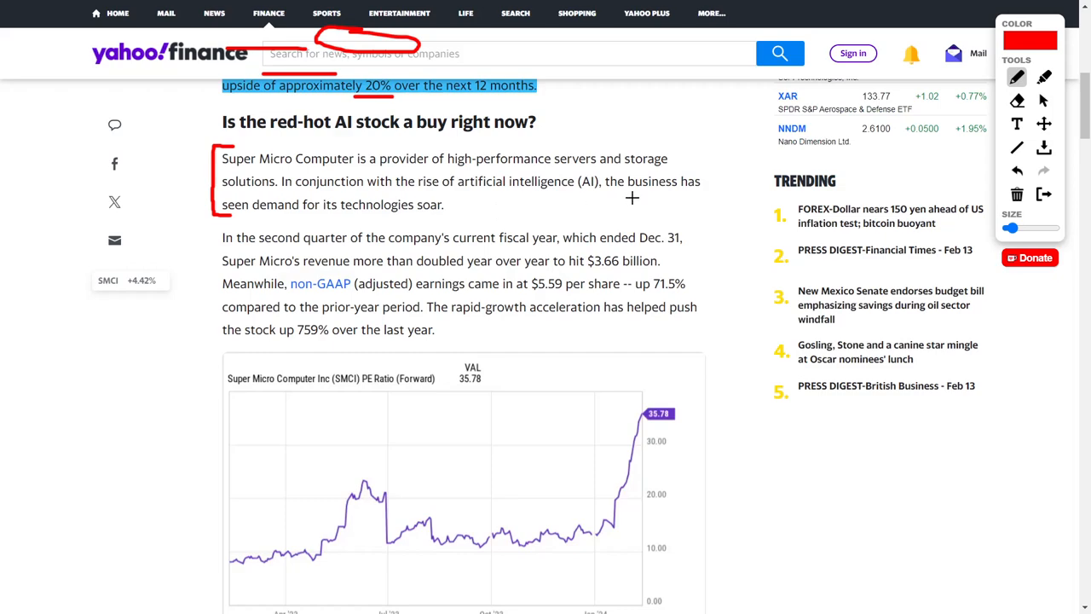
mouse_move(501, 213)
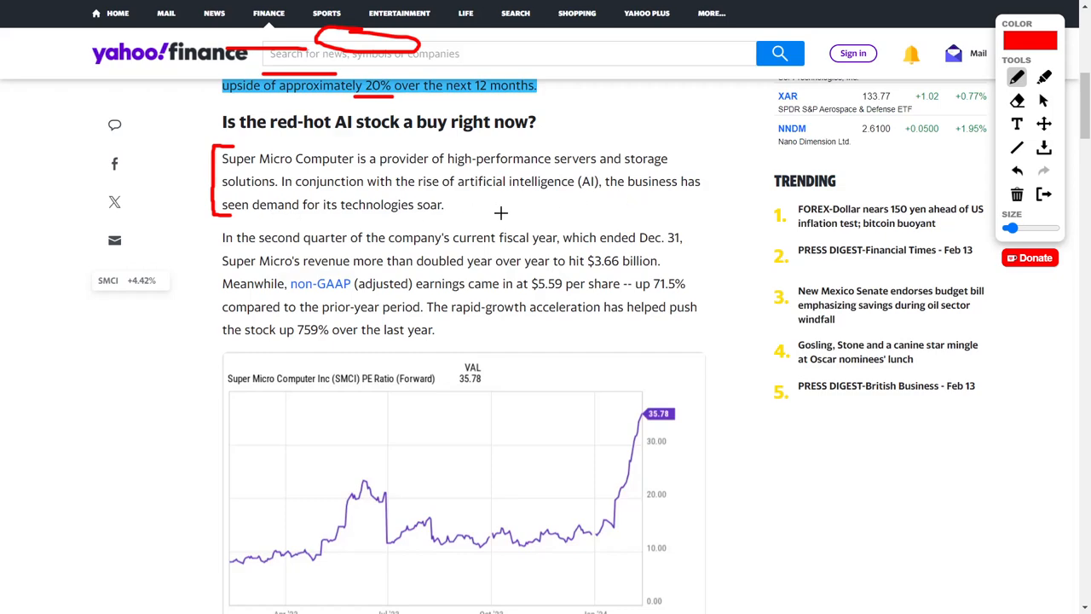
scroll(down, 3)
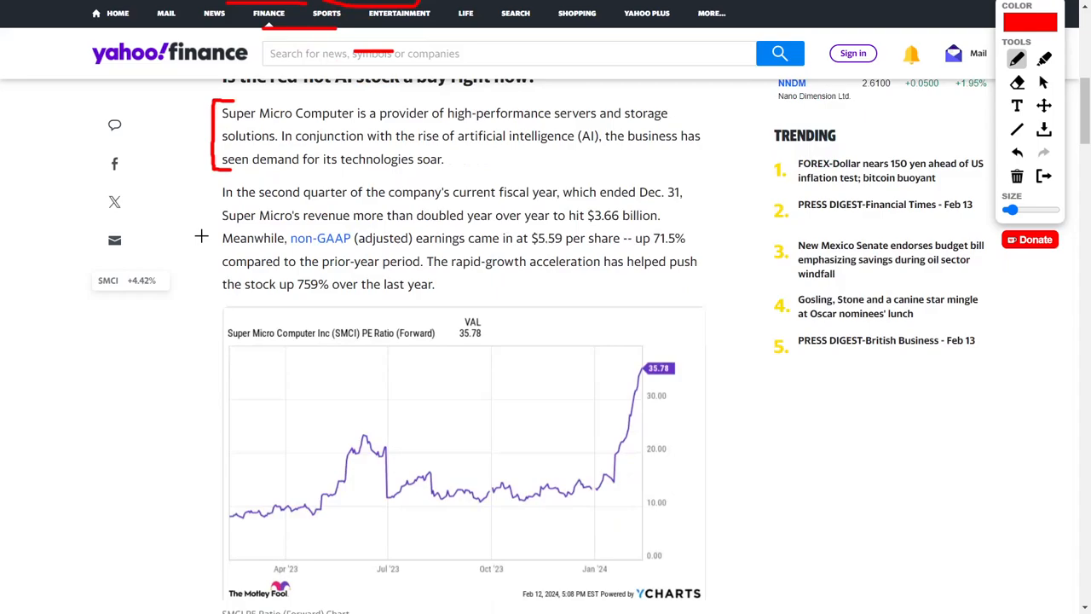
scroll(down, 3)
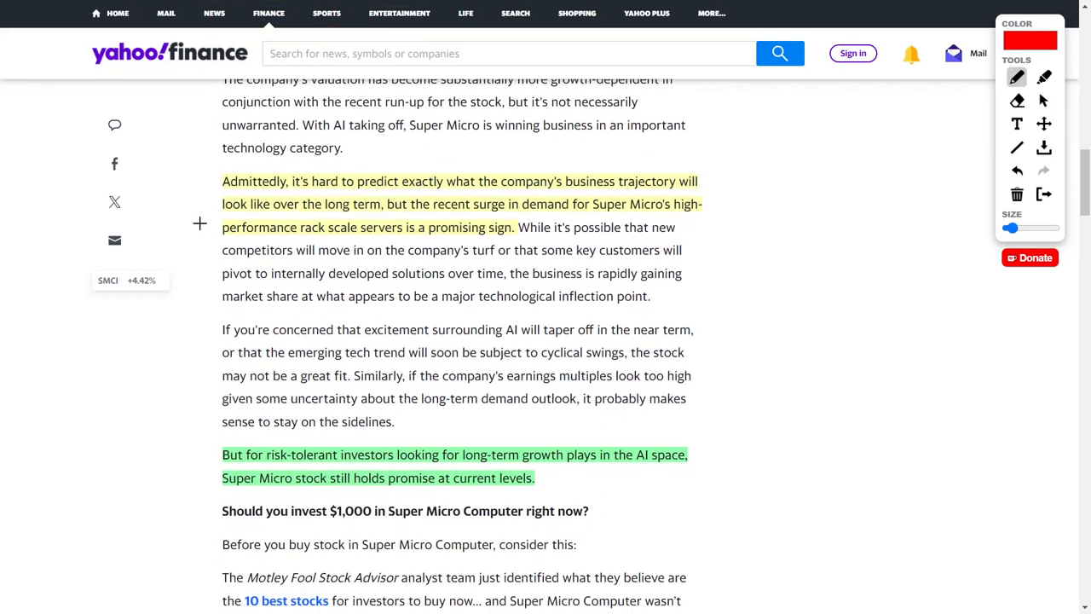
scroll(up, 3)
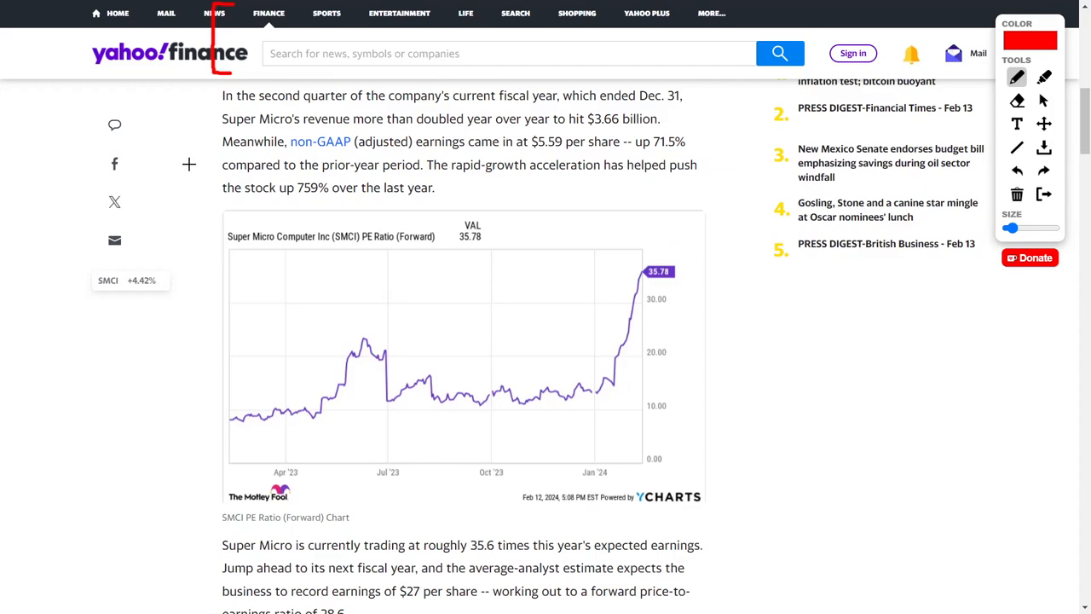
mouse_move(289, 201)
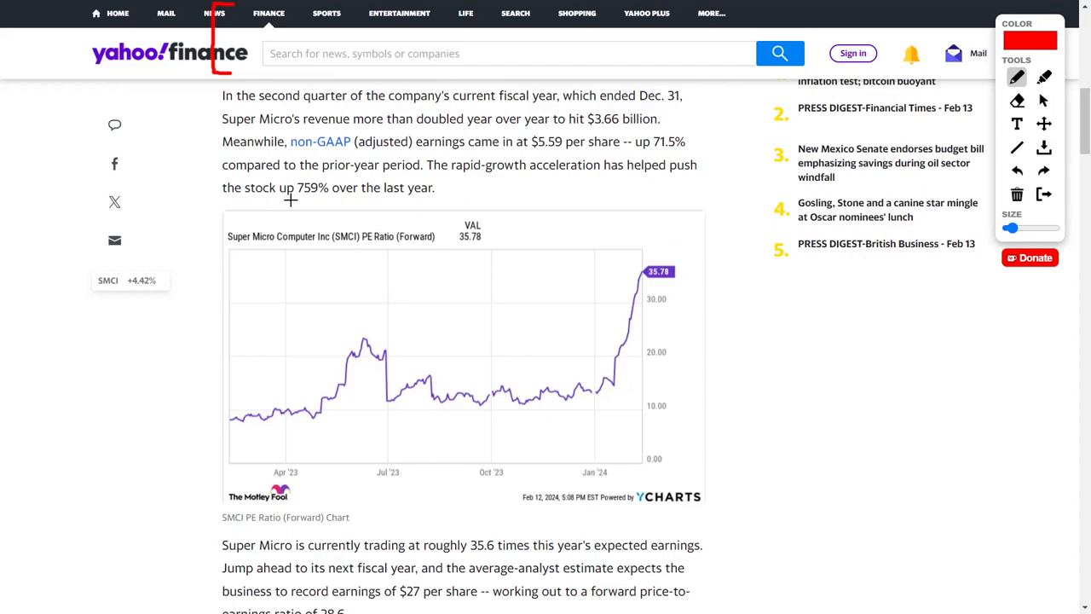
drag(292, 201, 323, 201)
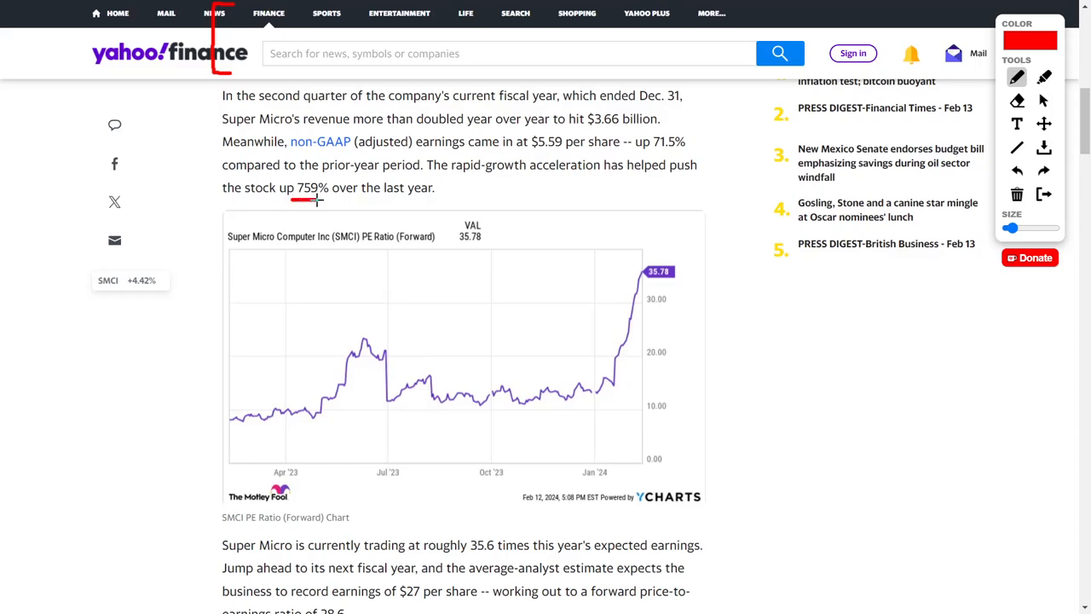
scroll(down, 3)
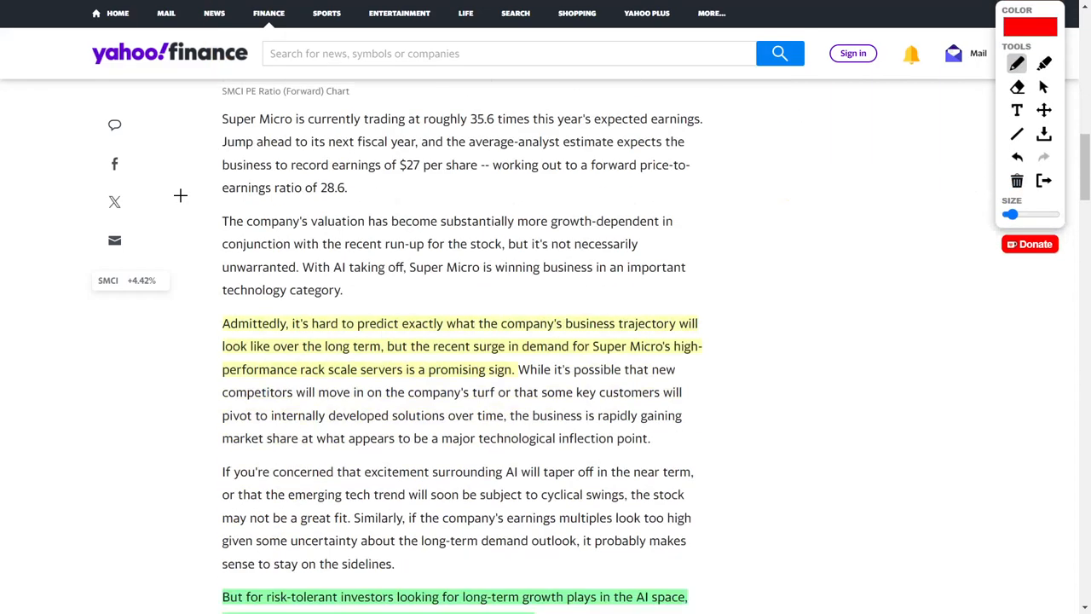
scroll(down, 3)
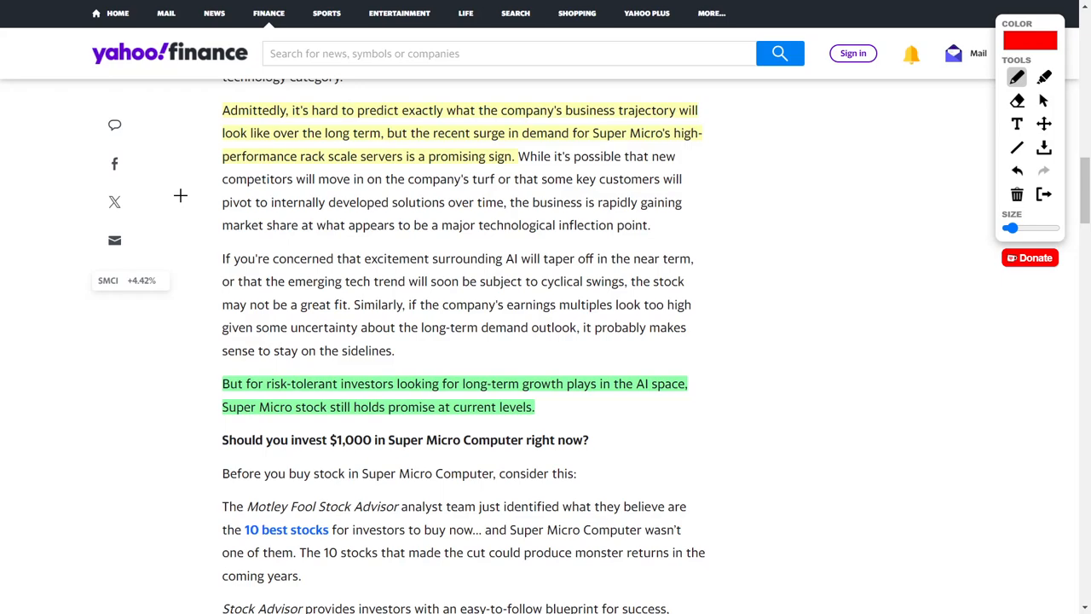
mouse_move(459, 348)
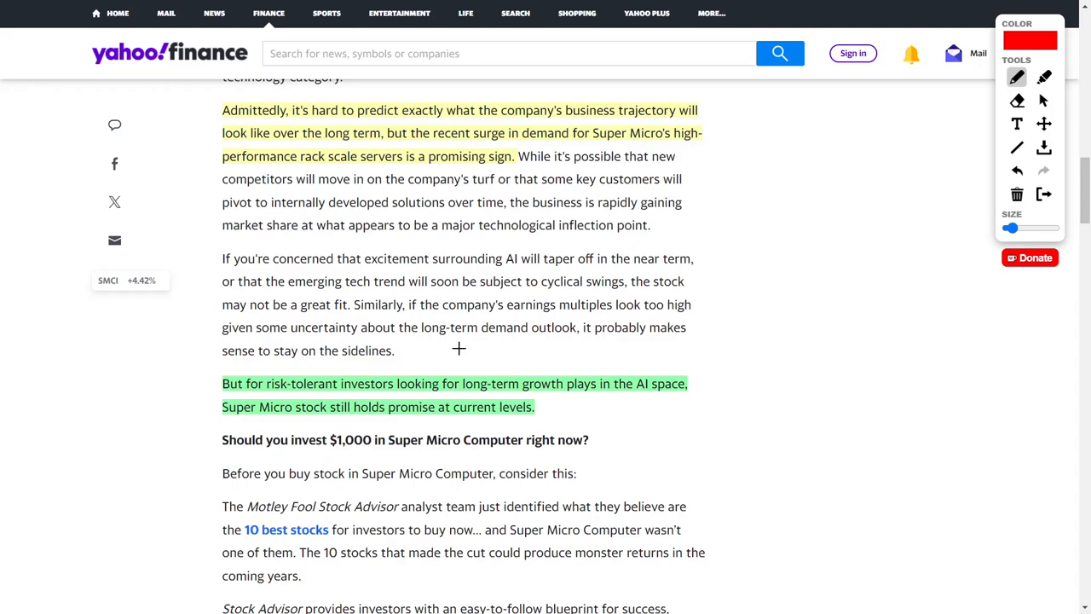
mouse_move(182, 242)
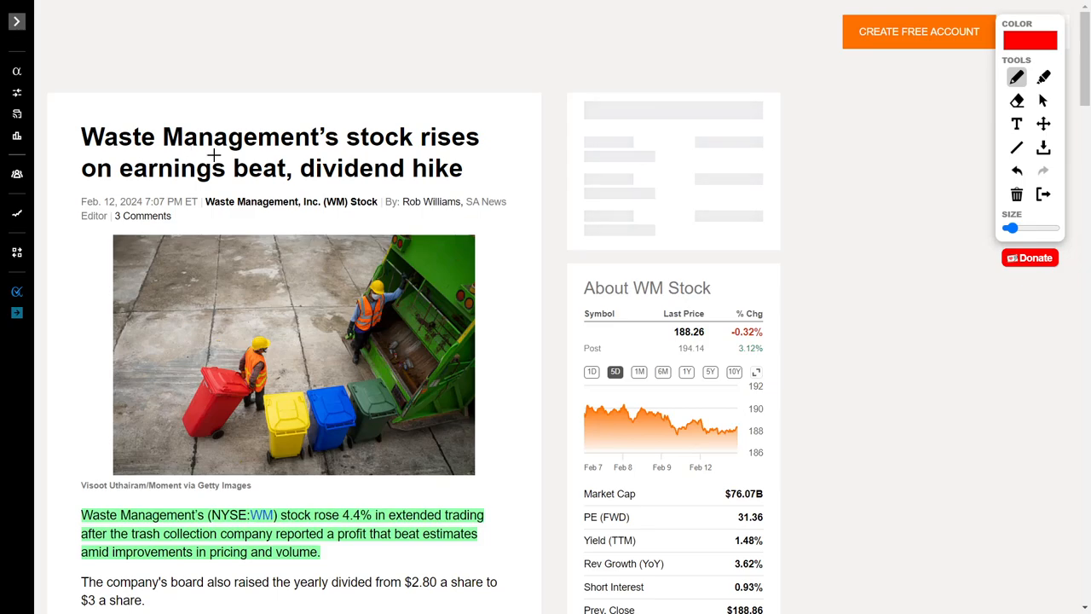
mouse_move(516, 375)
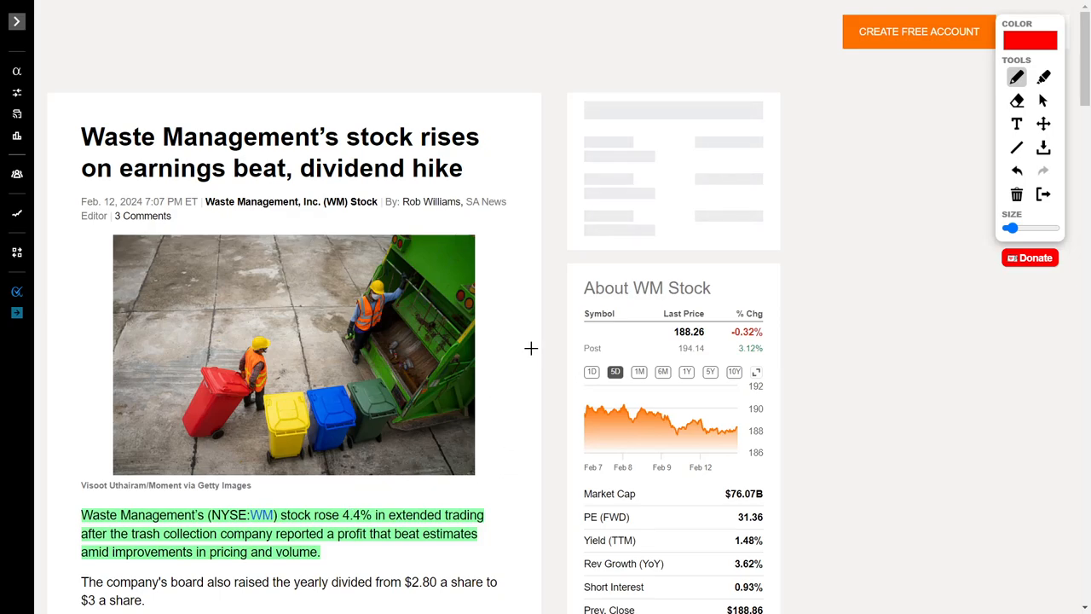
Step: Scroll the Waste Management article down to its quarterly earnings surprise chart
scroll(down, 3)
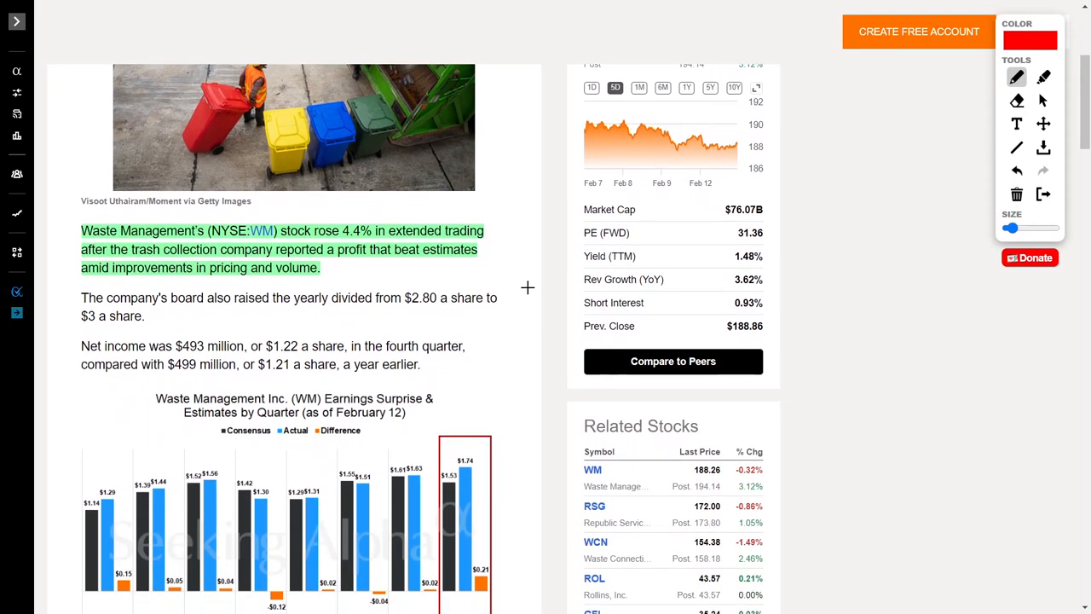
mouse_move(467, 262)
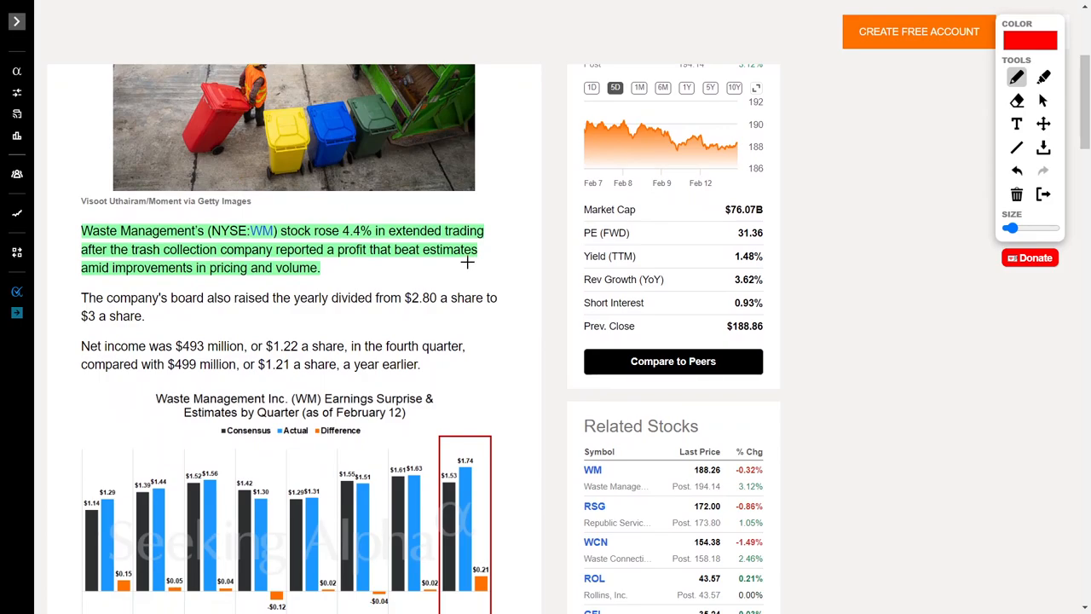
mouse_move(333, 258)
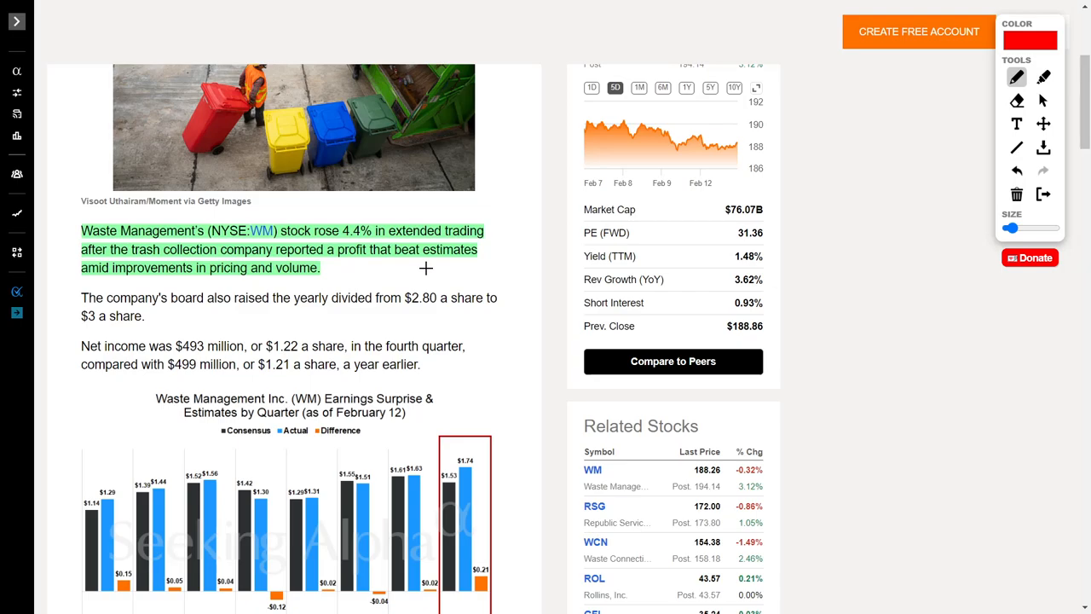
mouse_move(511, 258)
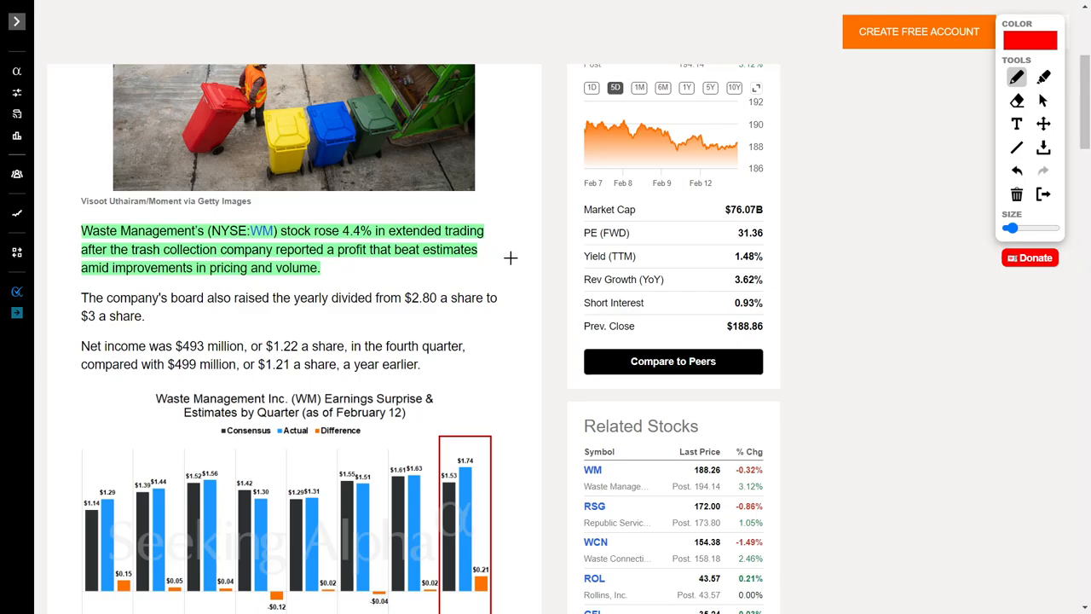
scroll(down, 3)
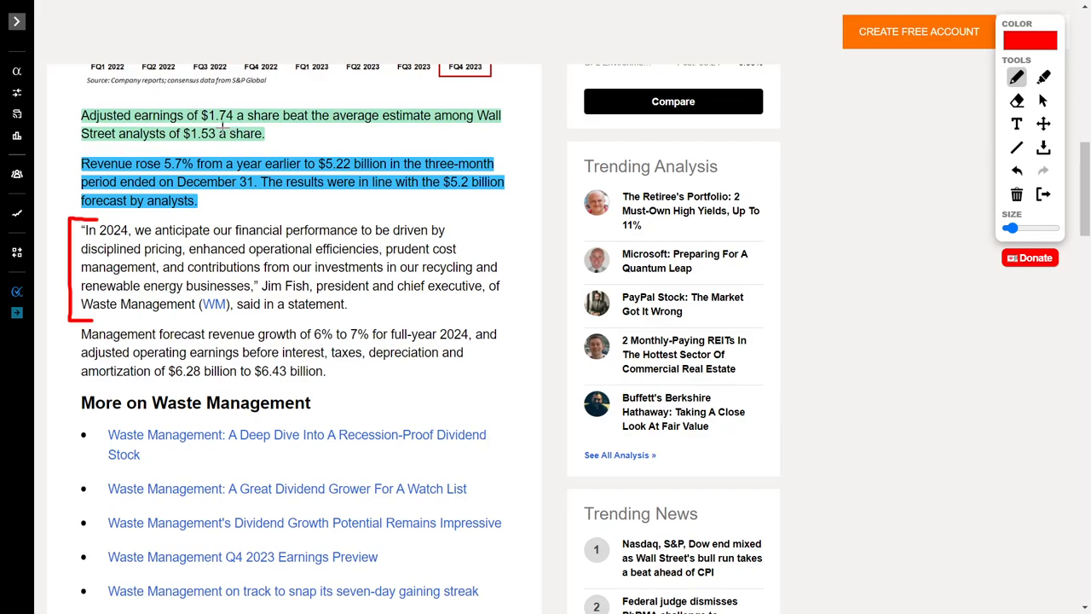
mouse_move(407, 121)
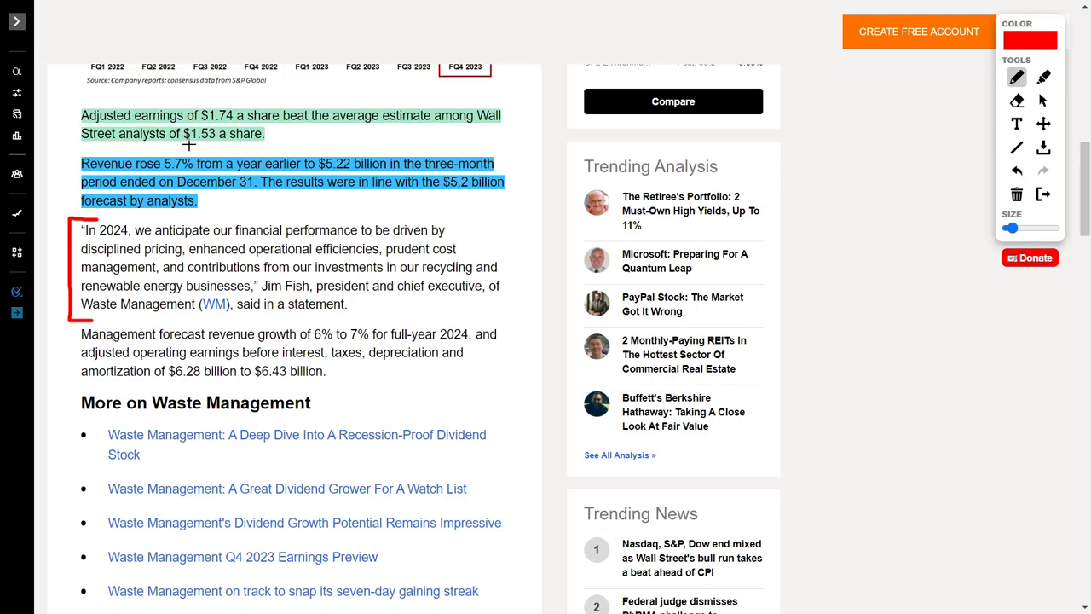
Step: Underline the $1.53 analyst estimate in the Waste Management article in red
drag(186, 145, 260, 146)
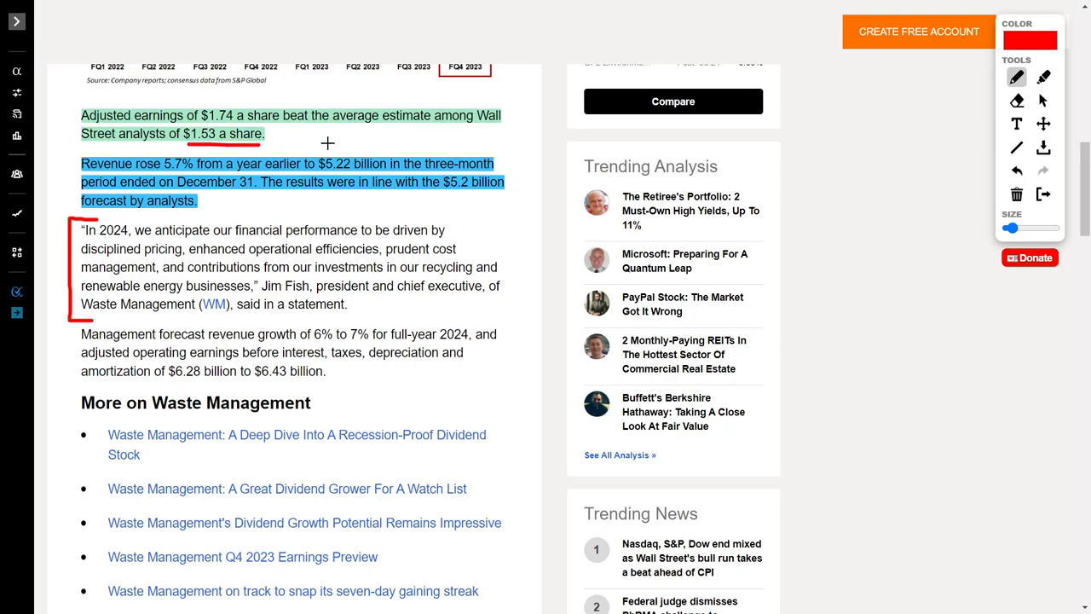
mouse_move(319, 201)
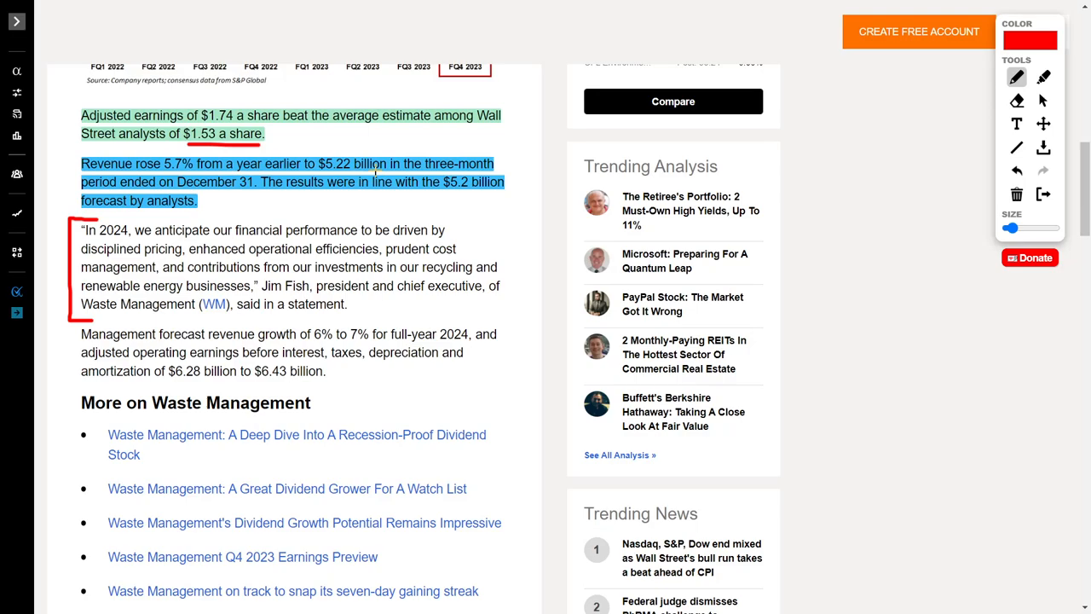
mouse_move(277, 197)
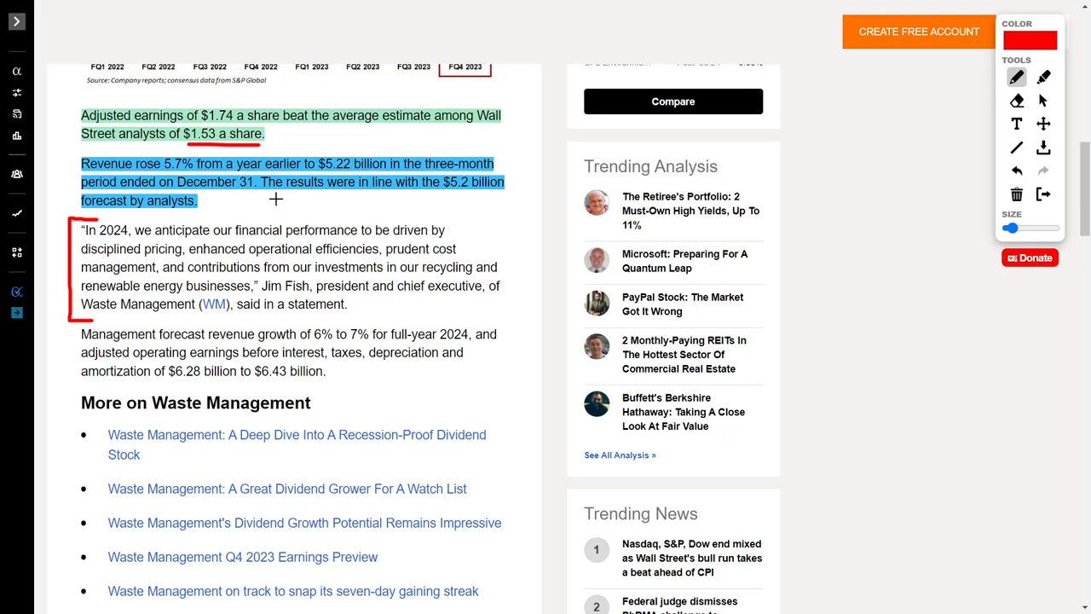
mouse_move(304, 198)
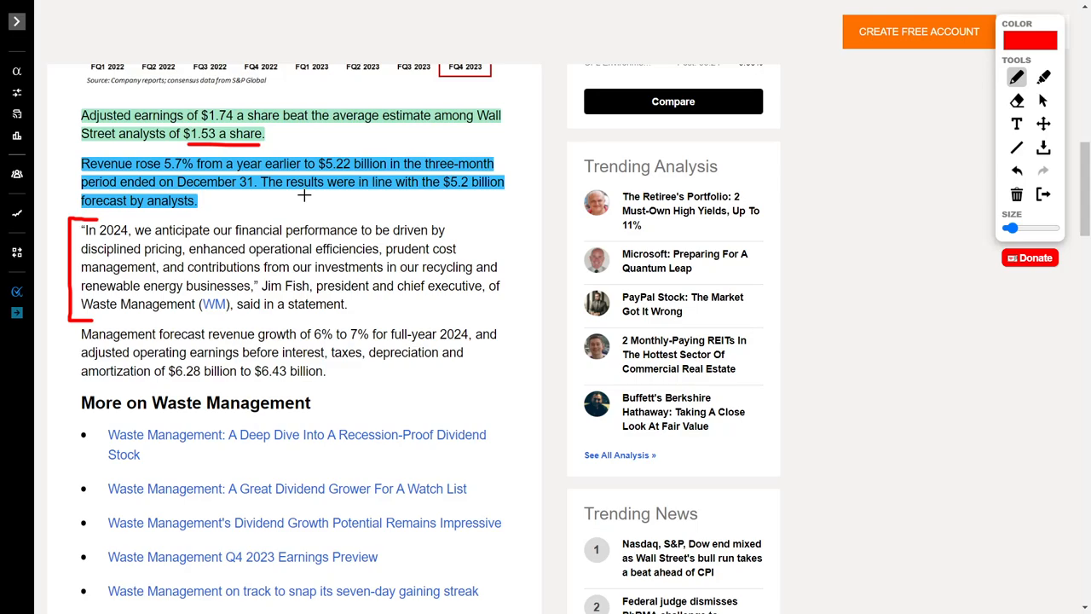
mouse_move(369, 208)
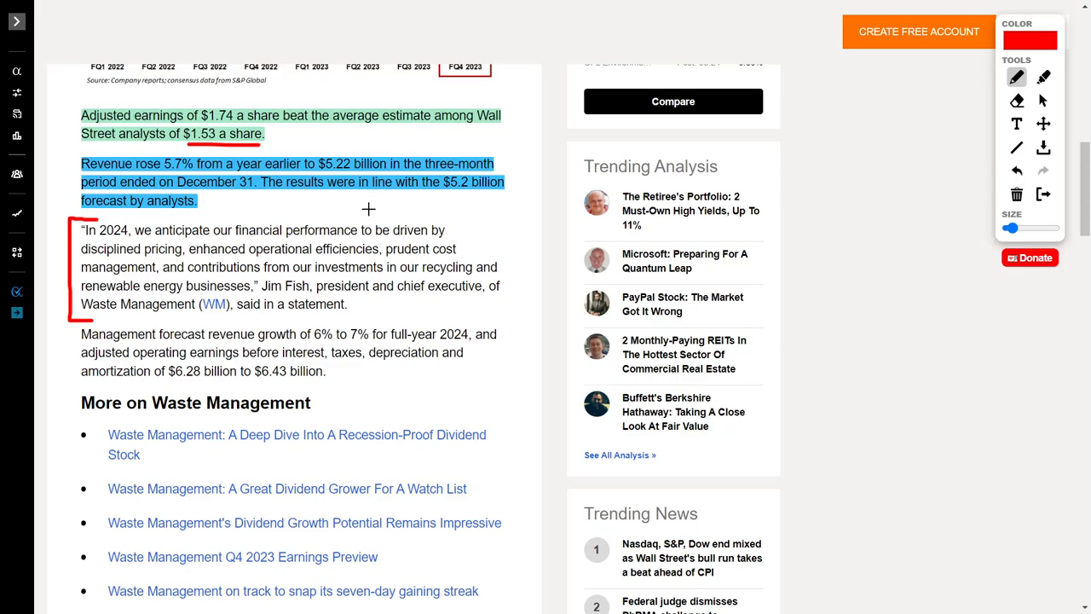
mouse_move(297, 208)
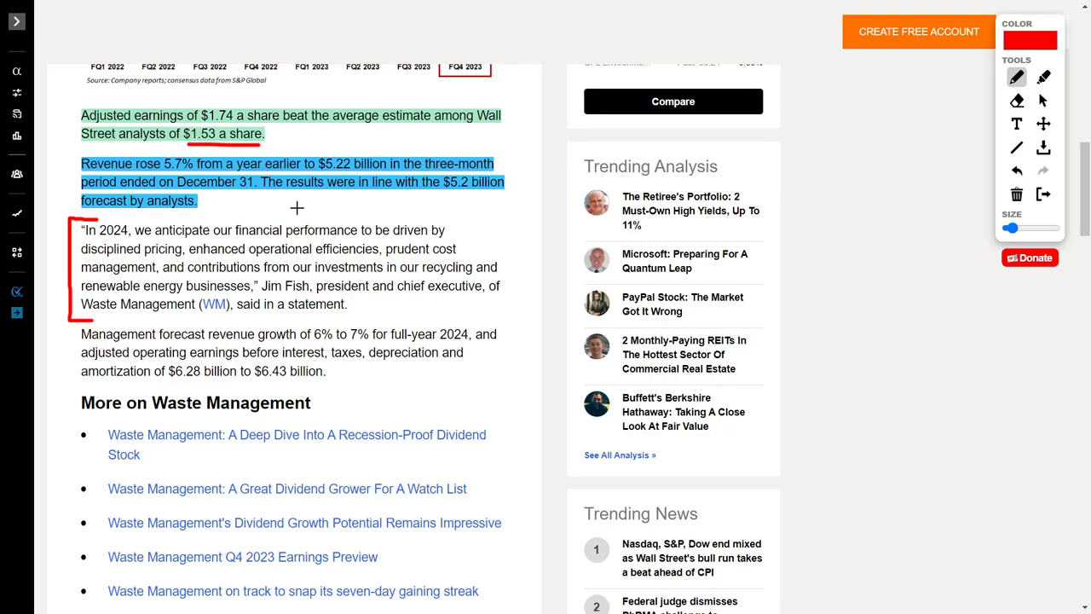
mouse_move(357, 288)
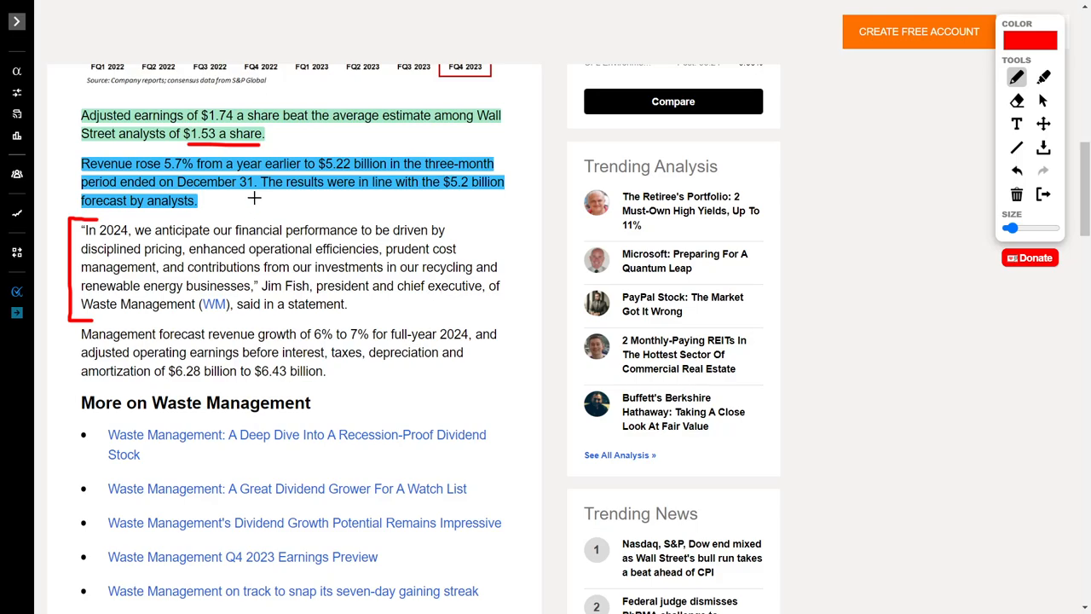
mouse_move(92, 235)
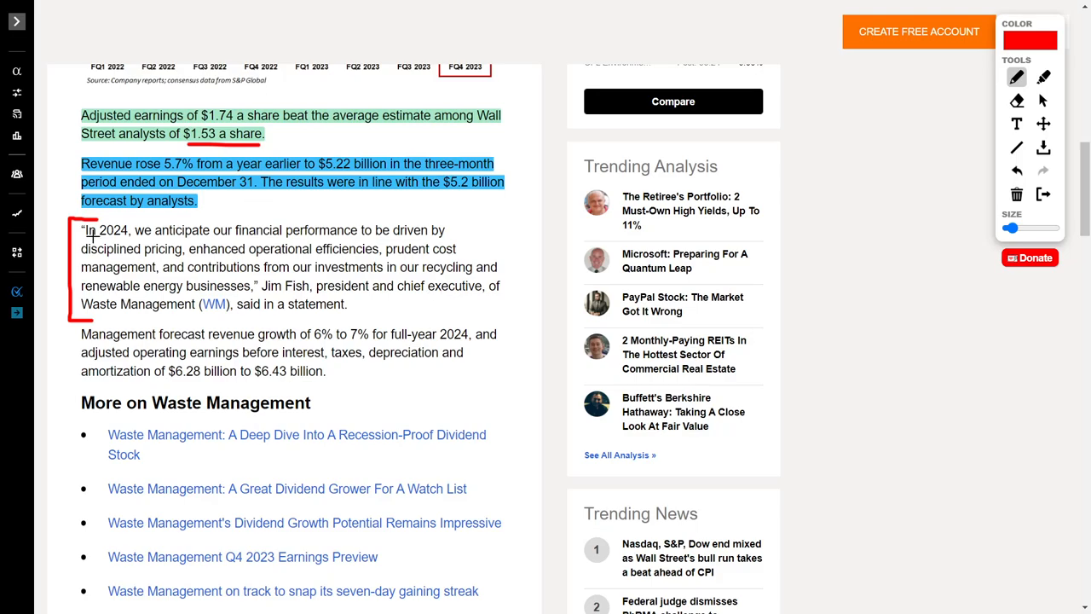
mouse_move(218, 242)
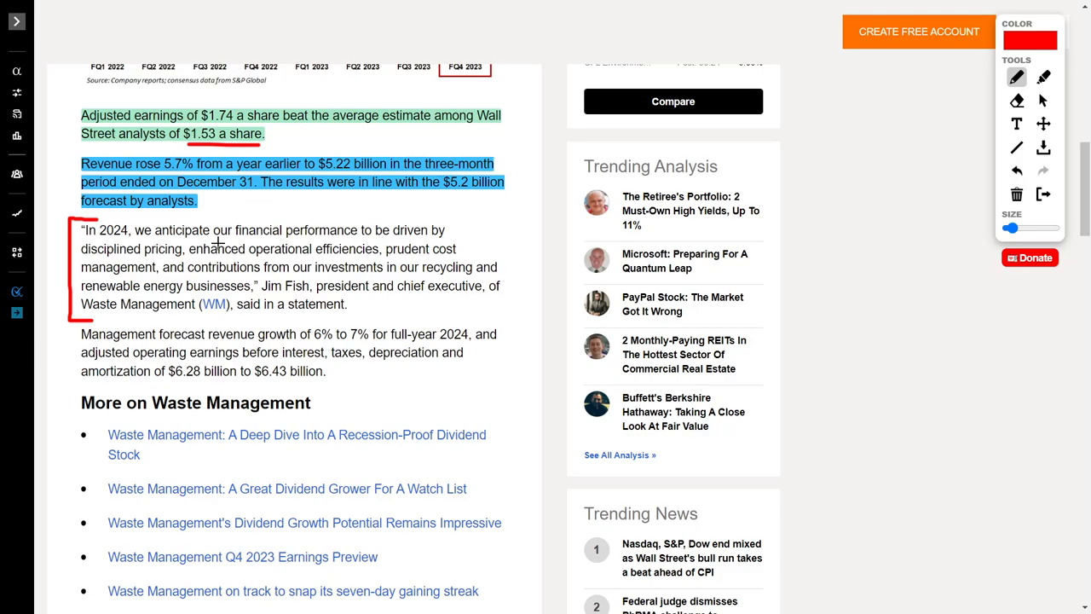
mouse_move(409, 243)
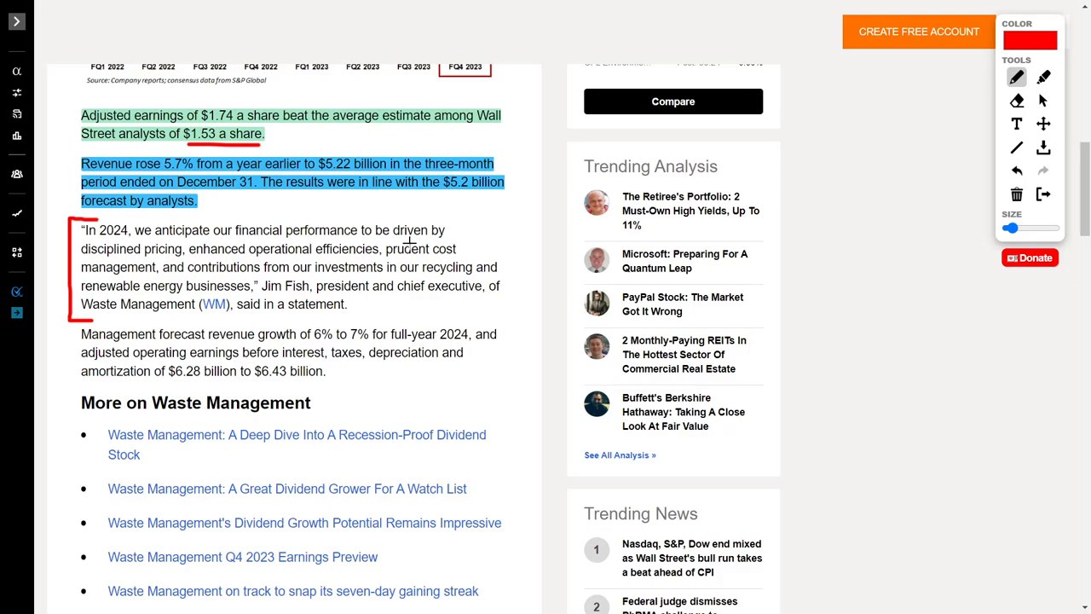
mouse_move(228, 253)
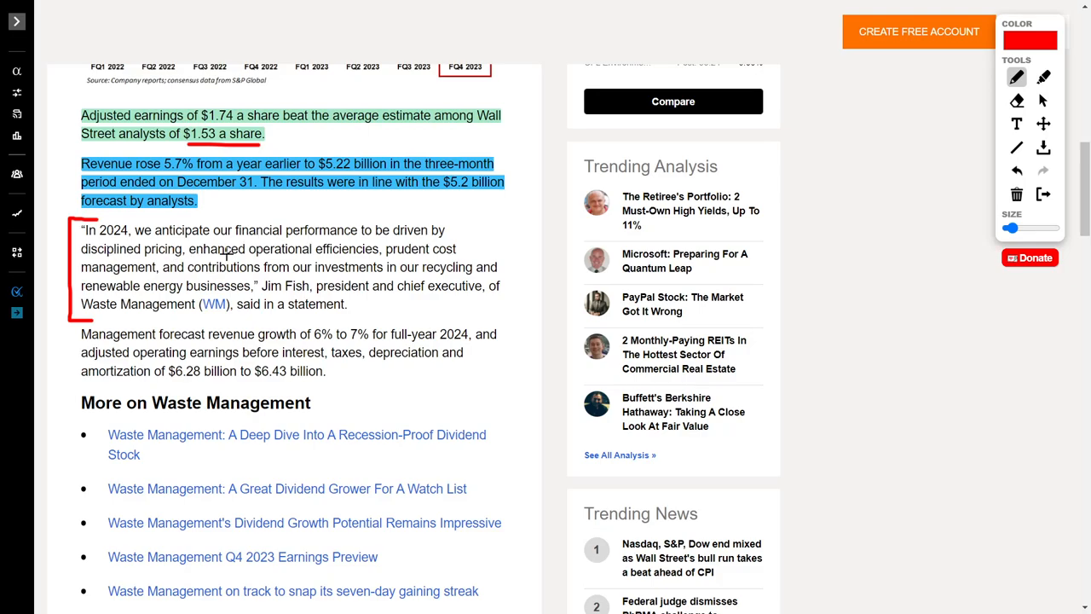
mouse_move(386, 258)
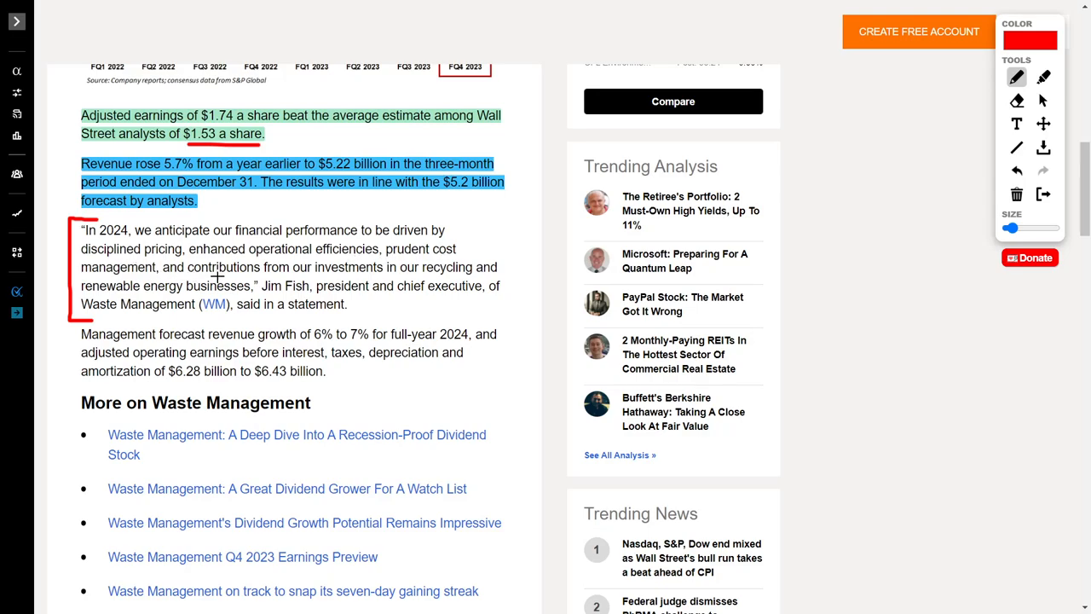
mouse_move(397, 277)
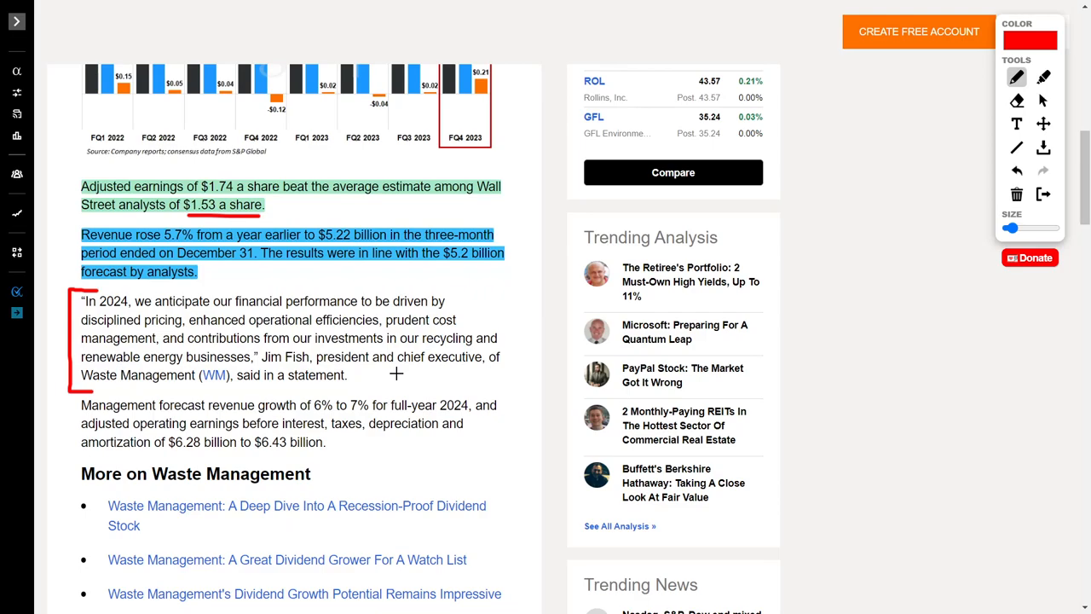
scroll(up, 3)
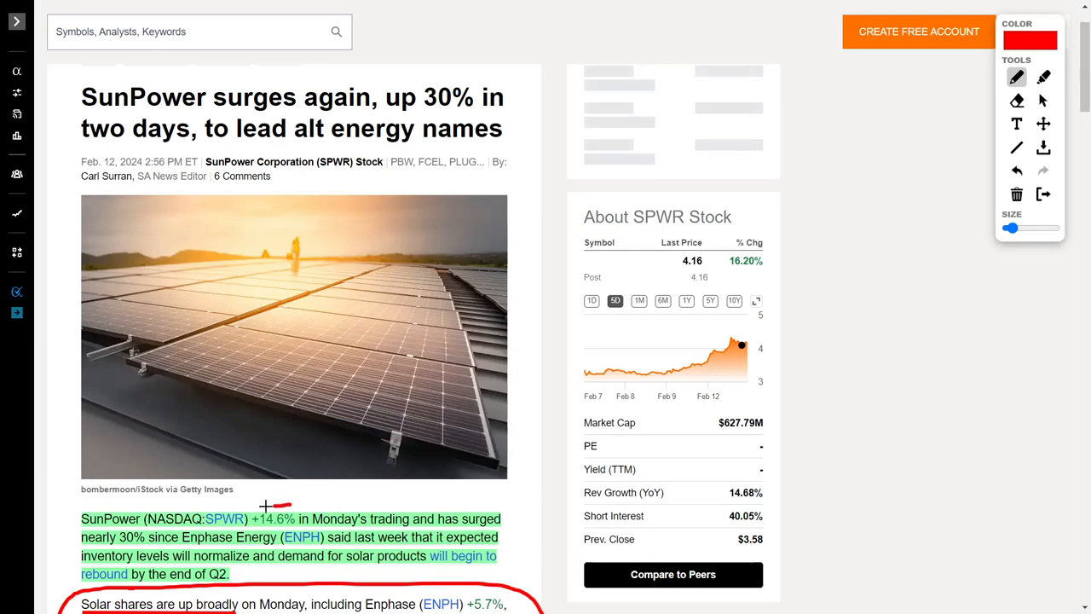
Step: Circle the +14.6% gain in the SunPower article's first paragraph in red
drag(264, 503, 290, 532)
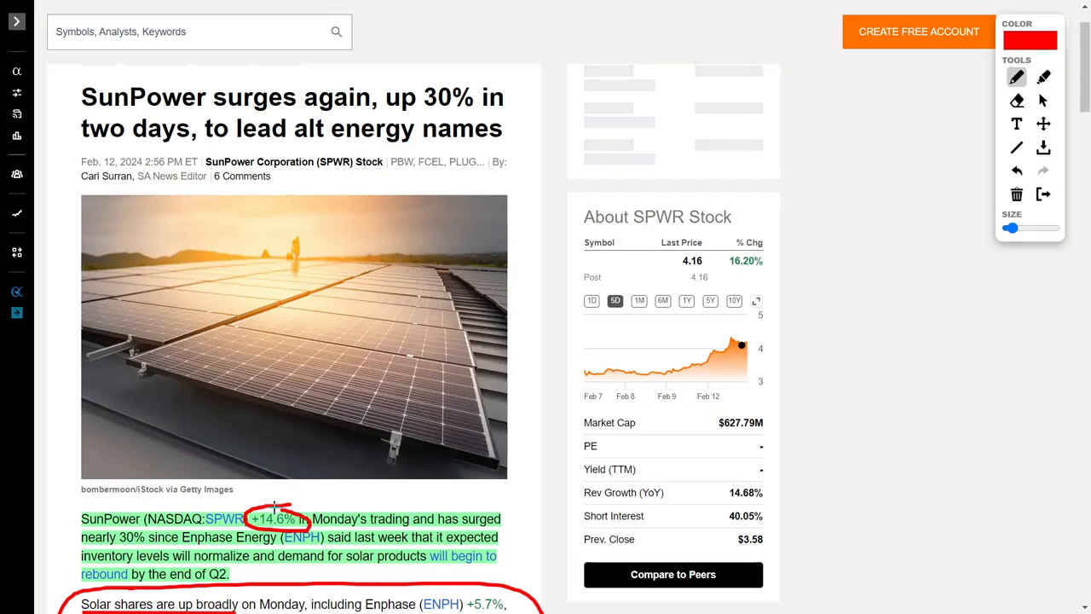
mouse_move(518, 418)
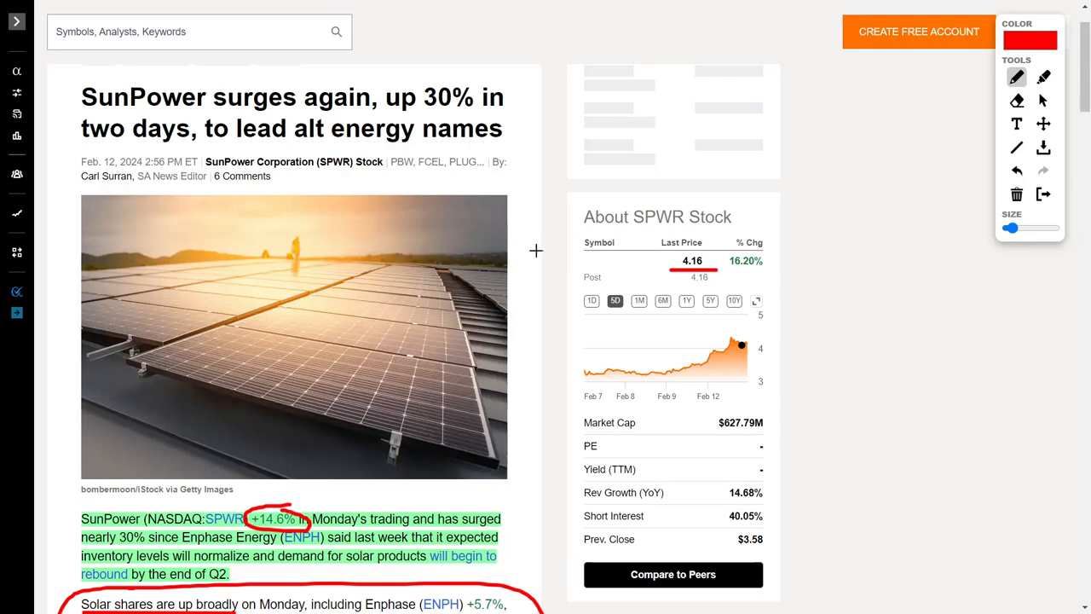
scroll(down, 3)
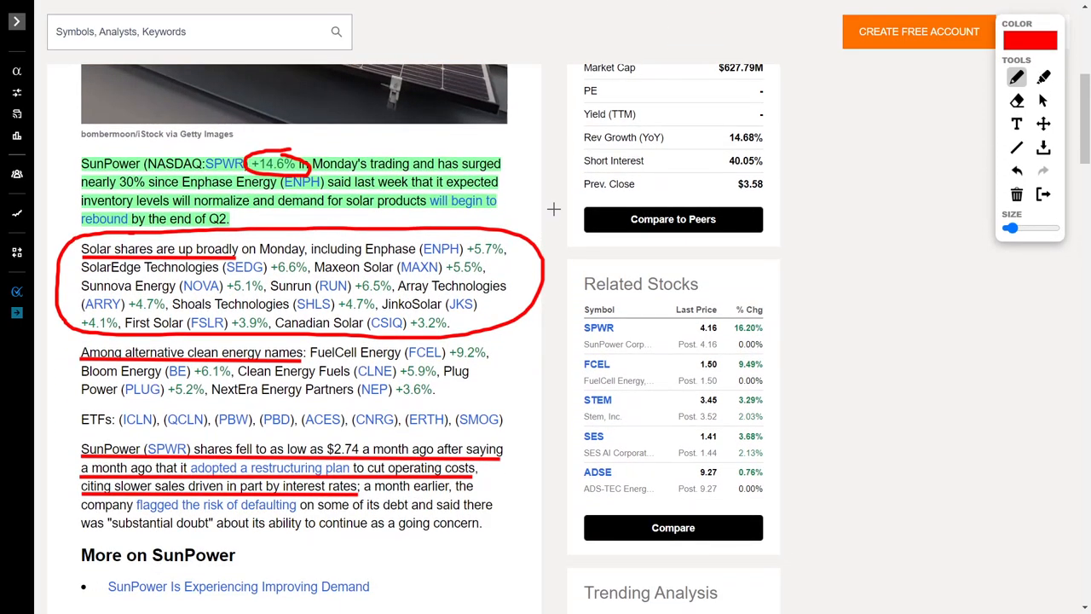
mouse_move(516, 201)
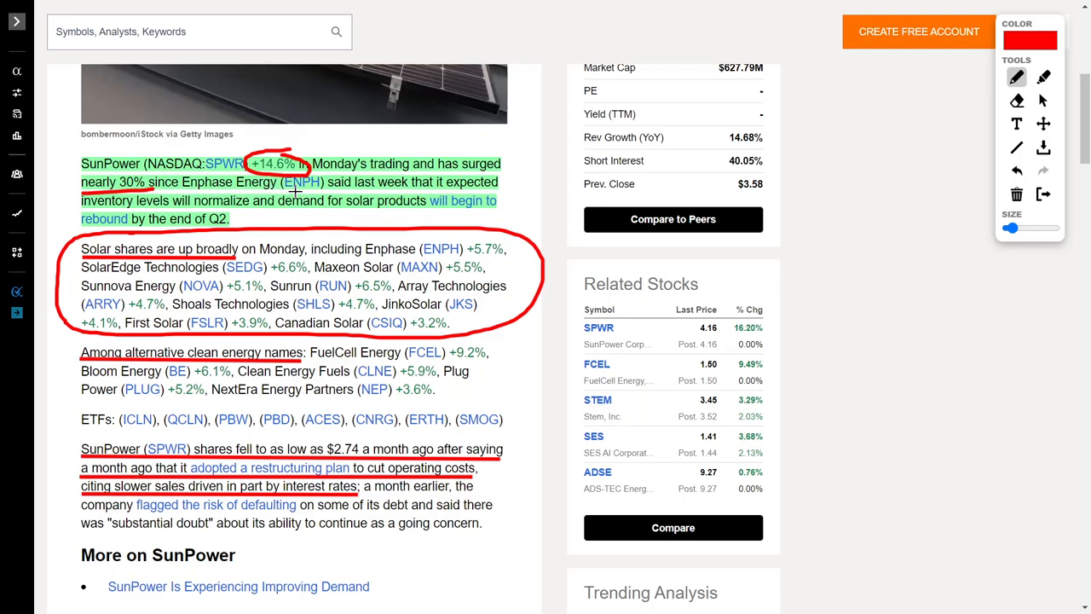
mouse_move(546, 189)
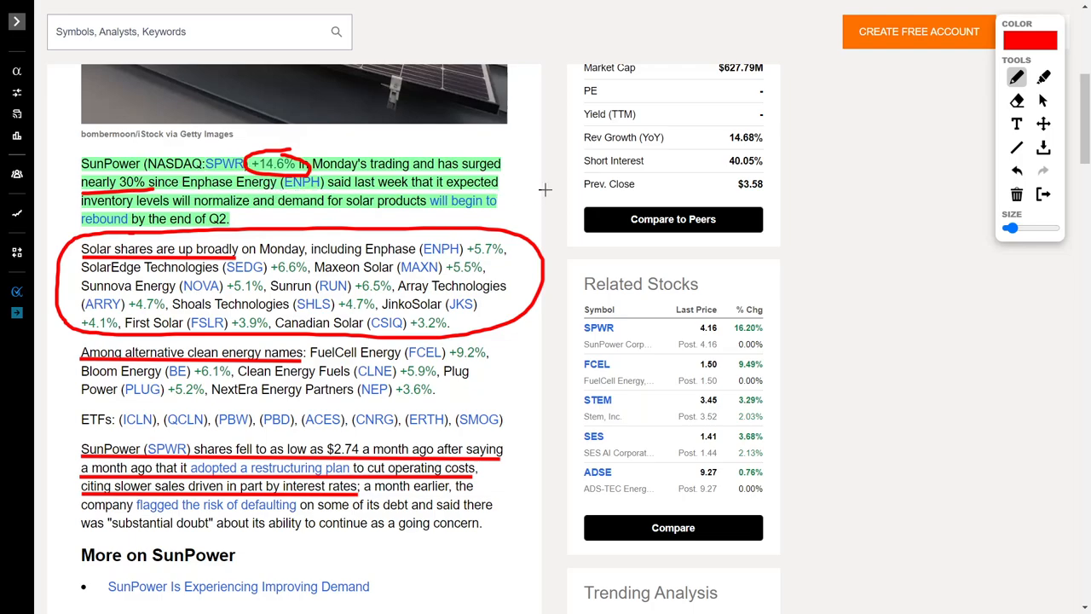
mouse_move(368, 198)
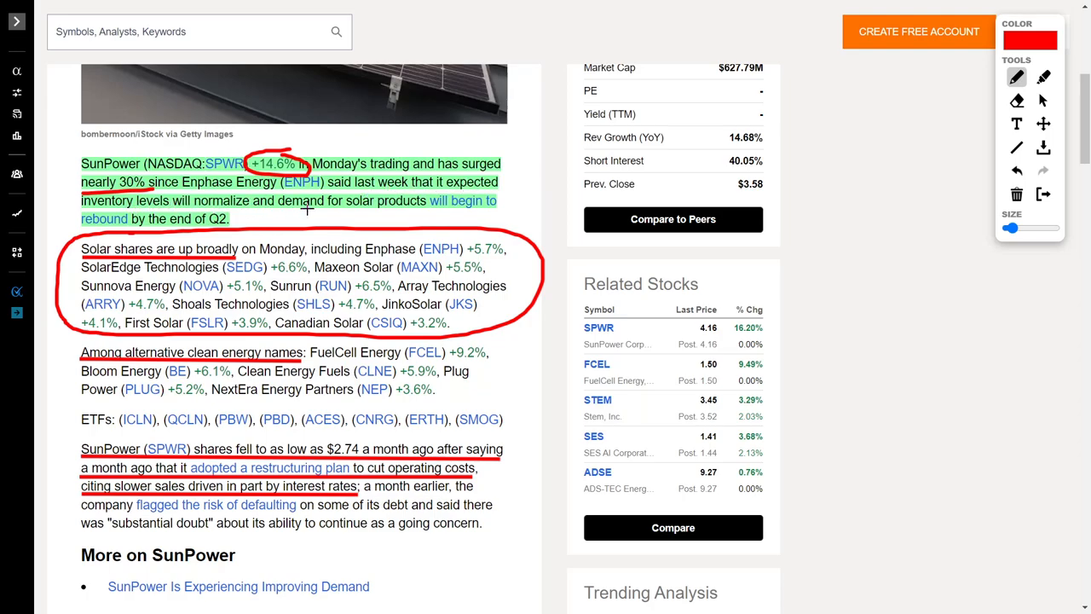
mouse_move(386, 213)
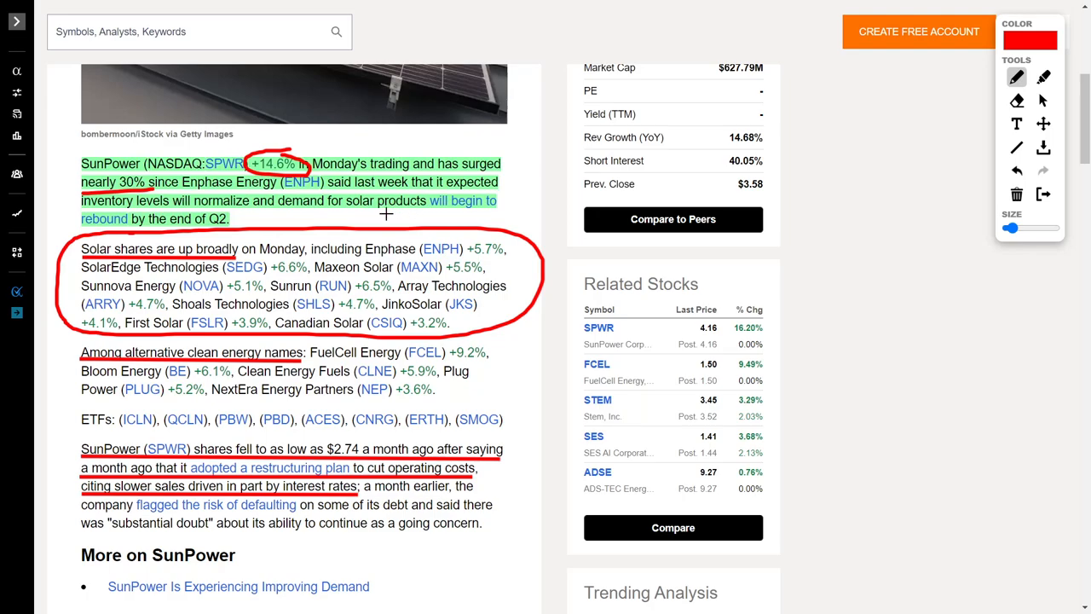
mouse_move(319, 218)
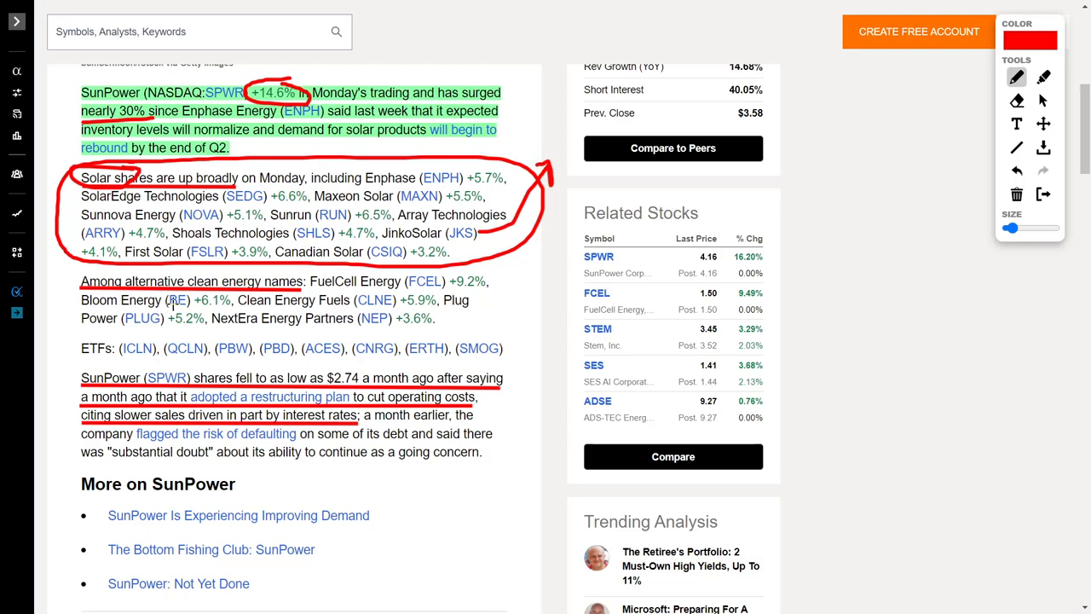
mouse_move(440, 323)
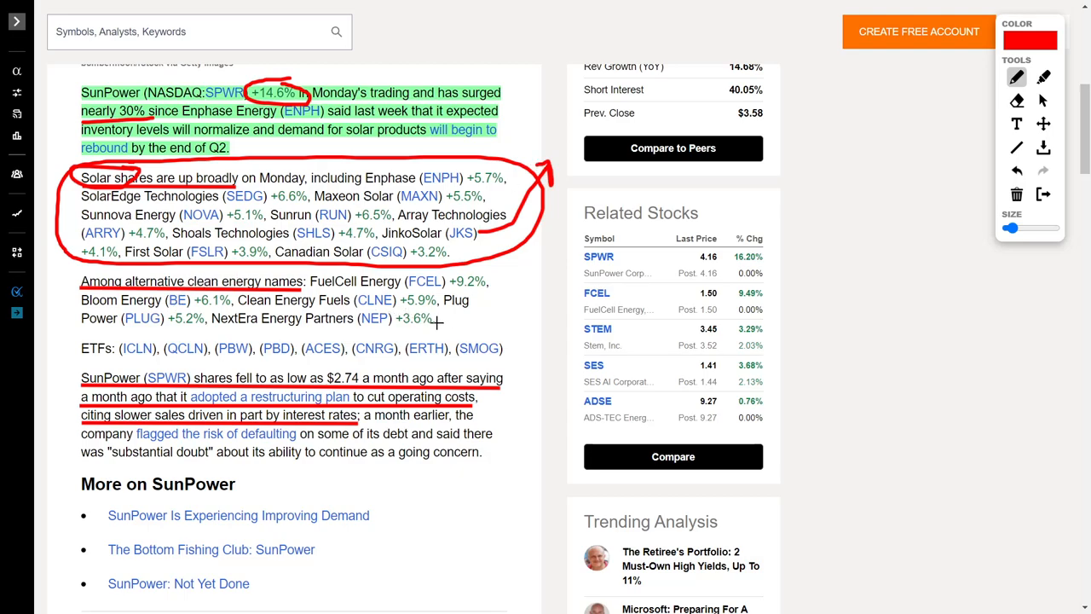
Step: Draw a curved red arrow from the clean energy list toward the related-stocks list
drag(435, 324, 529, 259)
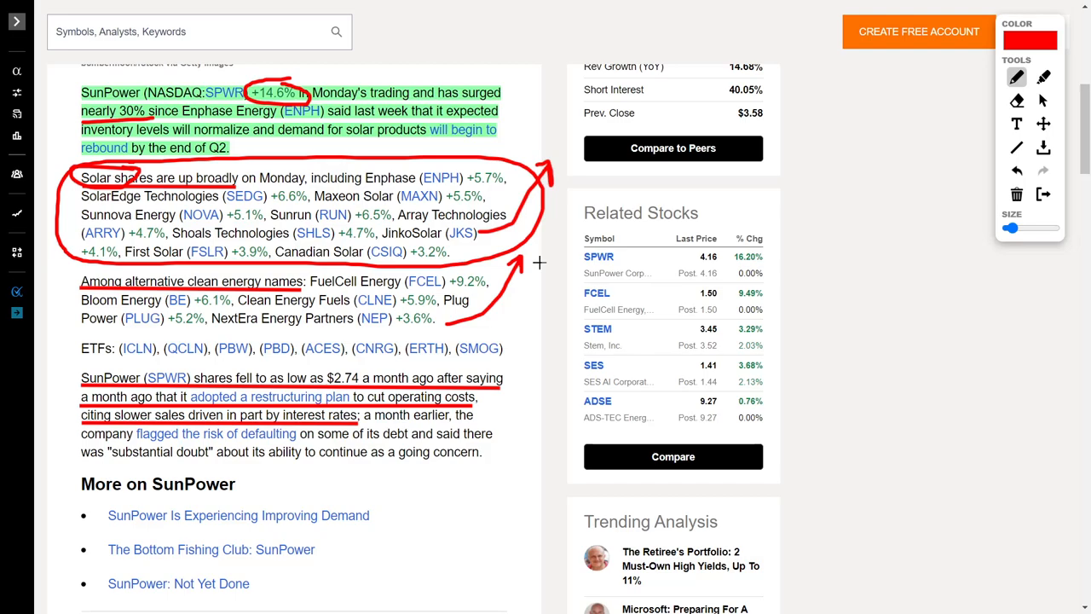
mouse_move(476, 225)
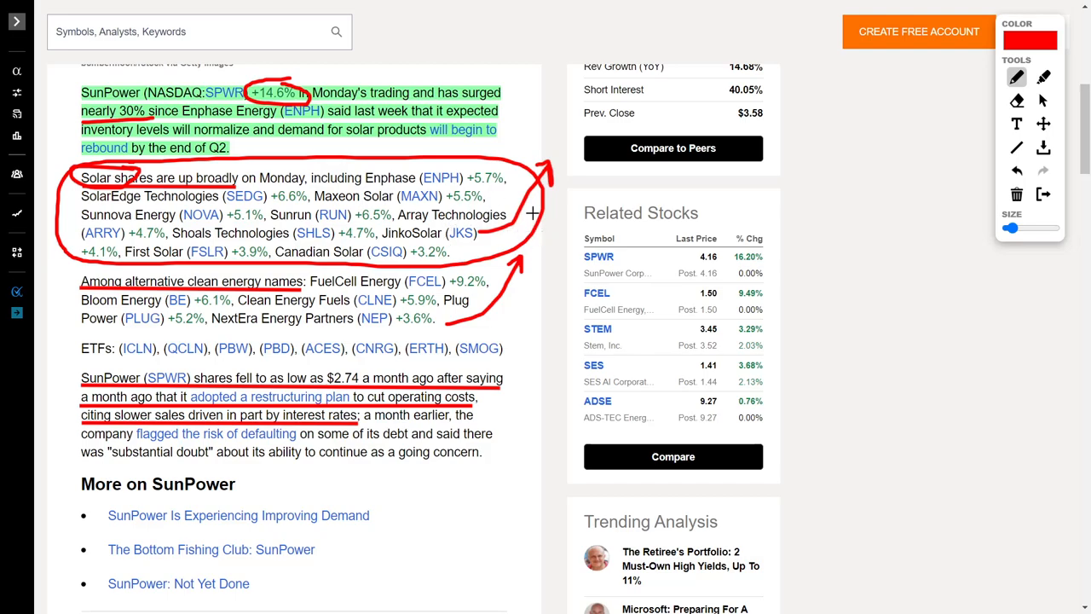
mouse_move(123, 293)
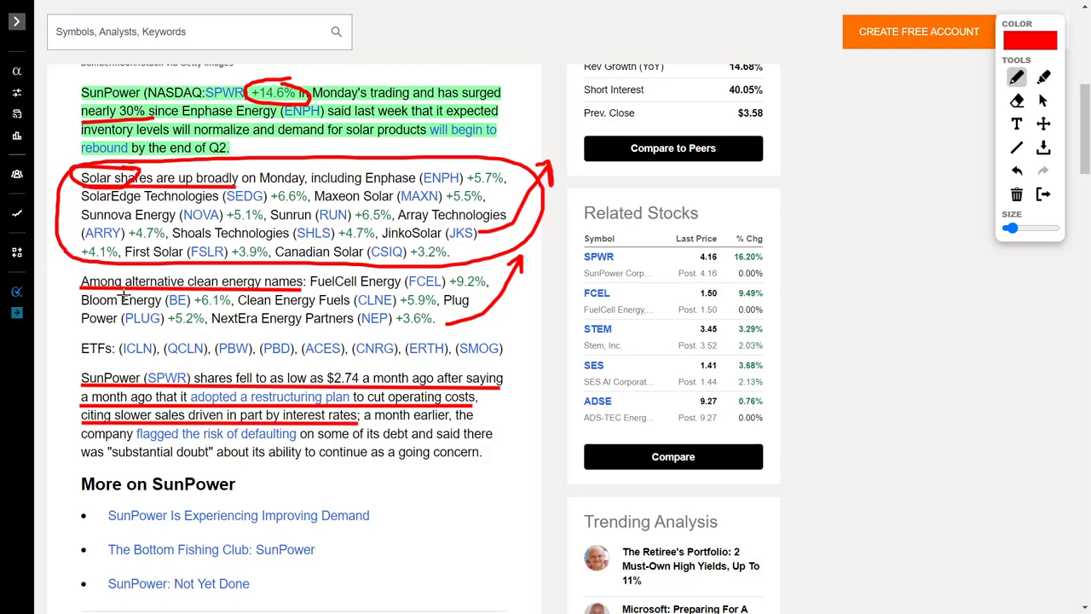
mouse_move(335, 327)
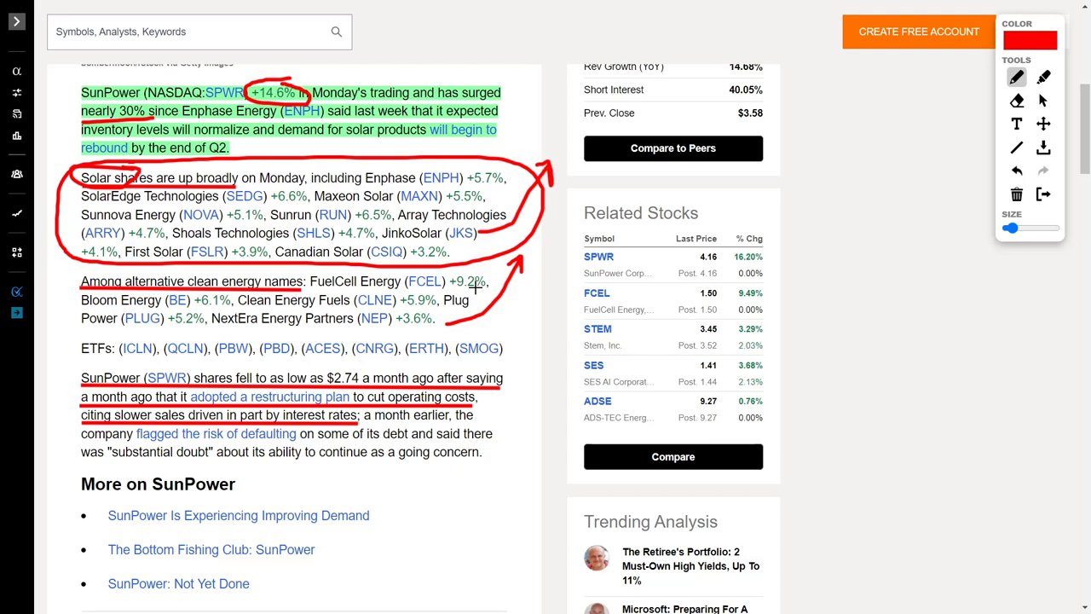
mouse_move(283, 205)
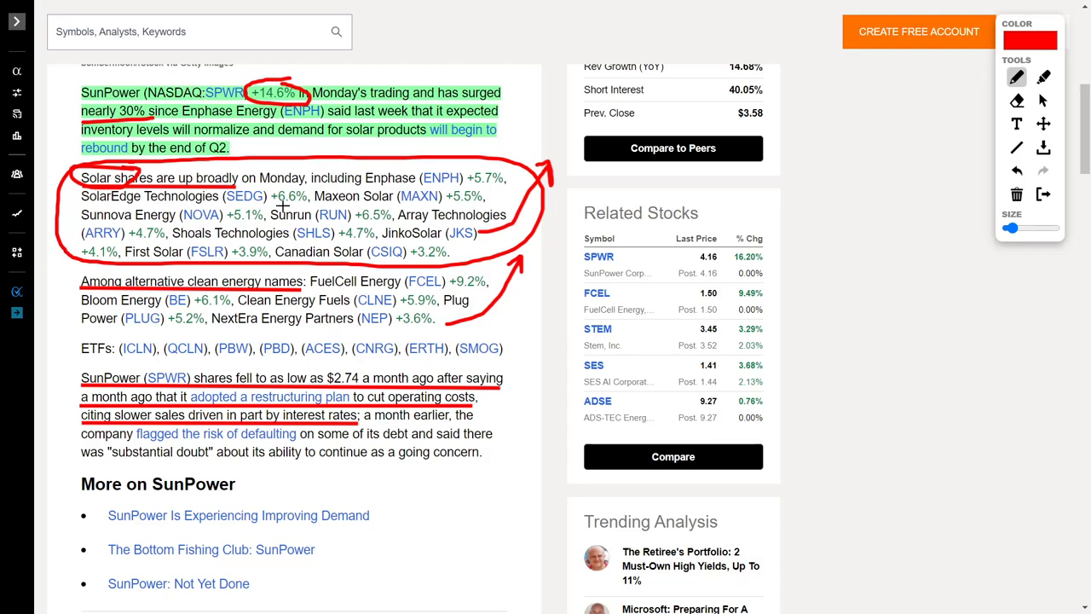
mouse_move(528, 201)
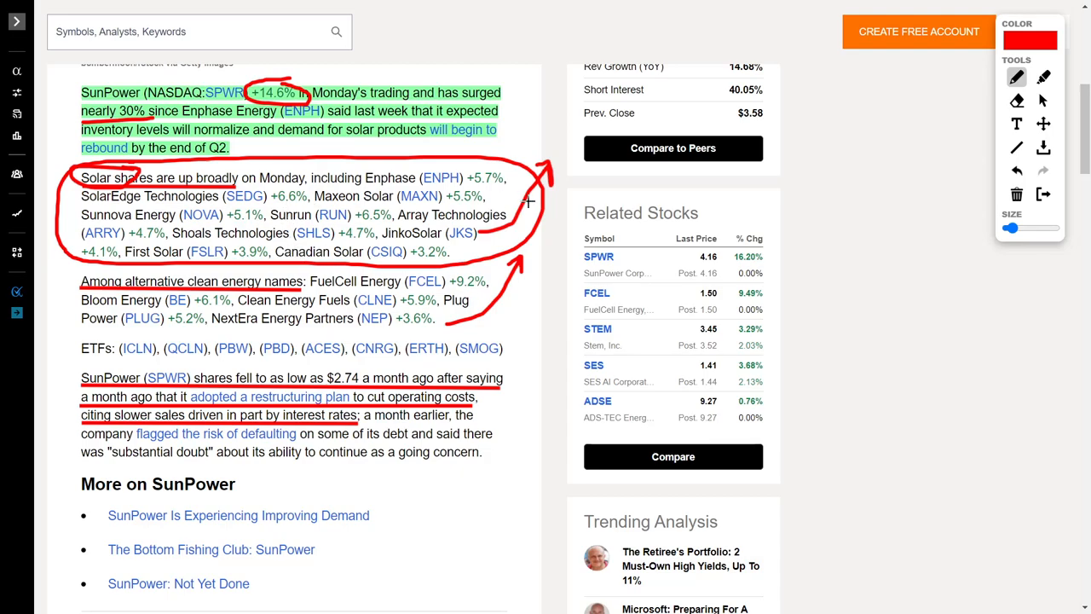
scroll(up, 3)
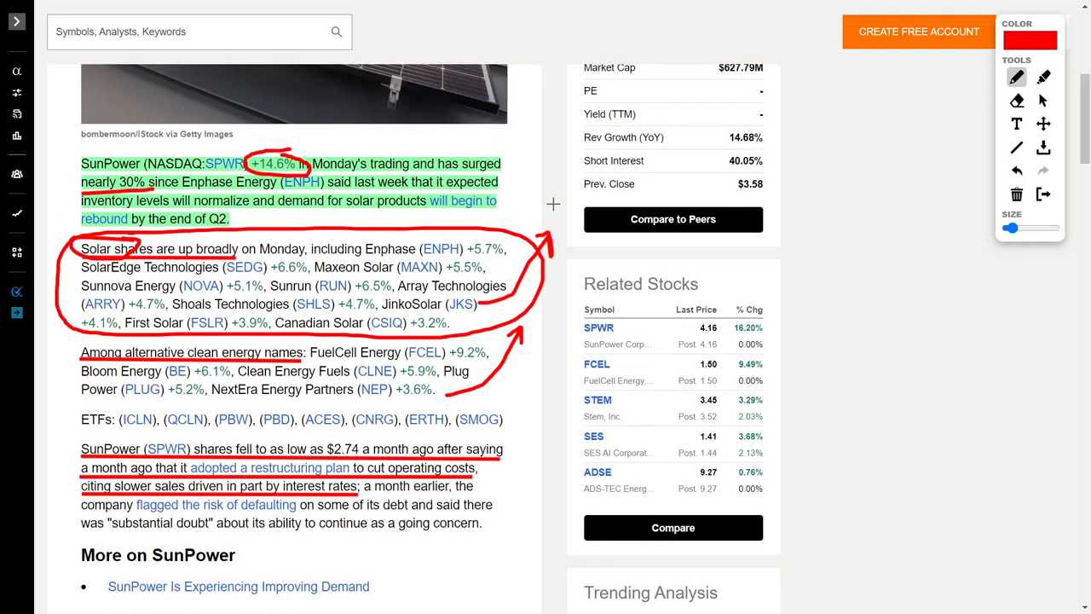
scroll(up, 3)
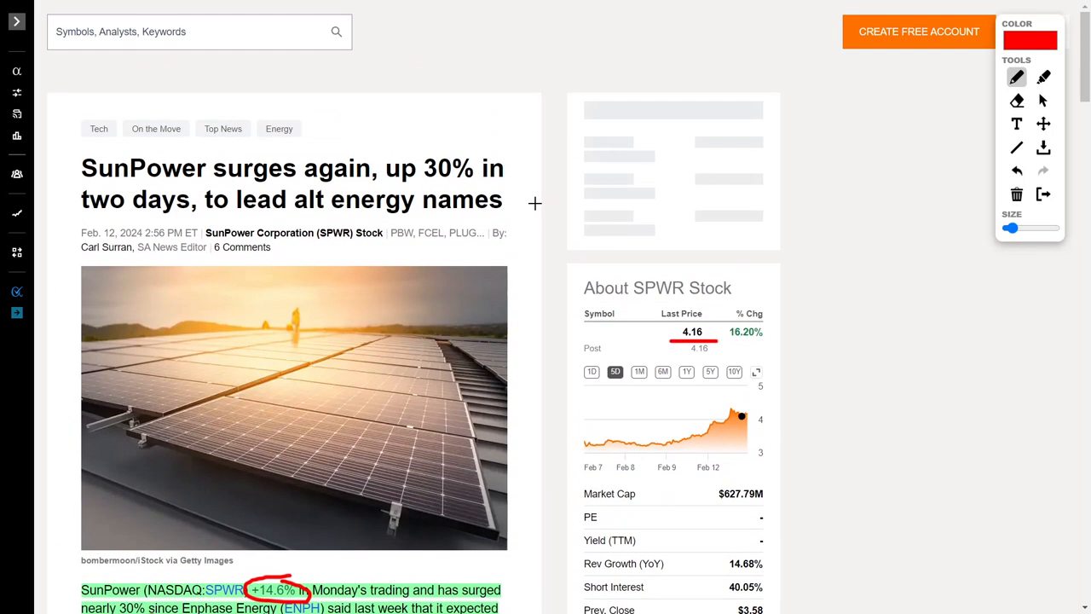
scroll(down, 3)
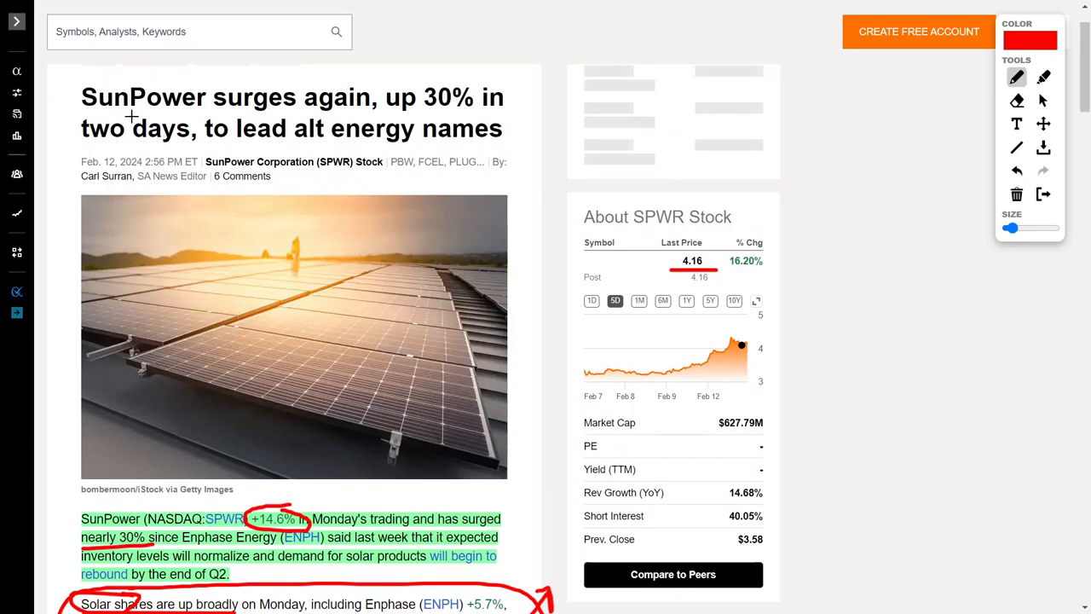
mouse_move(220, 116)
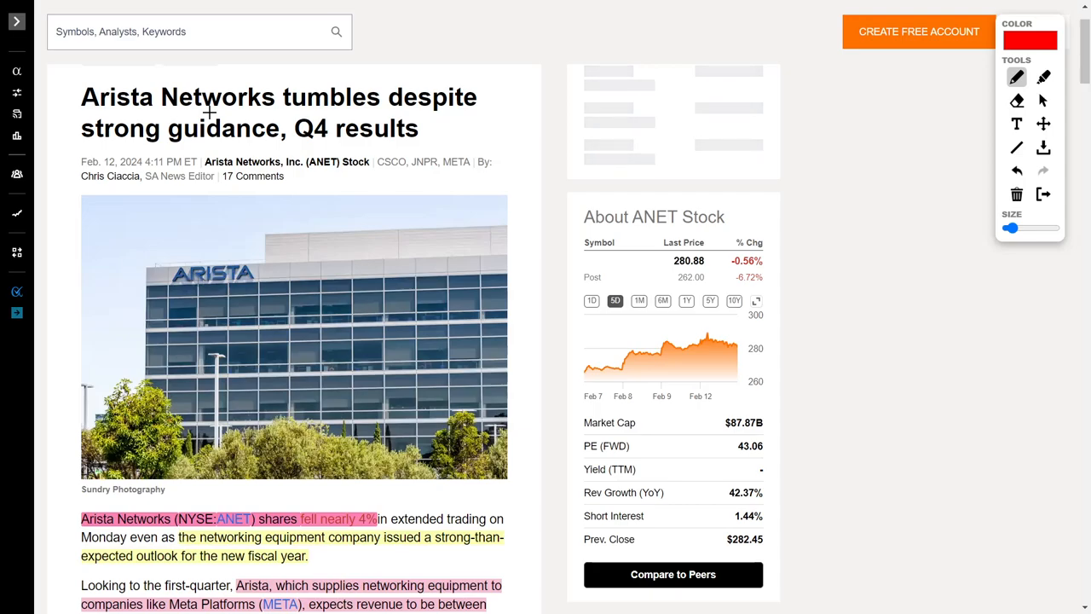
mouse_move(276, 157)
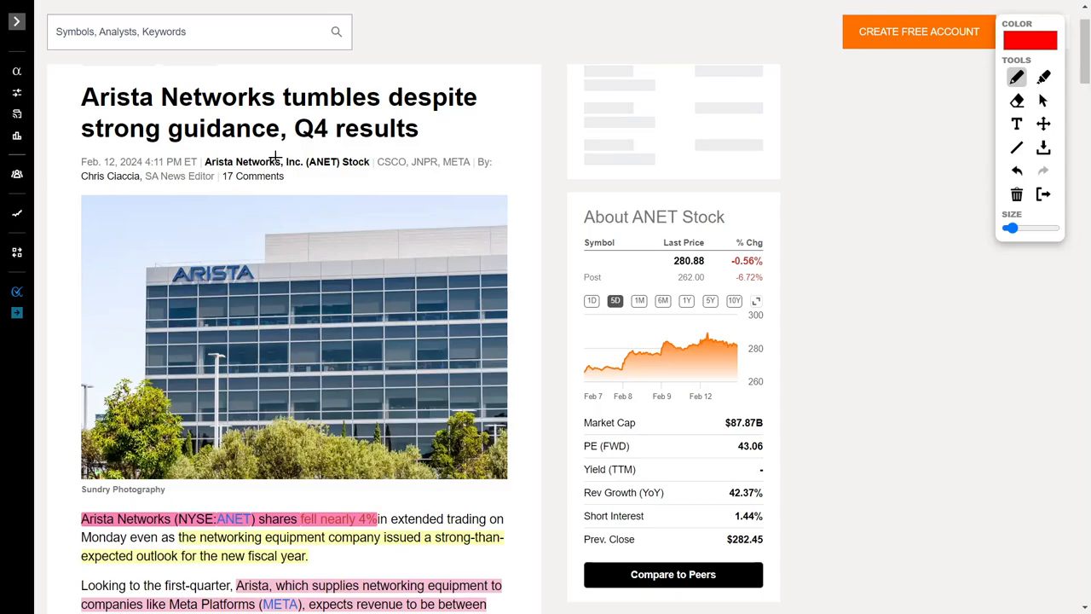
Step: Draw a red arrow pointing at the $2.08 per-share estimate in the Arista article
scroll(down, 3)
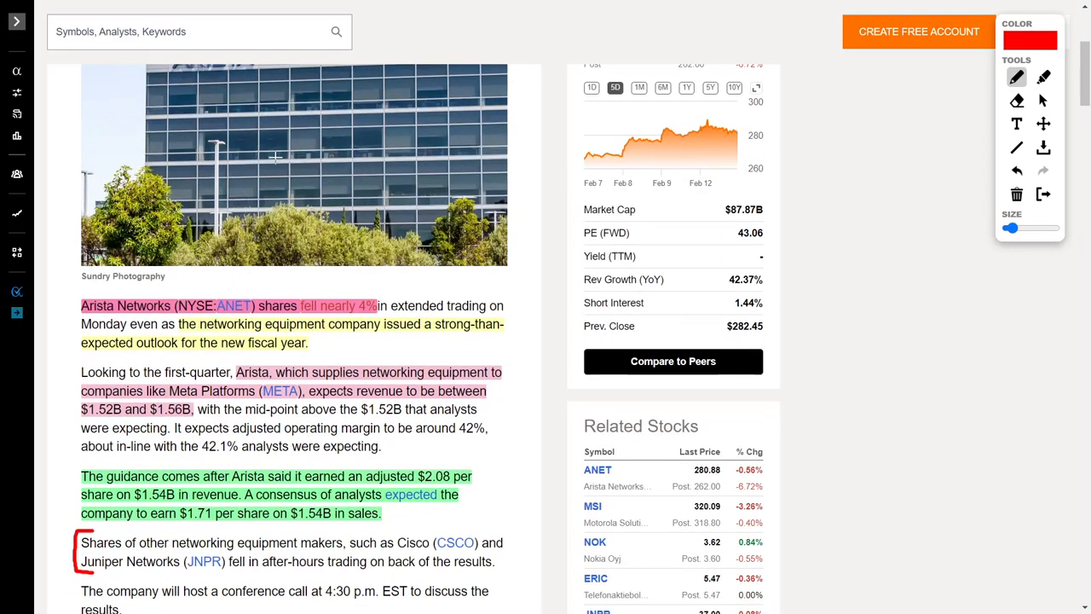
scroll(down, 3)
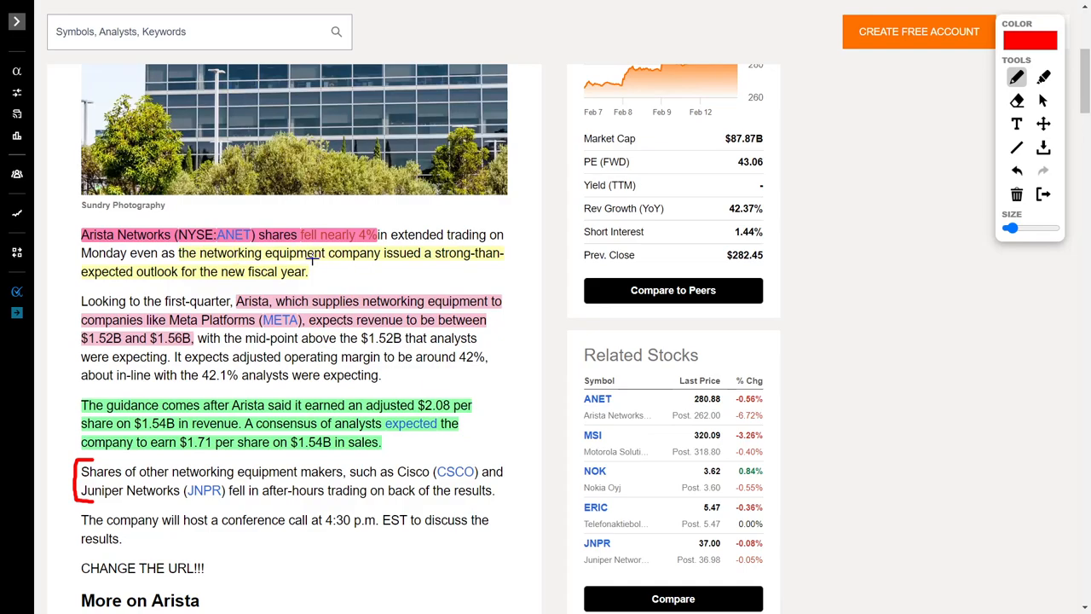
scroll(down, 3)
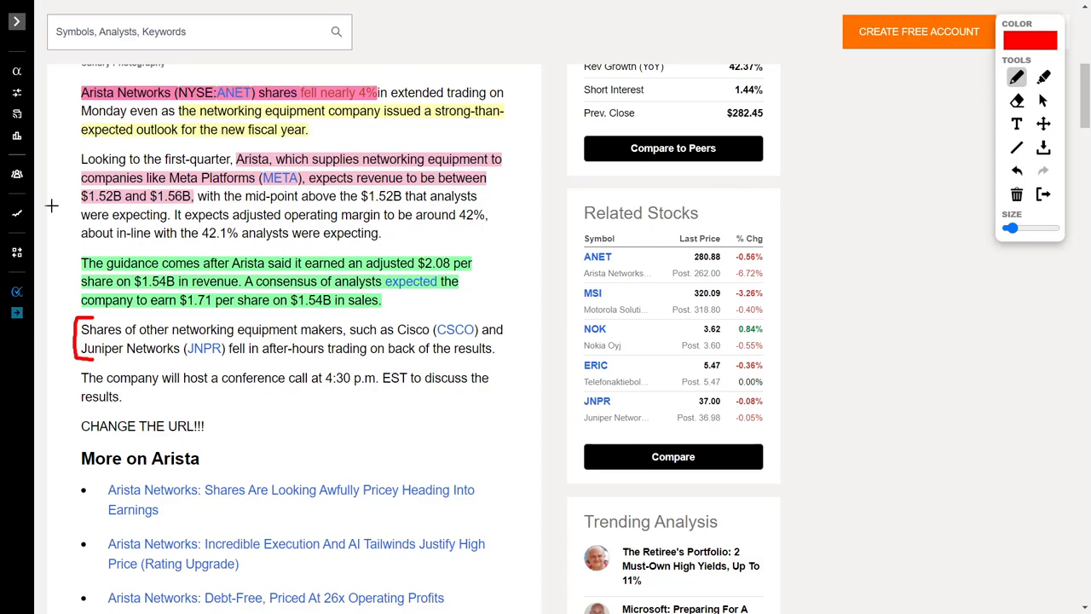
mouse_move(71, 191)
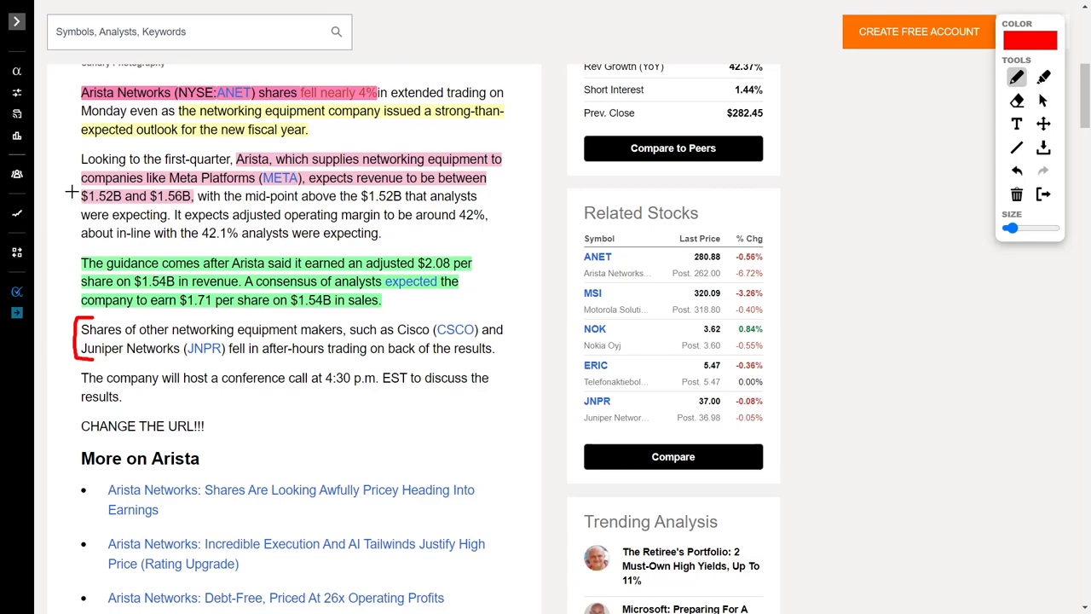
mouse_move(352, 119)
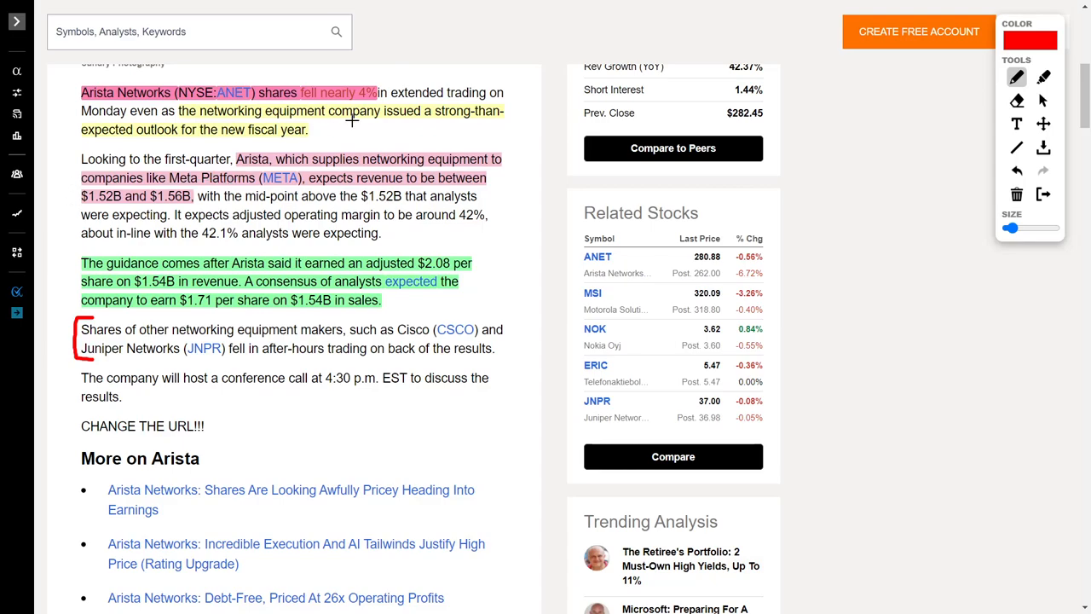
mouse_move(426, 236)
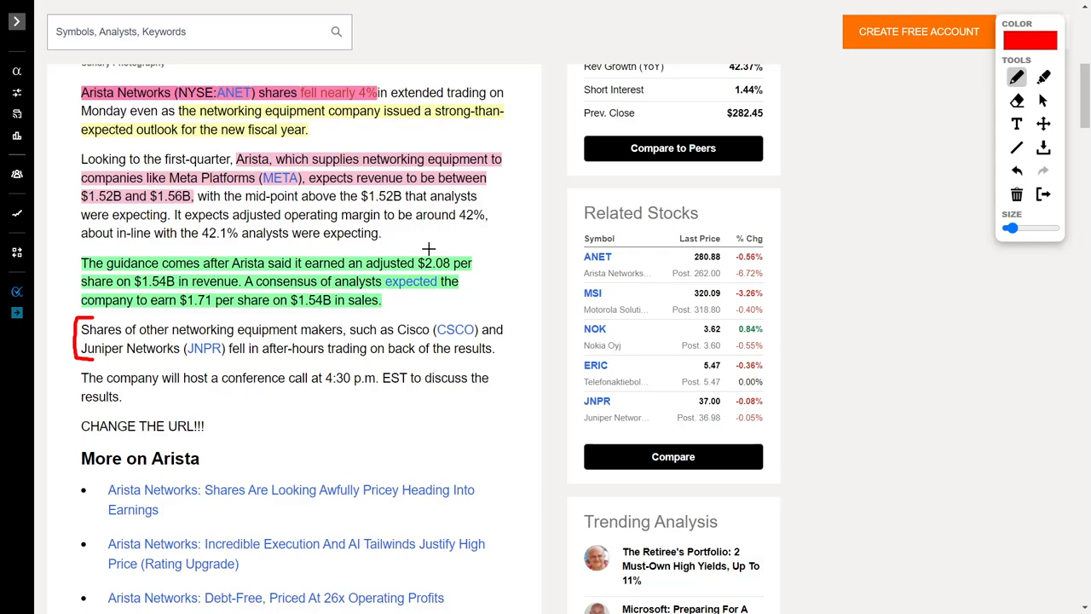
mouse_move(174, 283)
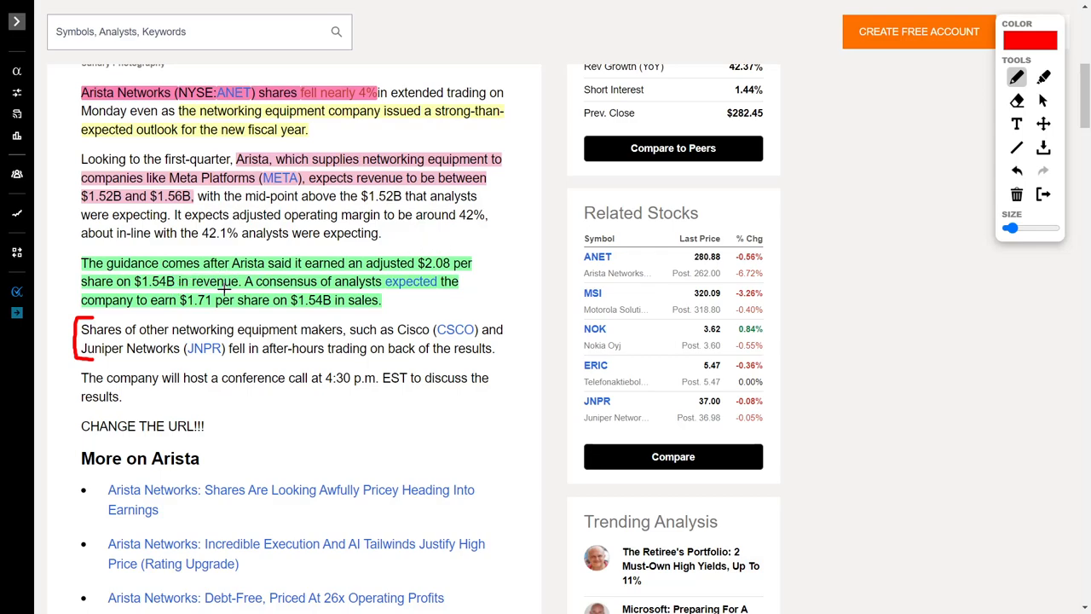
mouse_move(394, 304)
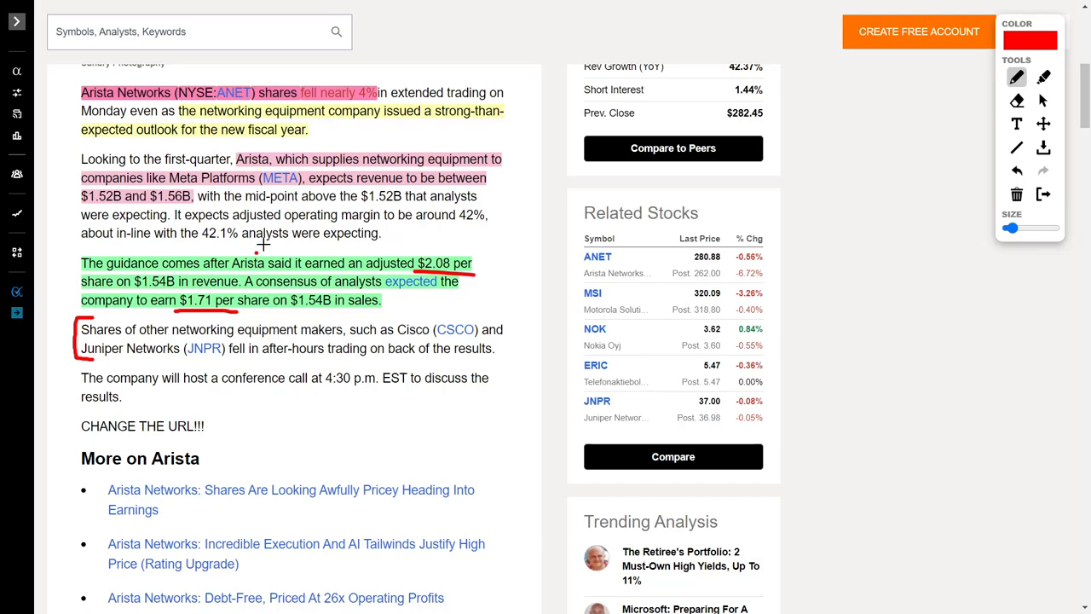
drag(259, 246, 441, 255)
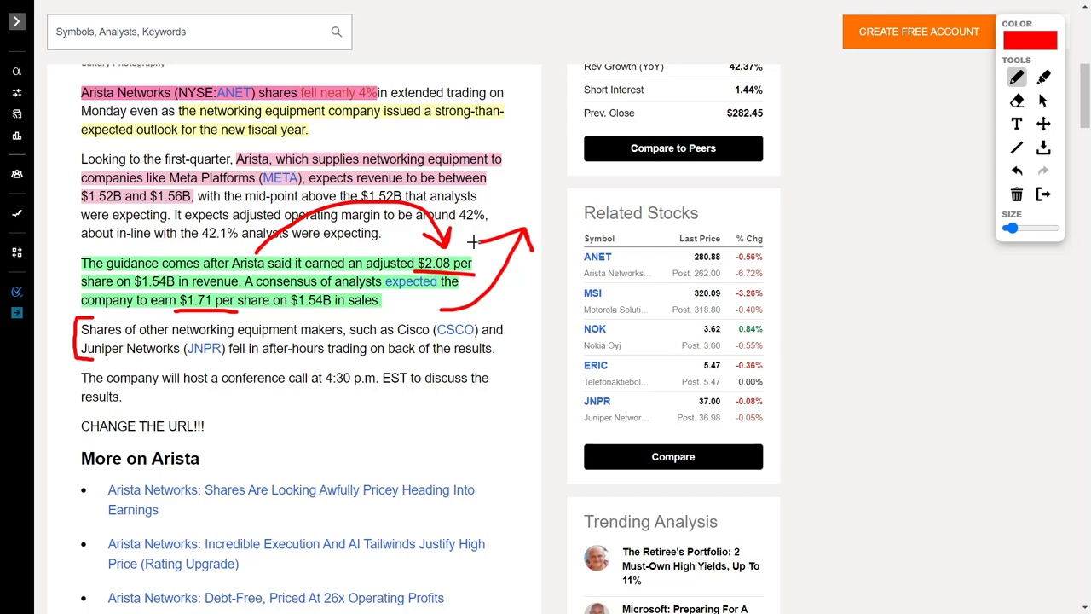
mouse_move(392, 247)
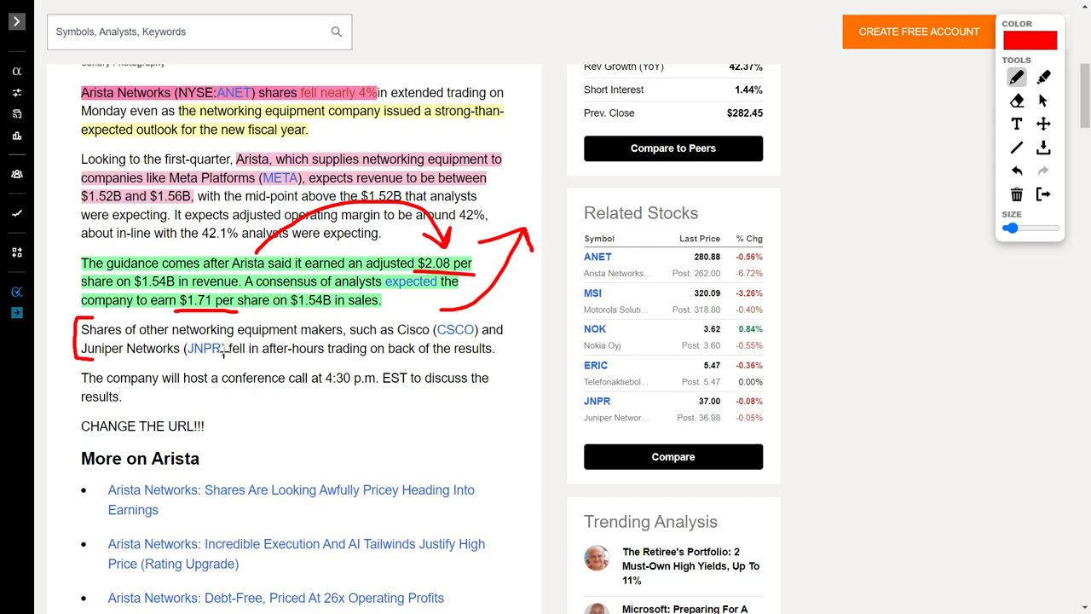
mouse_move(515, 215)
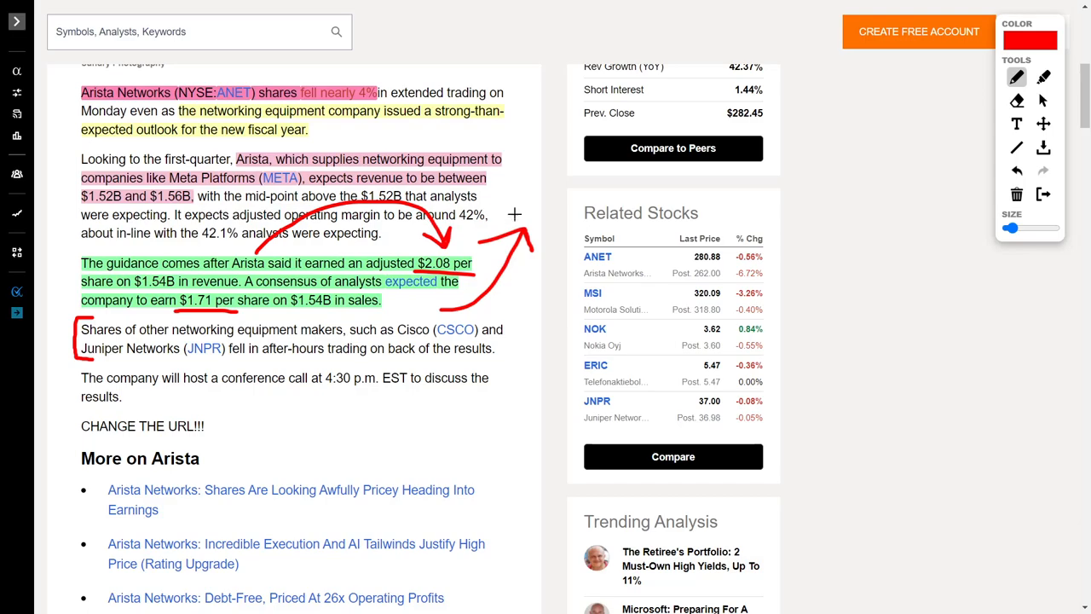
mouse_move(528, 198)
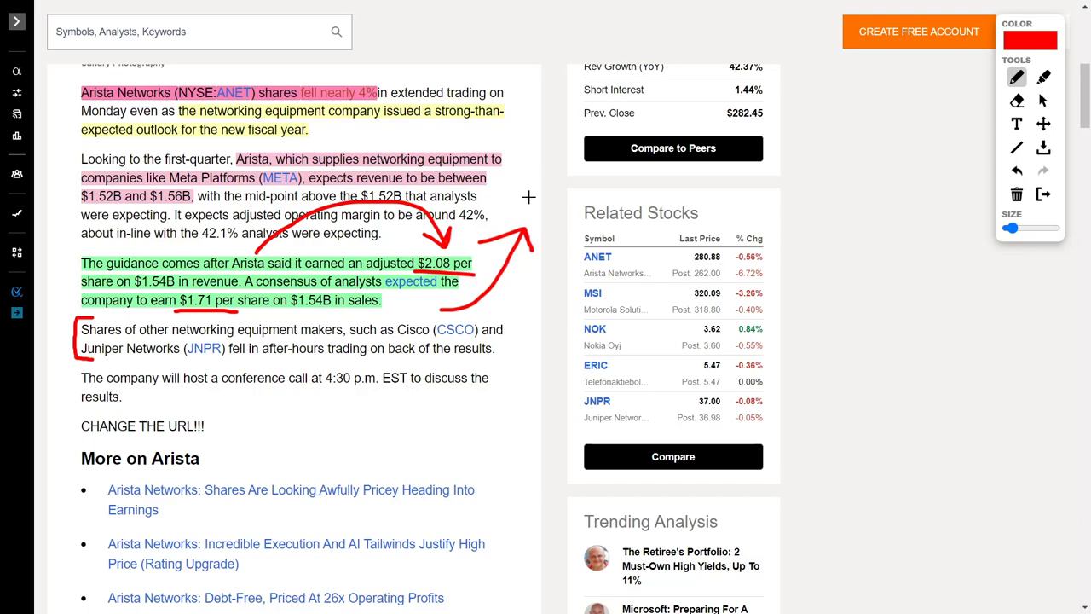
scroll(up, 3)
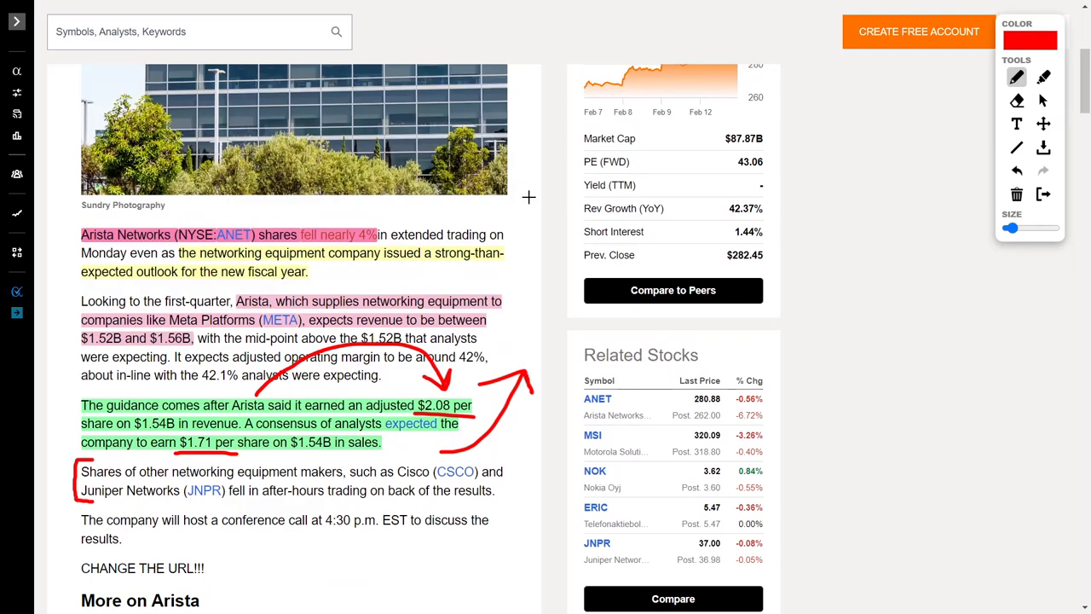
scroll(up, 3)
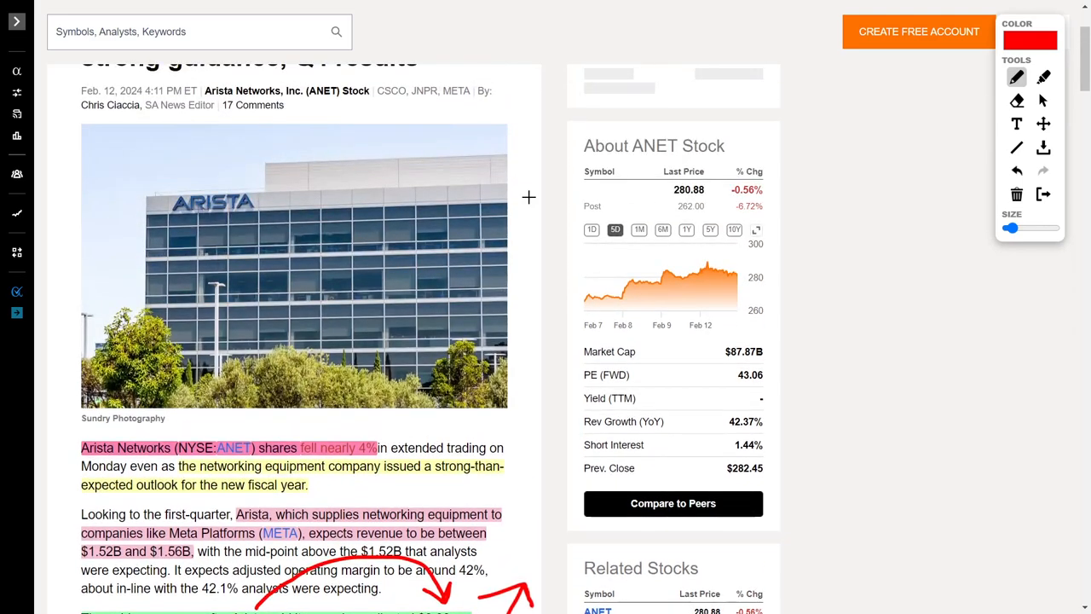
scroll(up, 3)
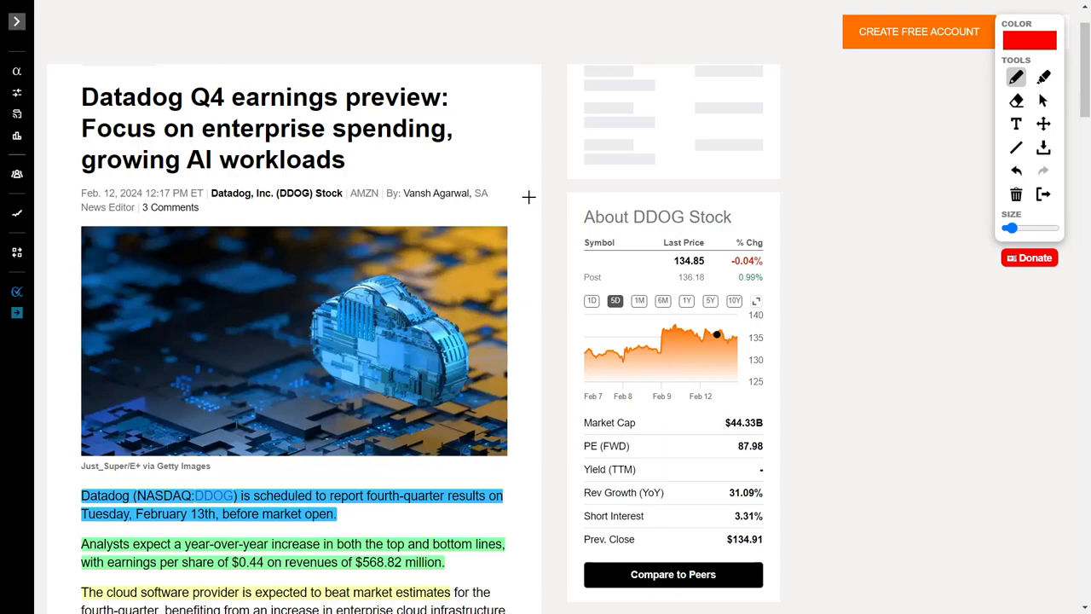
Step: Circle the 'fourth-quarter results' phrase in the Datadog article in red
scroll(down, 3)
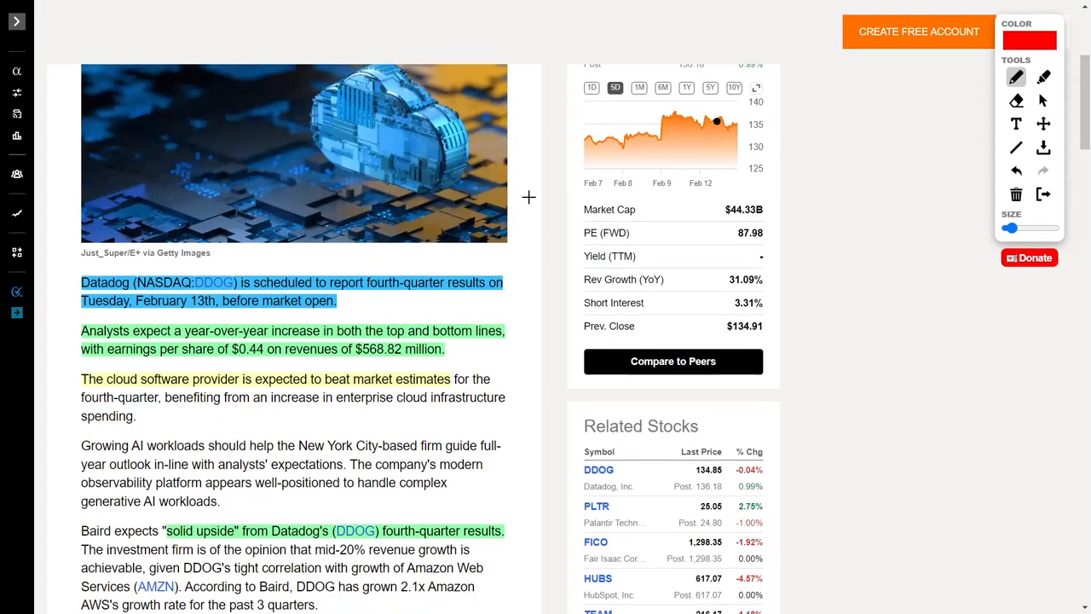
scroll(down, 3)
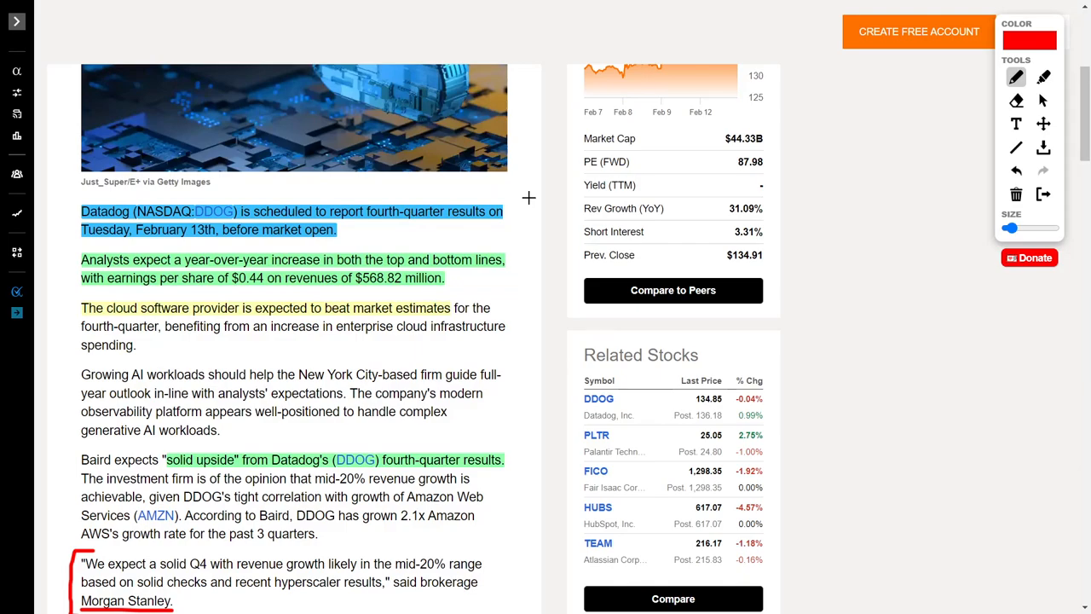
scroll(down, 3)
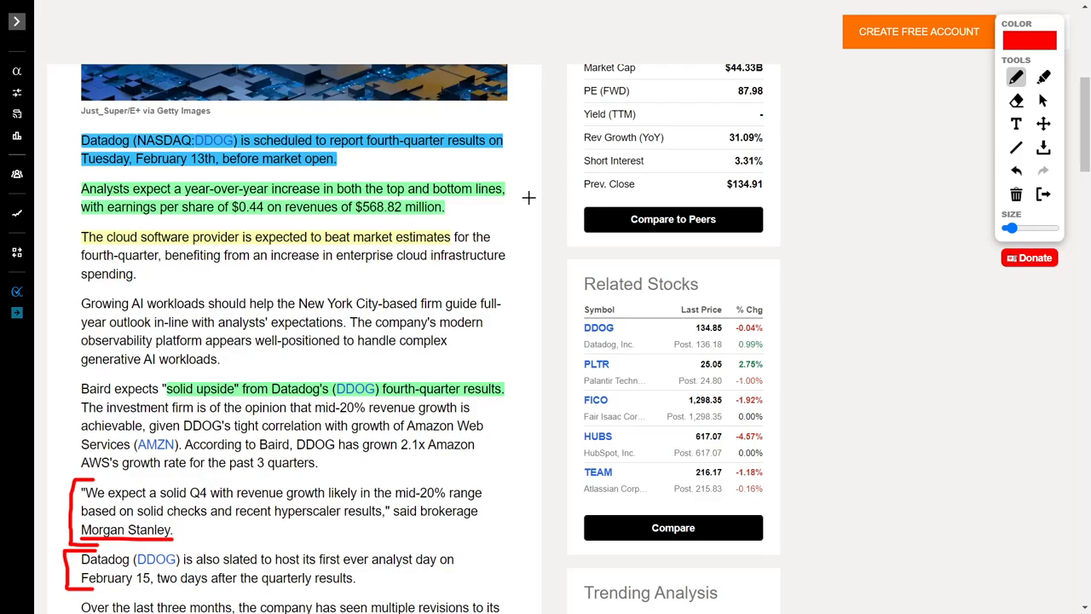
mouse_move(230, 197)
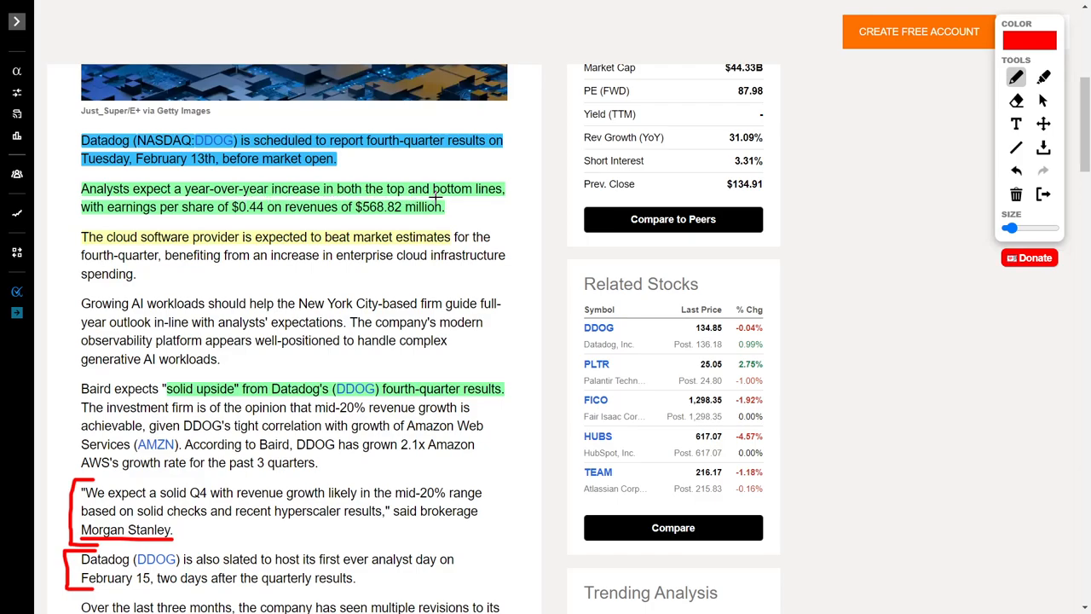
mouse_move(510, 174)
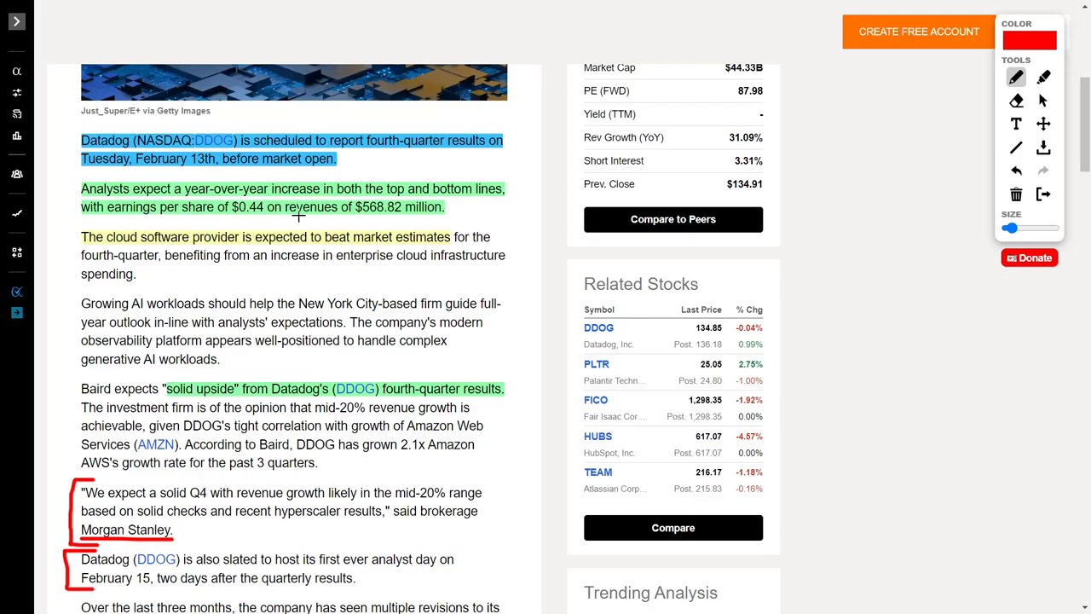
mouse_move(502, 215)
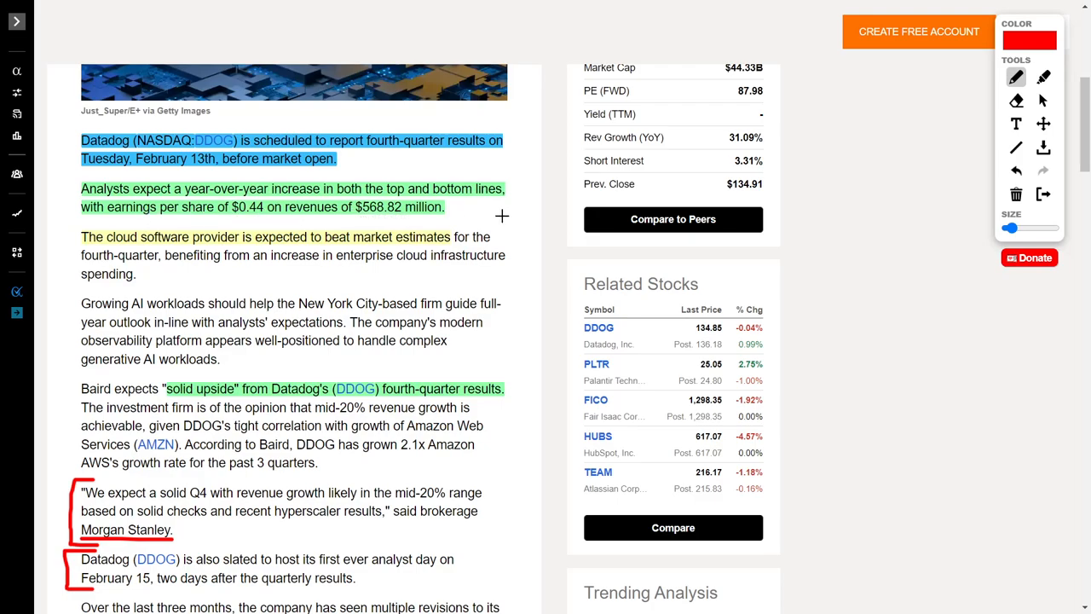
scroll(down, 3)
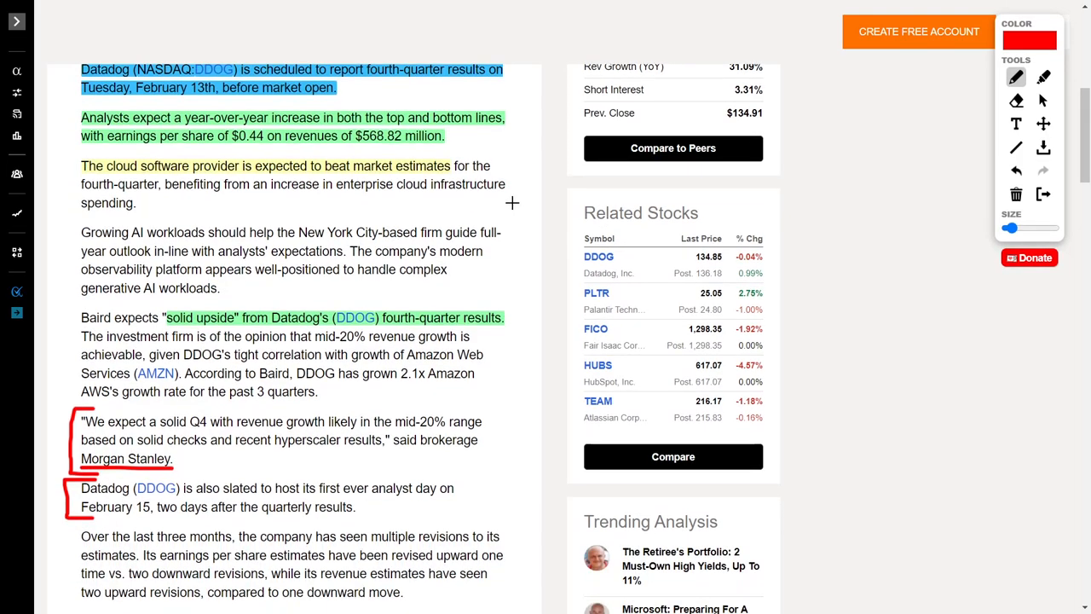
scroll(down, 3)
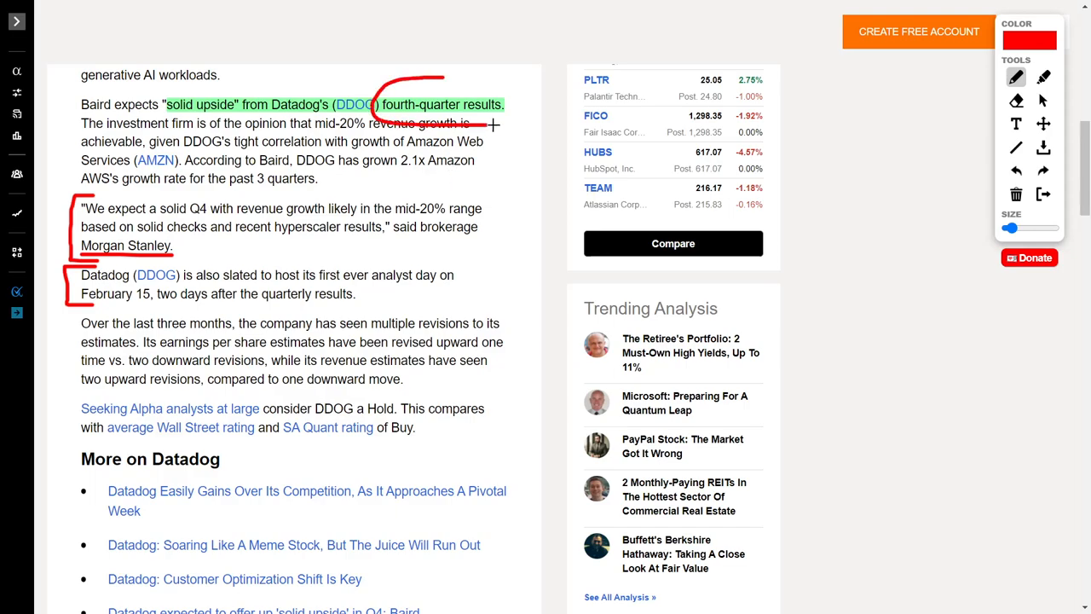
drag(494, 126, 529, 184)
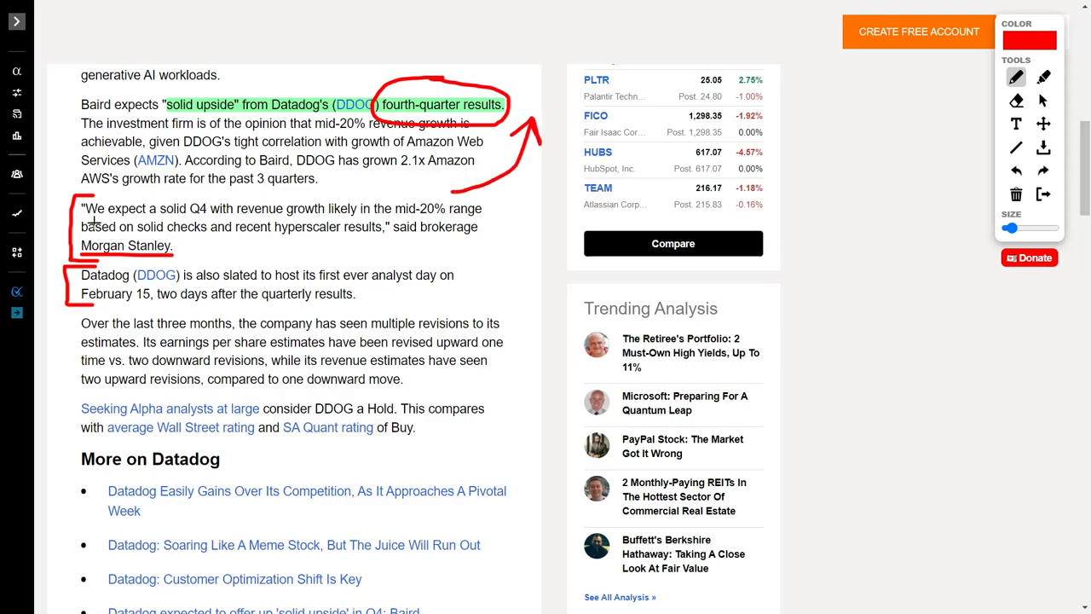
mouse_move(275, 215)
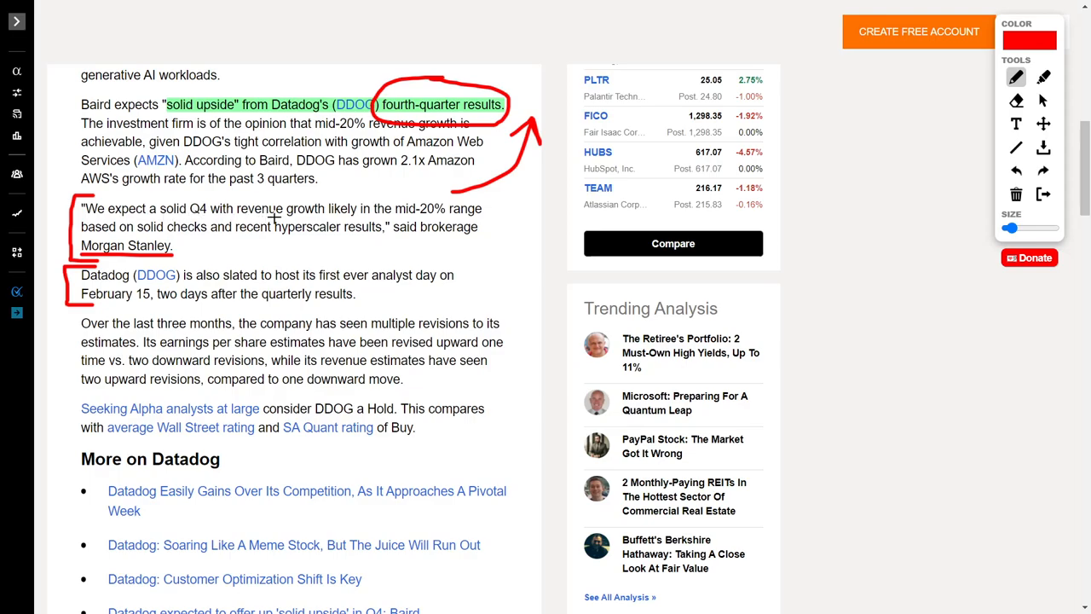
mouse_move(347, 220)
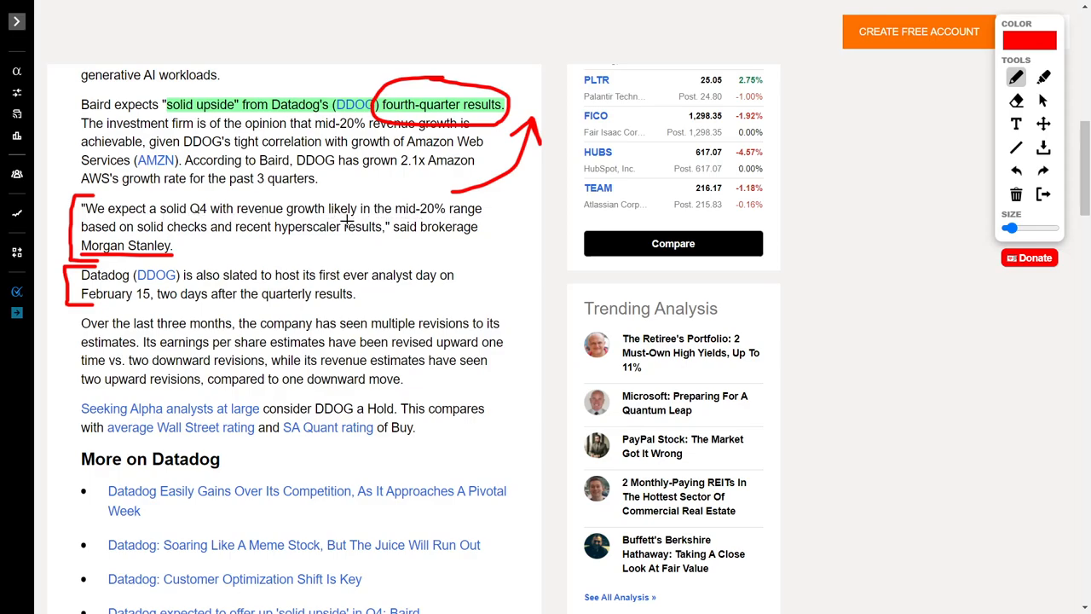
mouse_move(180, 235)
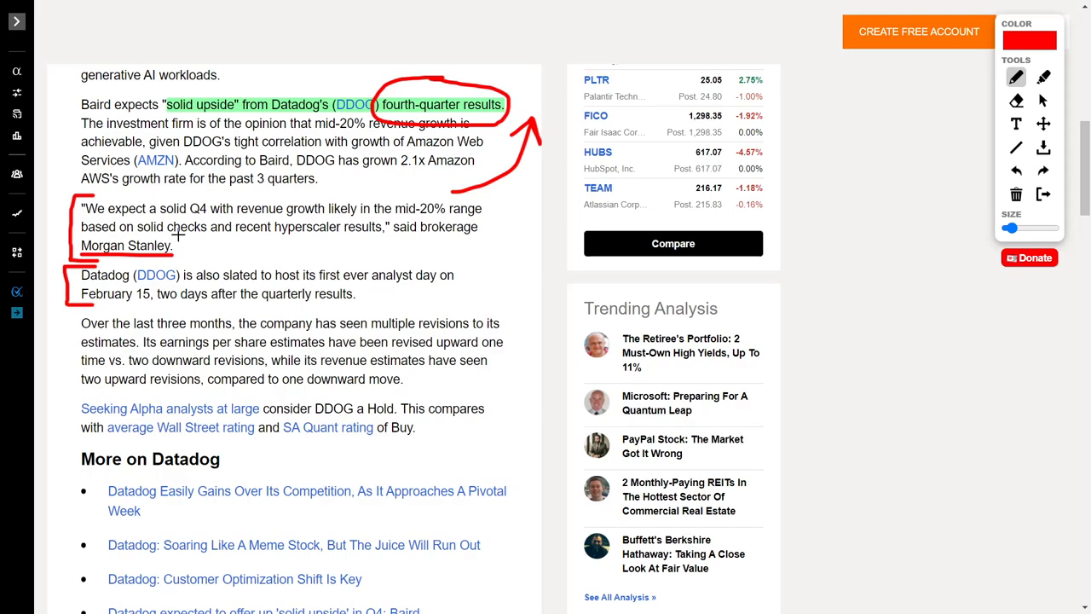
mouse_move(345, 239)
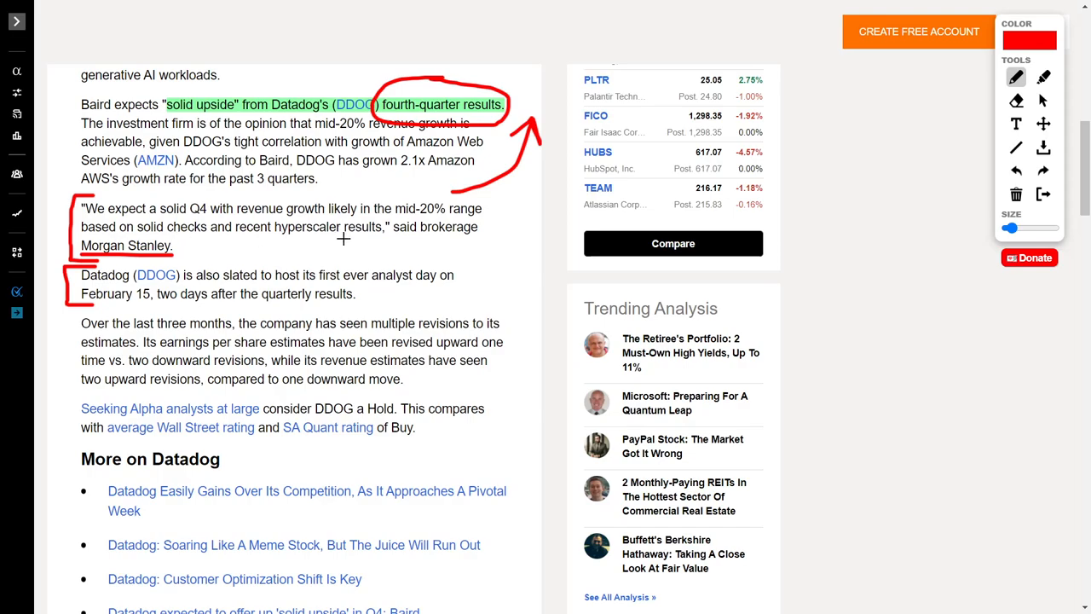
mouse_move(188, 254)
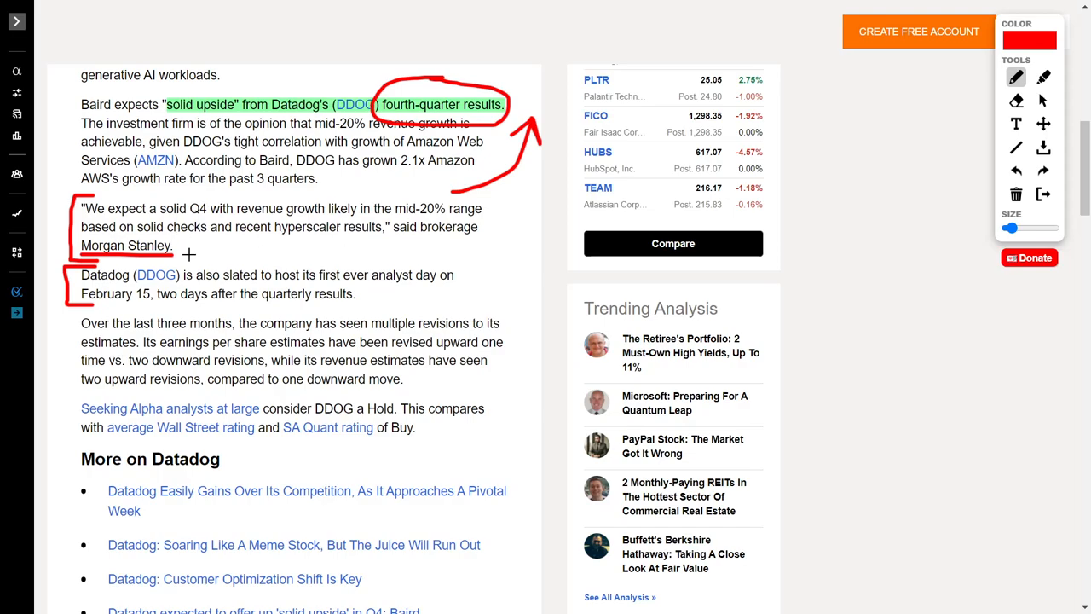
mouse_move(228, 245)
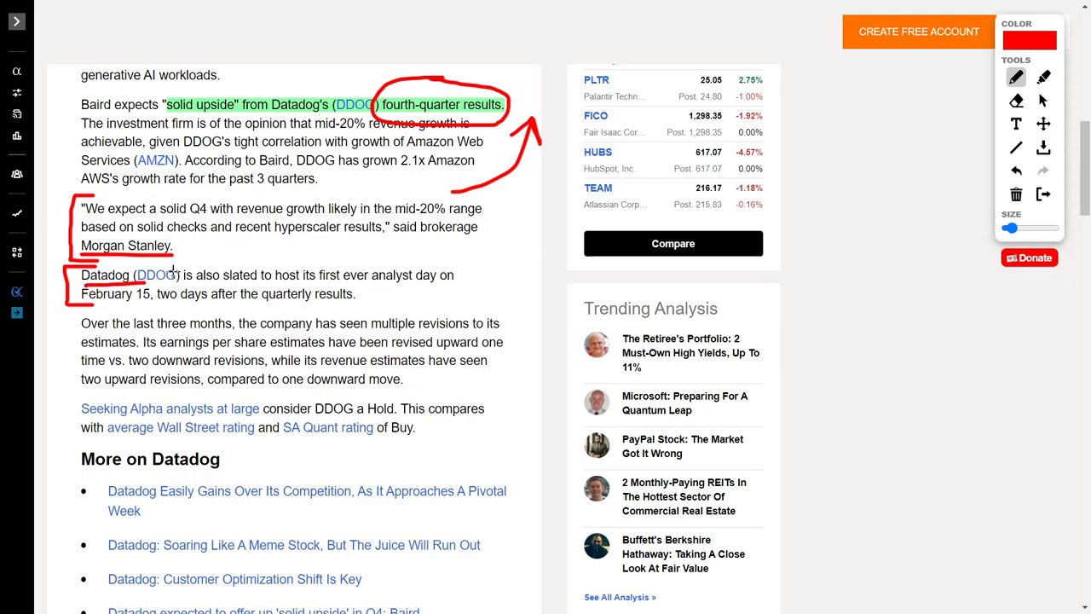
Step: Underline 'first ever analyst day' in the Datadog preview in red
drag(317, 286, 425, 283)
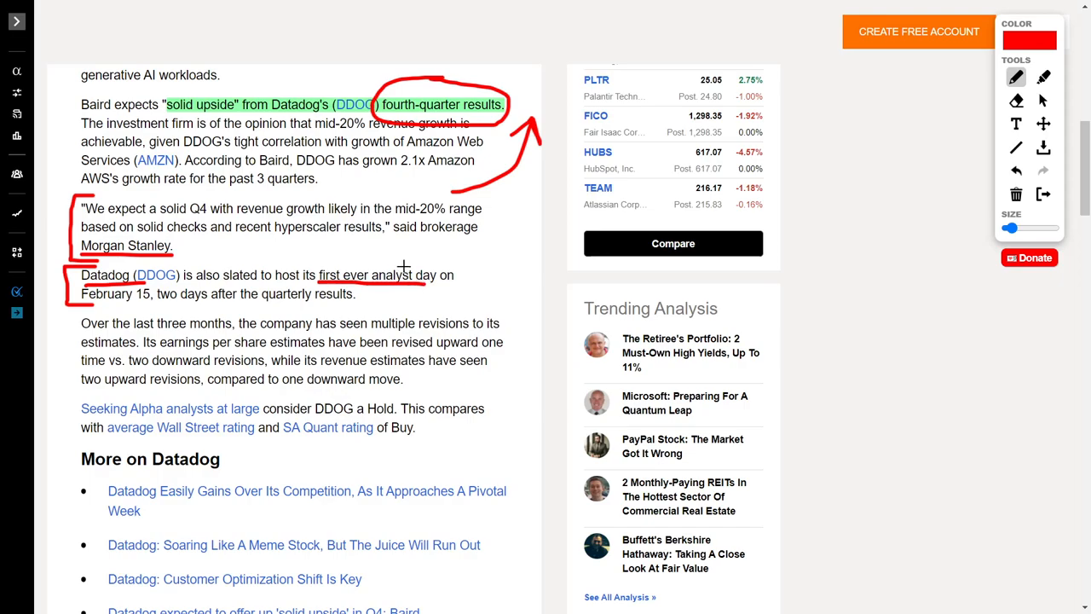
mouse_move(200, 280)
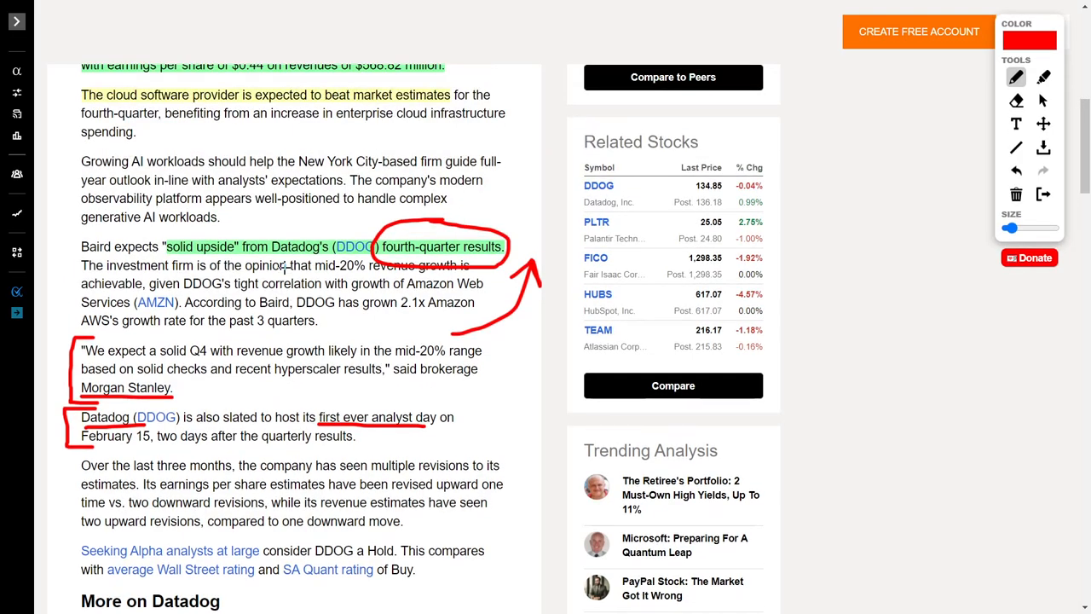
scroll(down, 3)
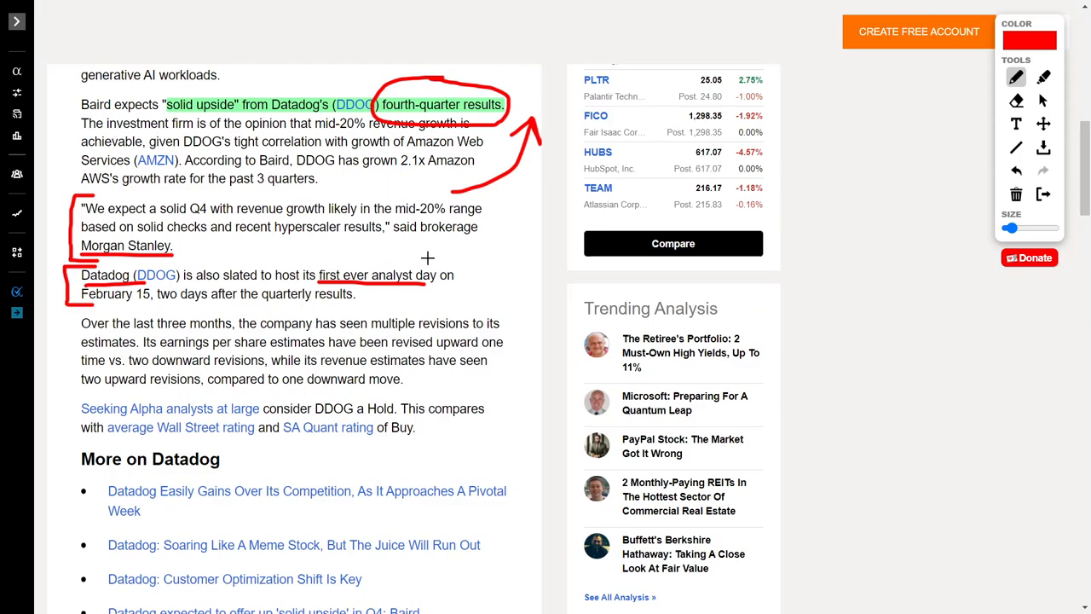
mouse_move(491, 258)
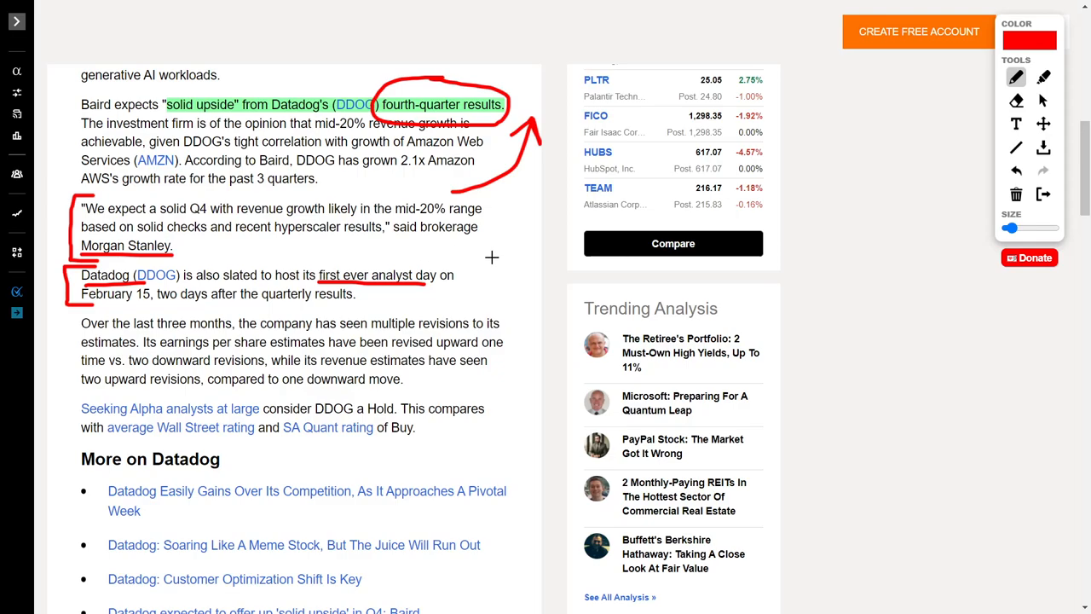
scroll(up, 3)
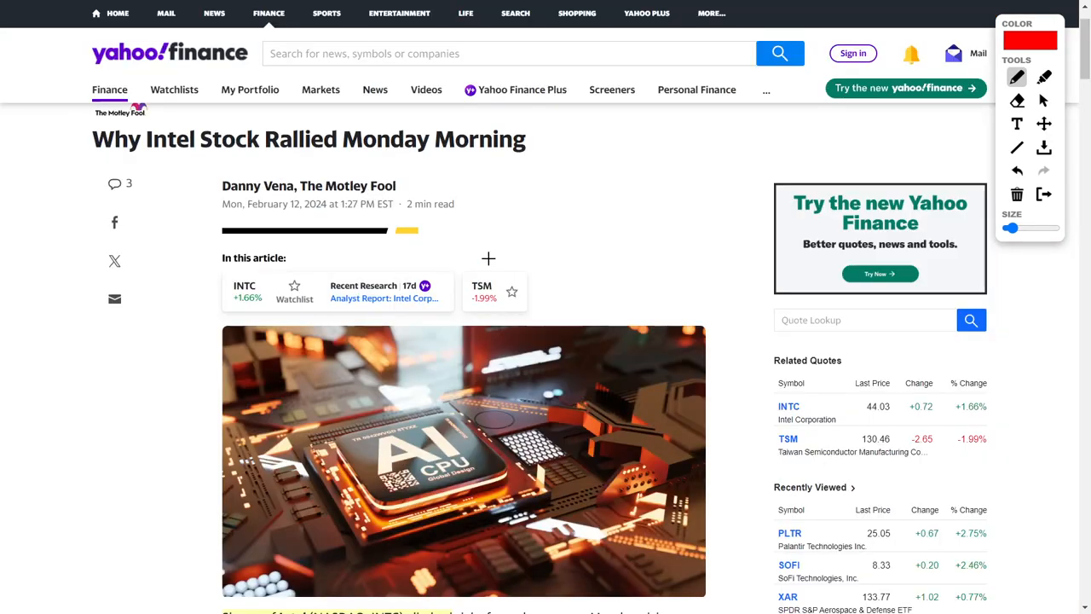
Step: Scroll down the Intel rally article to the 'A potential opportunity' section
scroll(down, 3)
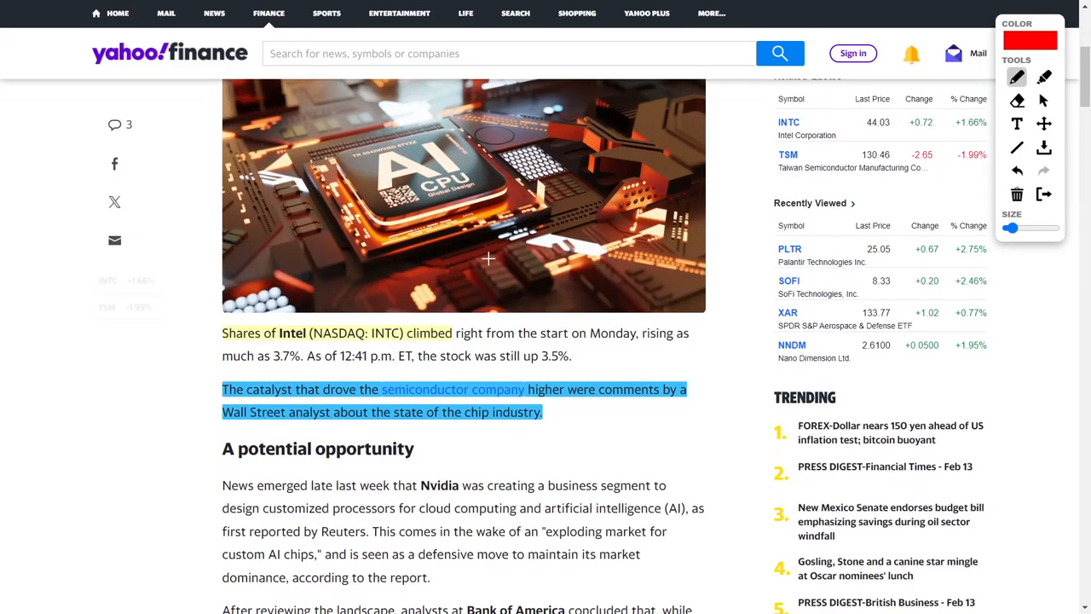
scroll(down, 3)
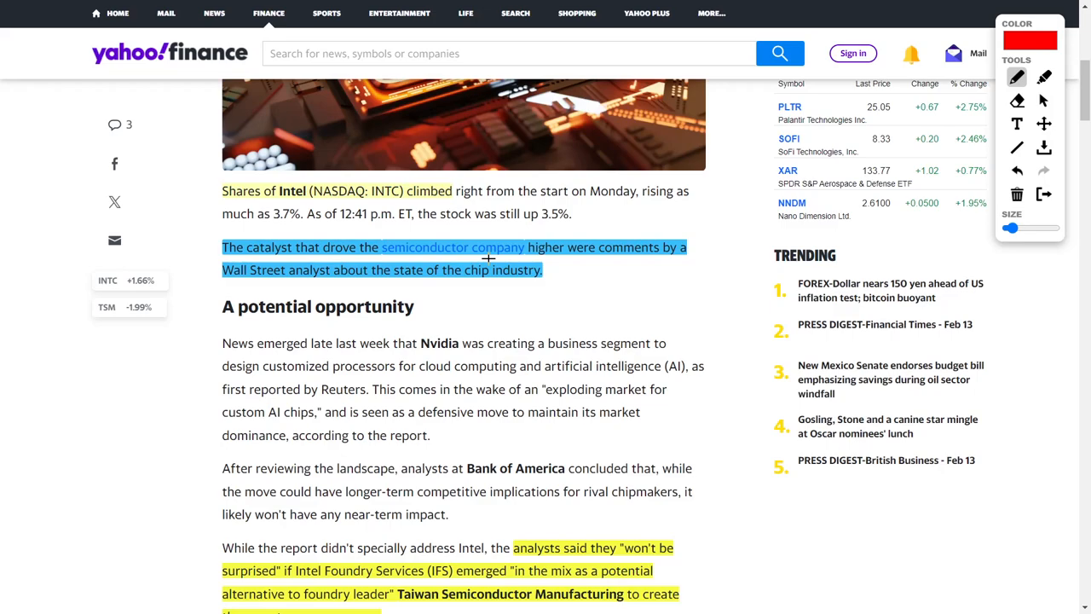
mouse_move(203, 255)
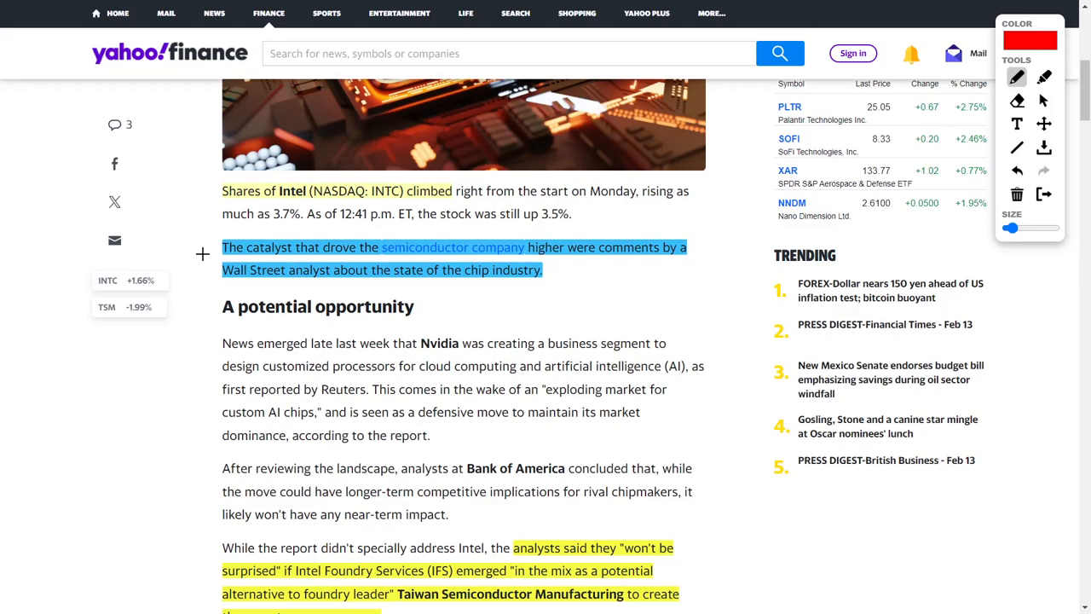
mouse_move(485, 269)
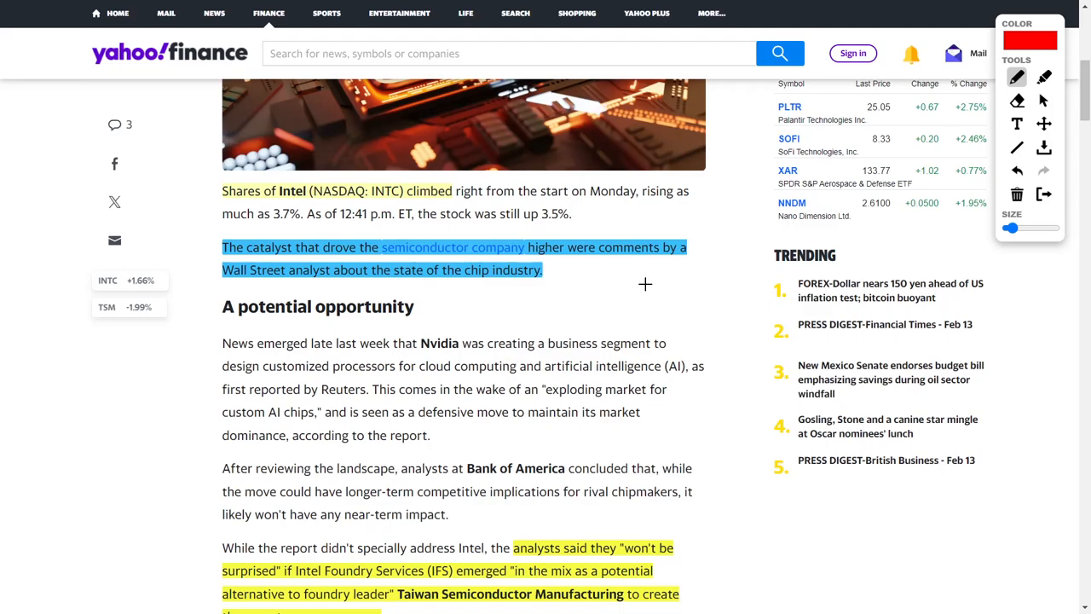
scroll(down, 3)
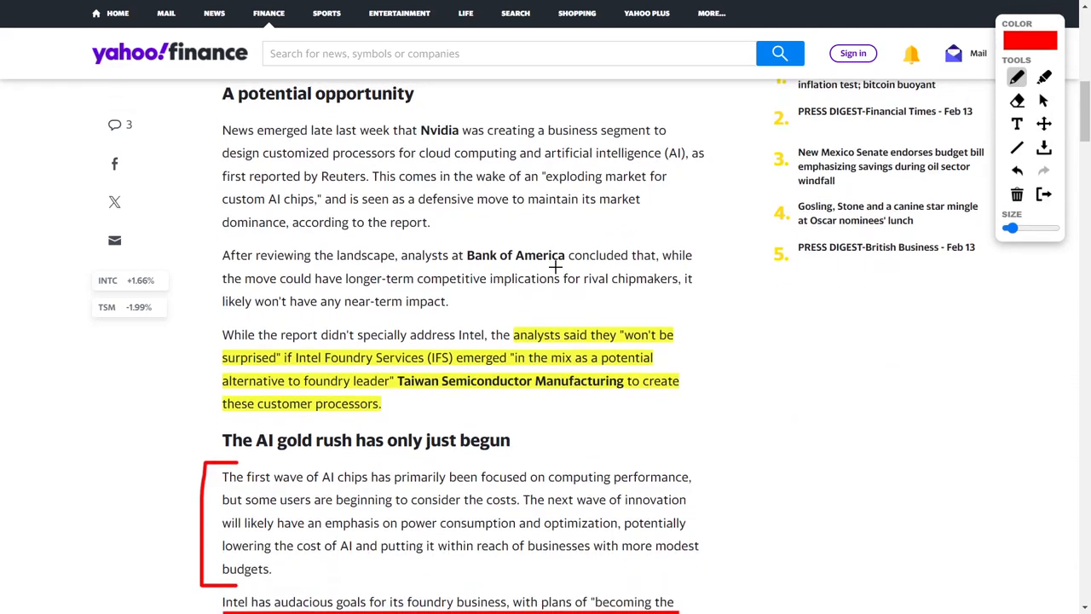
mouse_move(571, 300)
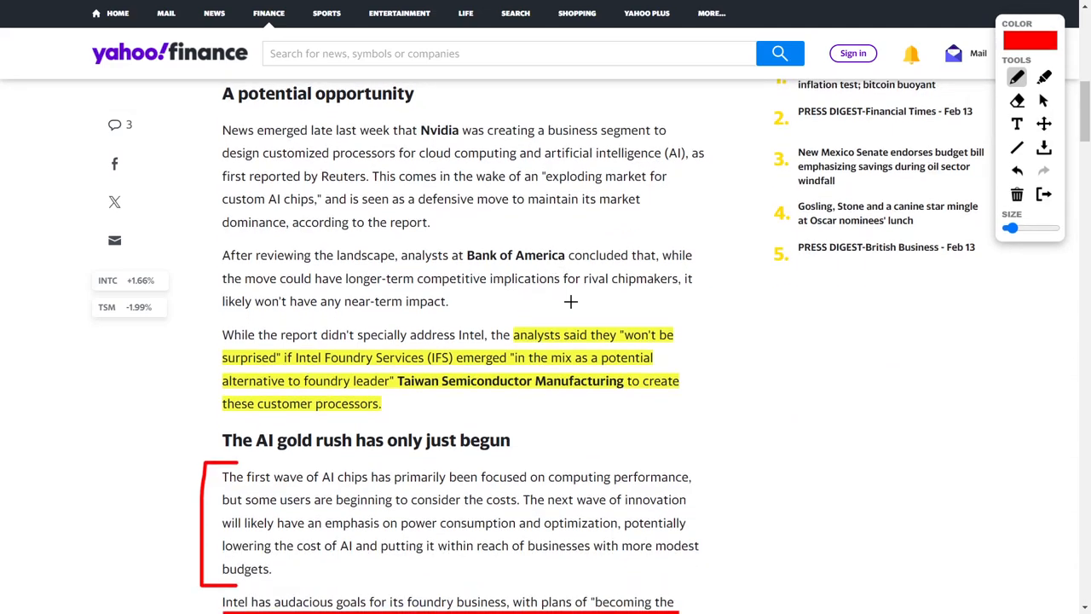
mouse_move(311, 362)
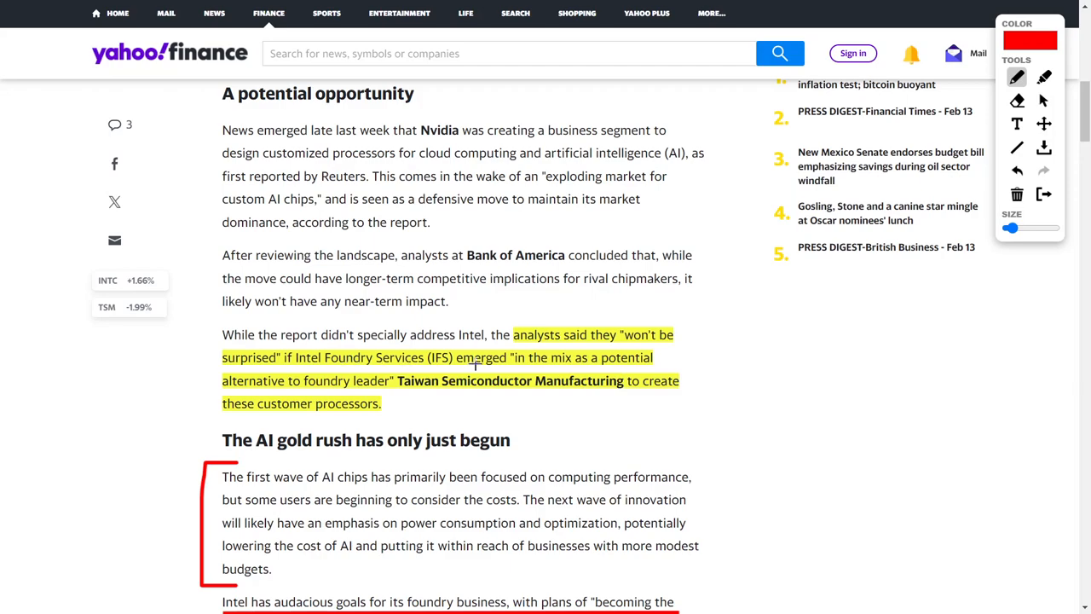
mouse_move(189, 394)
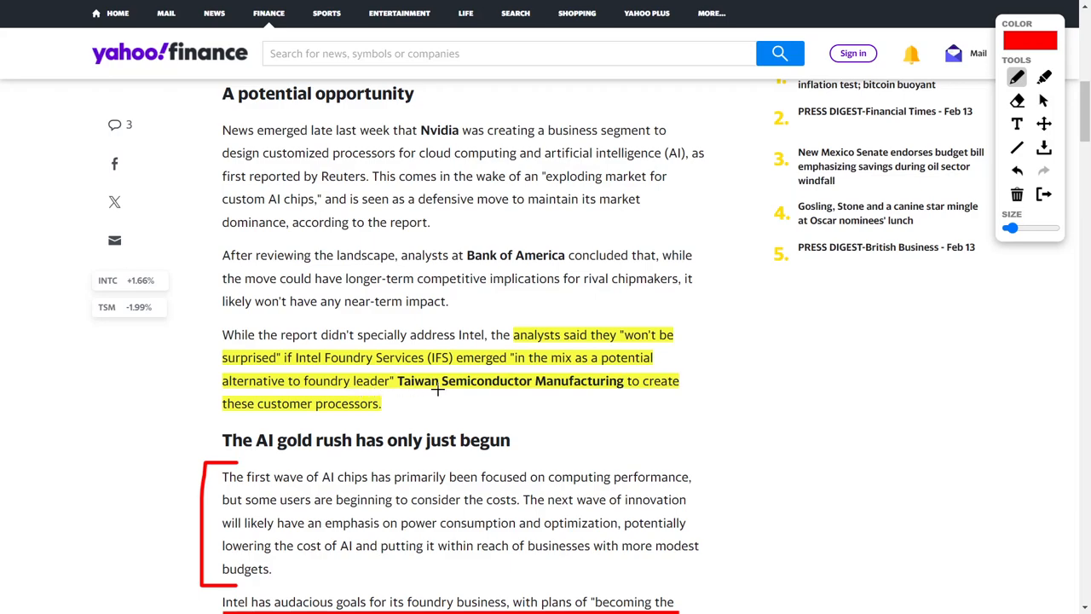
mouse_move(659, 389)
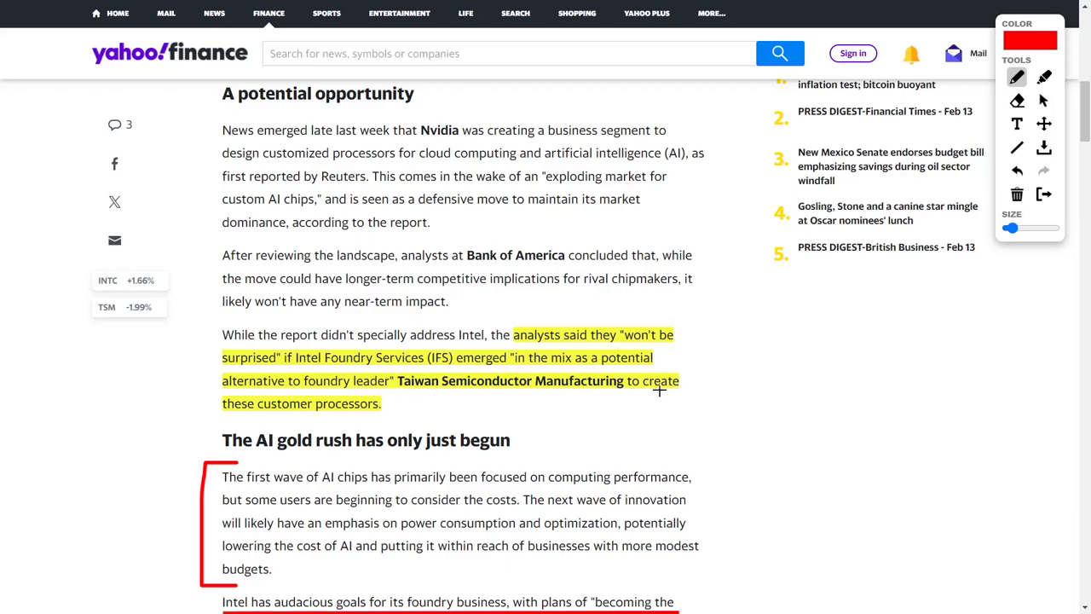
mouse_move(418, 411)
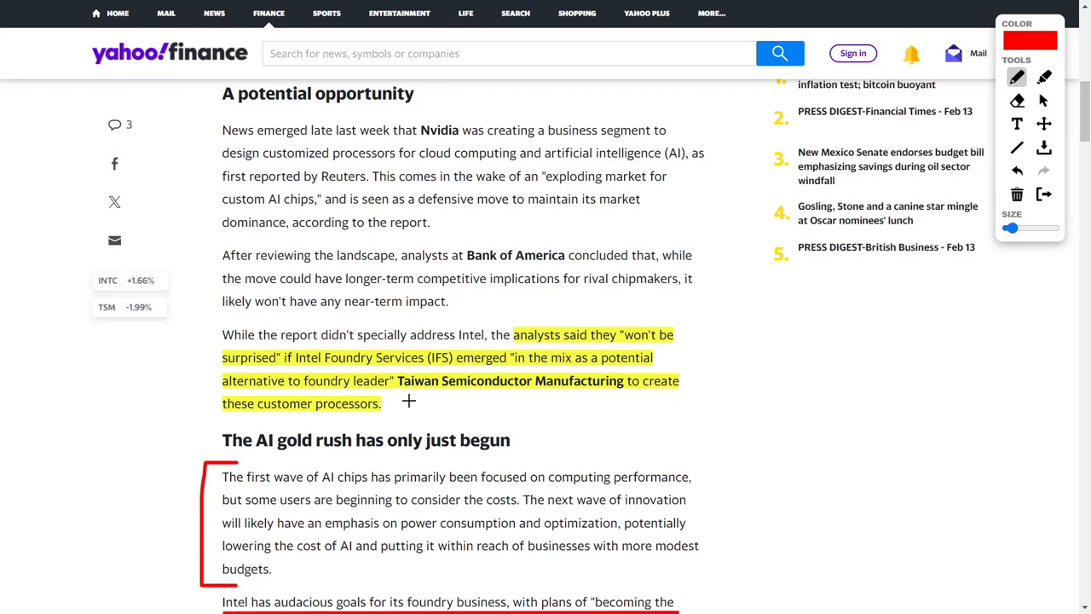
mouse_move(469, 392)
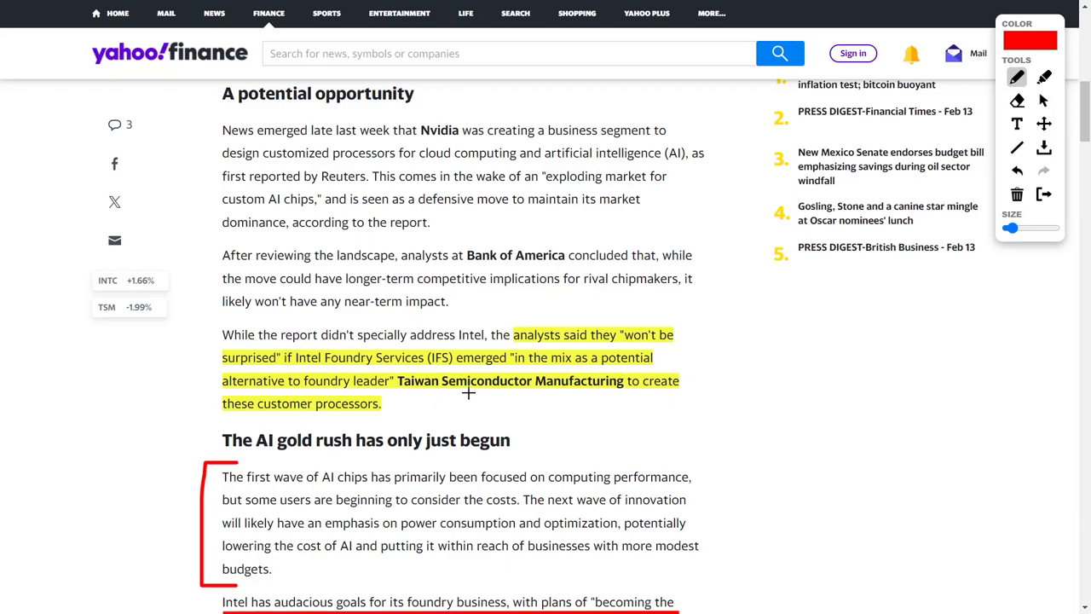
mouse_move(167, 352)
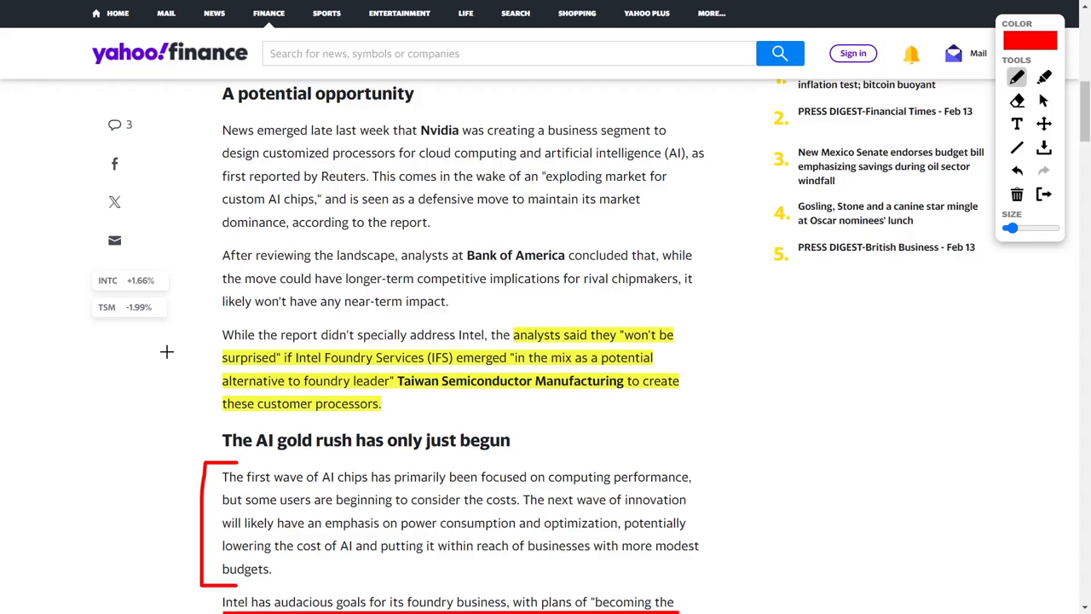
Step: Underline 'The next wave of innovation' in red and read on to the foundry paragraph
scroll(down, 3)
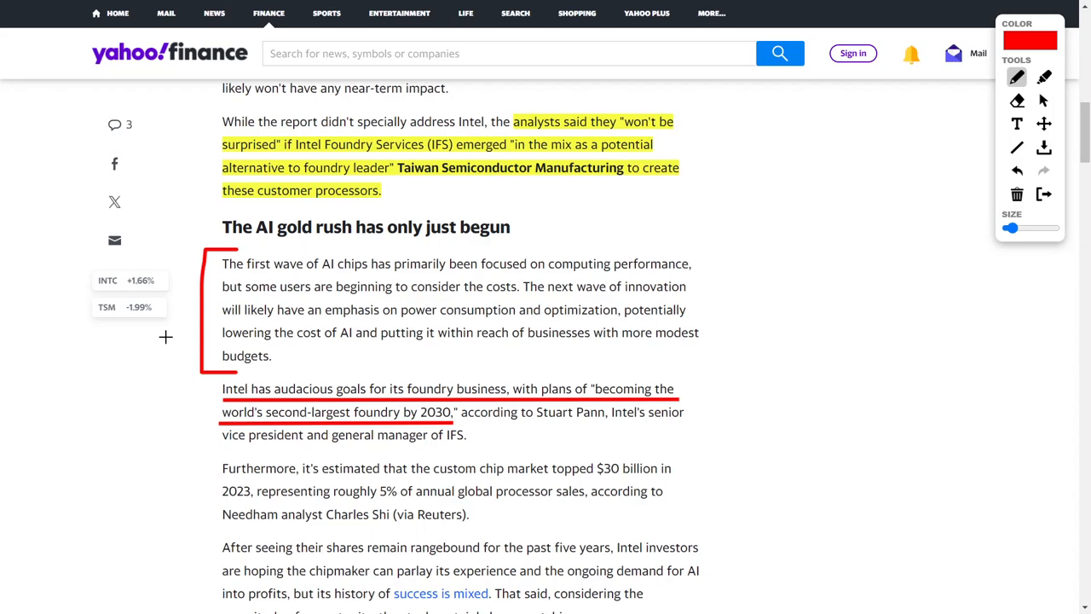
mouse_move(242, 281)
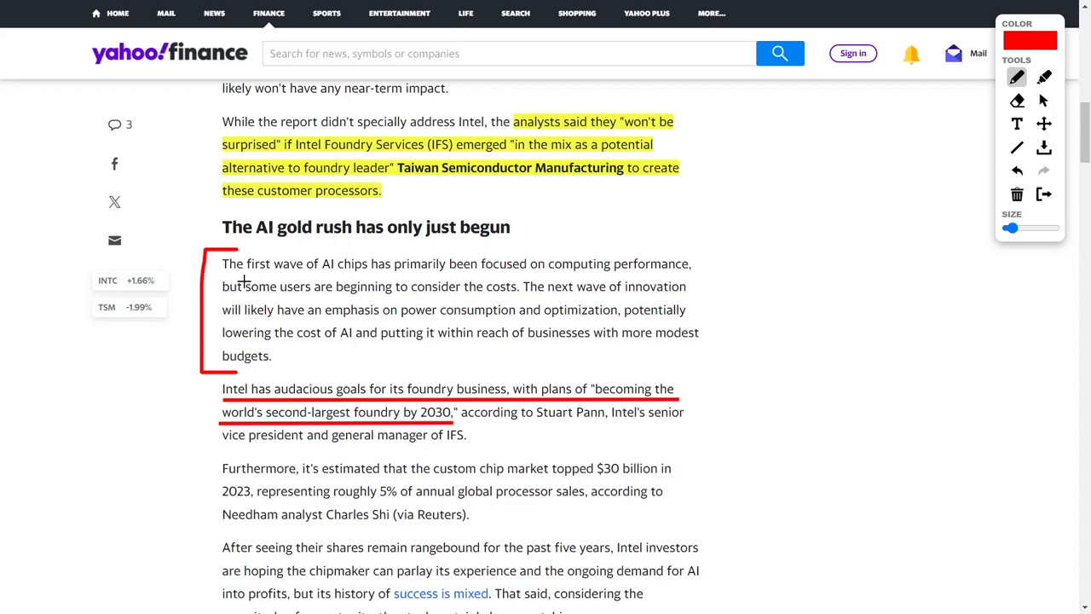
mouse_move(429, 278)
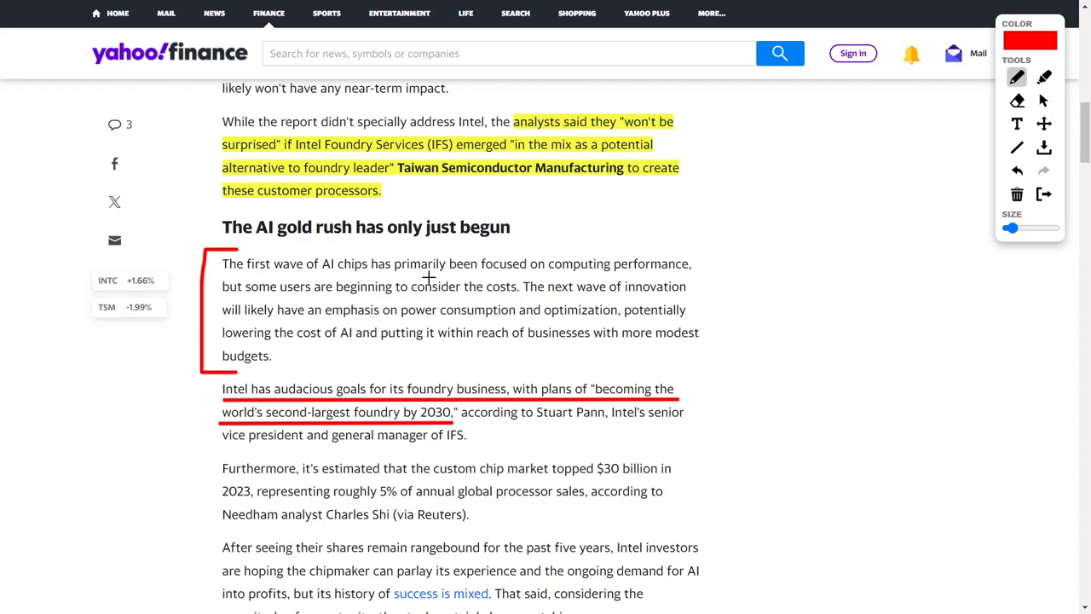
mouse_move(658, 283)
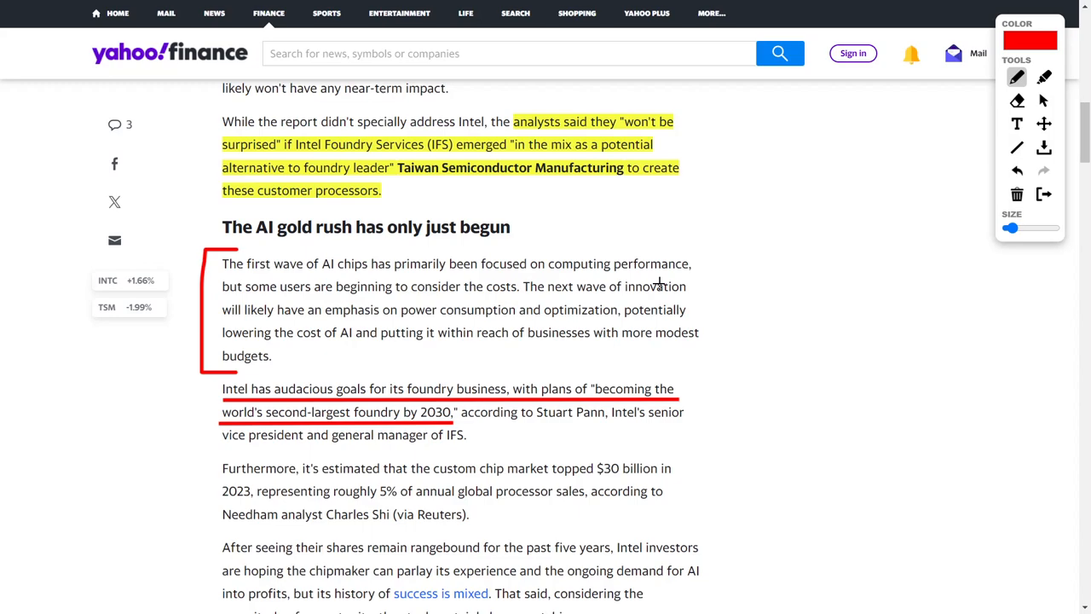
mouse_move(356, 303)
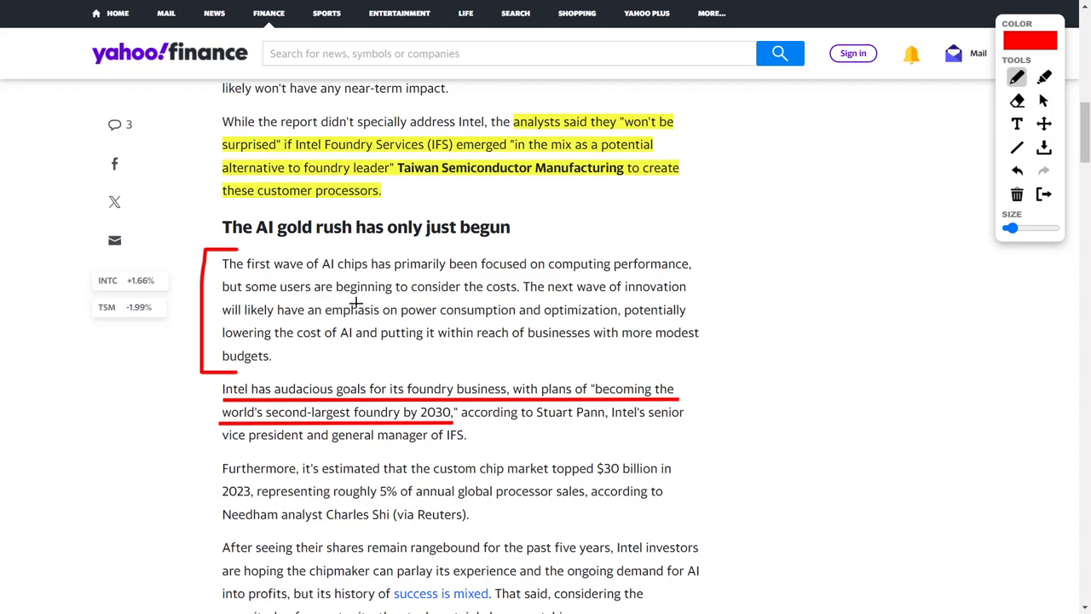
mouse_move(508, 299)
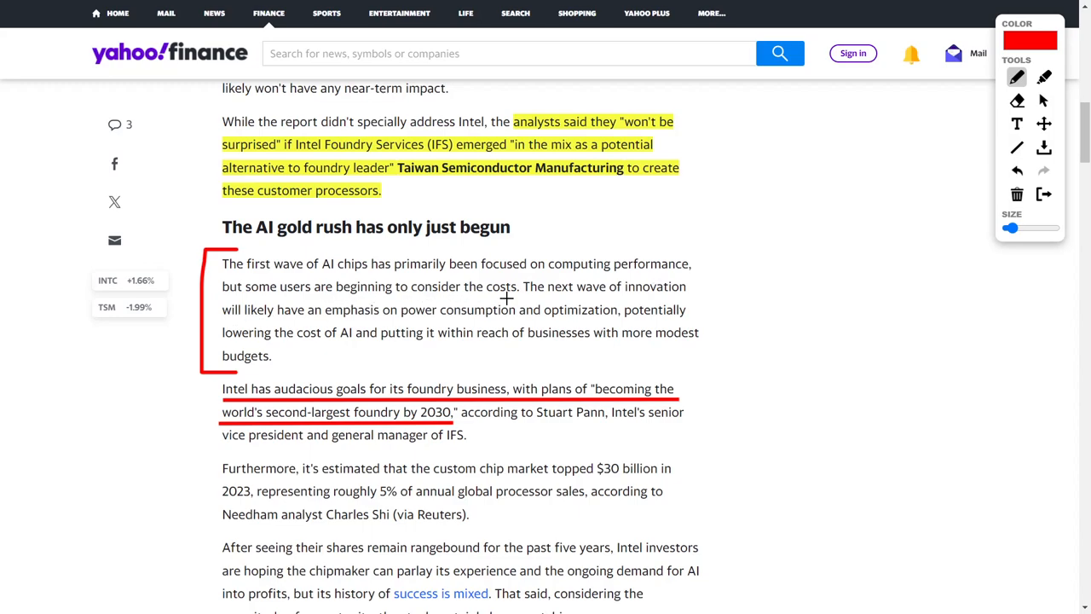
drag(525, 298, 708, 303)
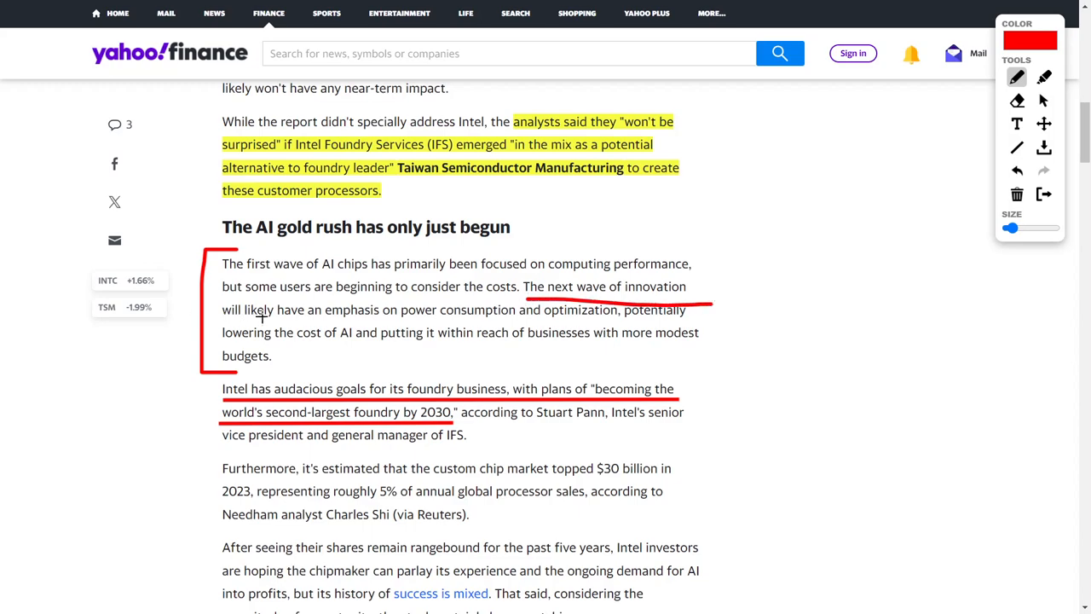
mouse_move(491, 320)
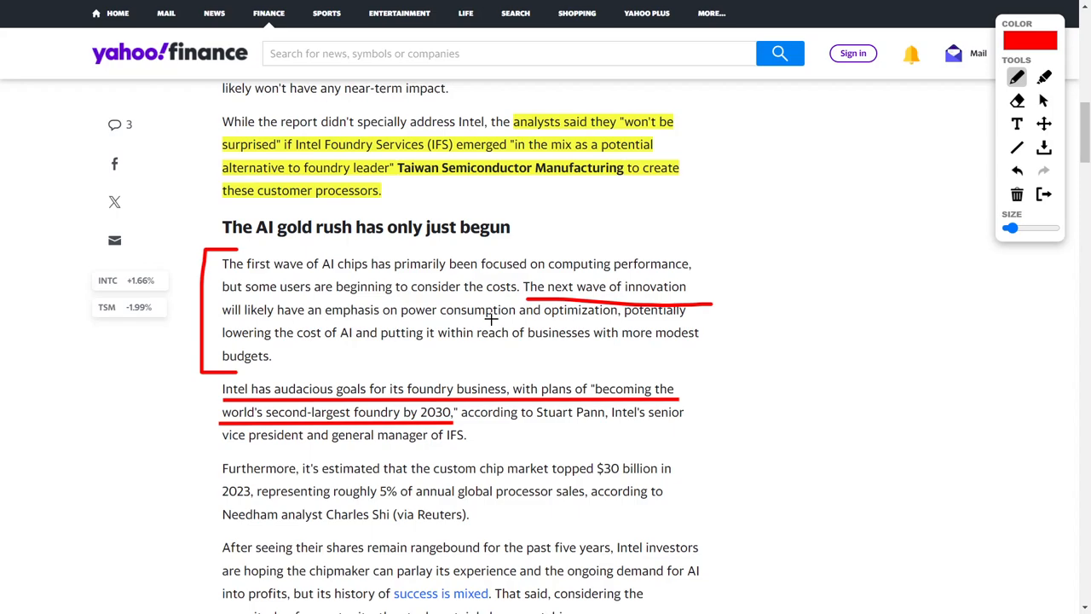
mouse_move(655, 322)
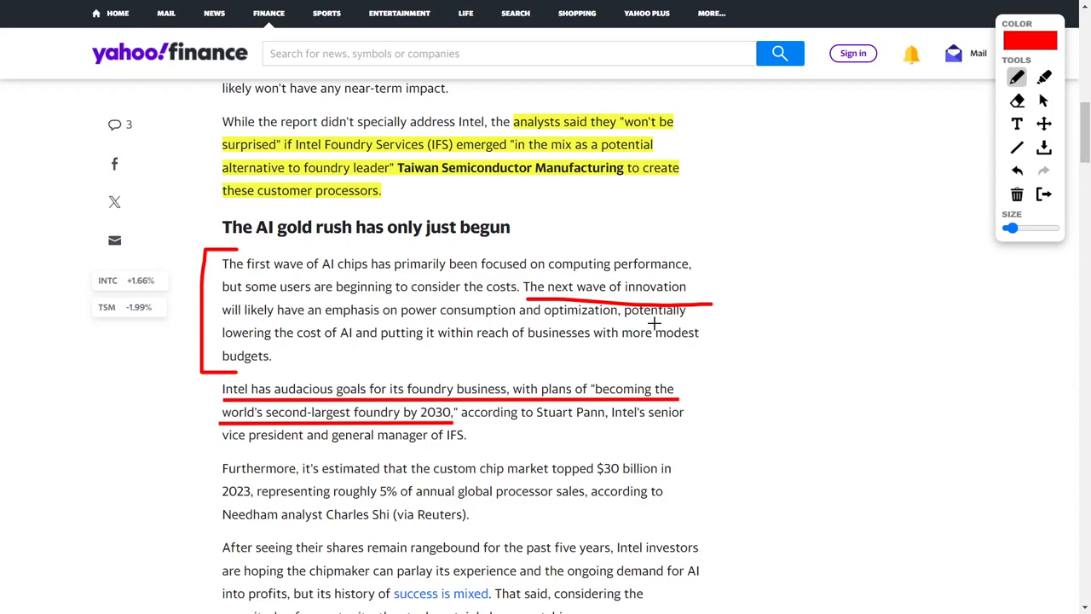
mouse_move(387, 346)
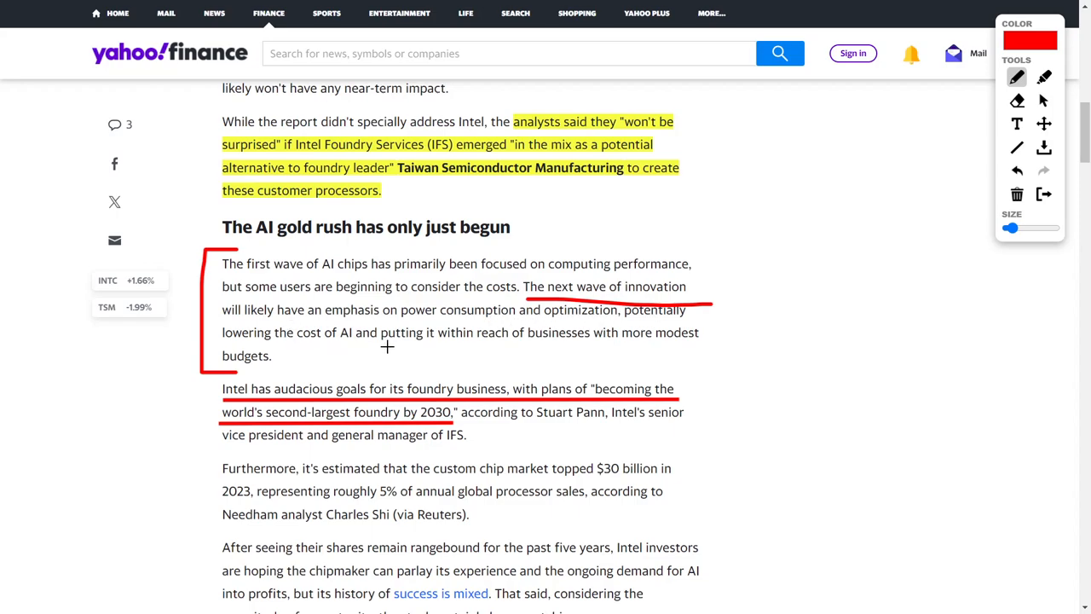
mouse_move(601, 343)
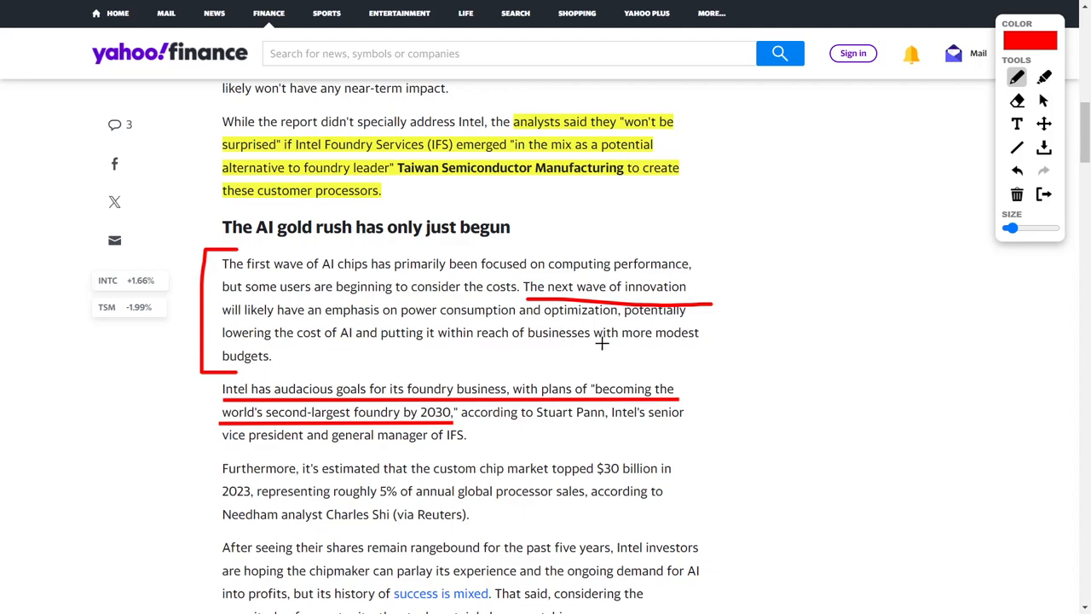
scroll(down, 3)
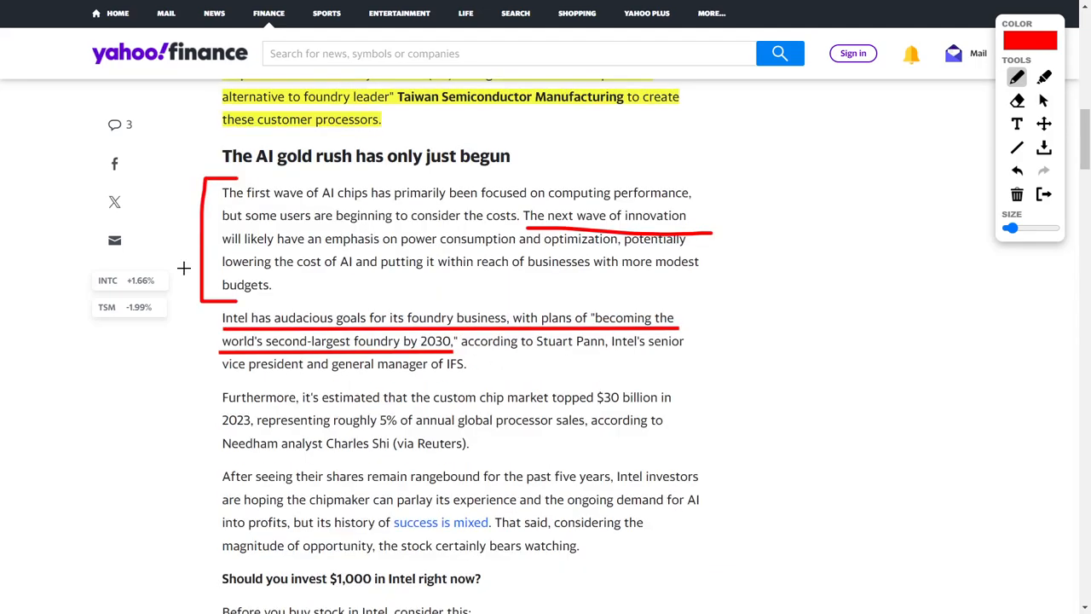
scroll(down, 3)
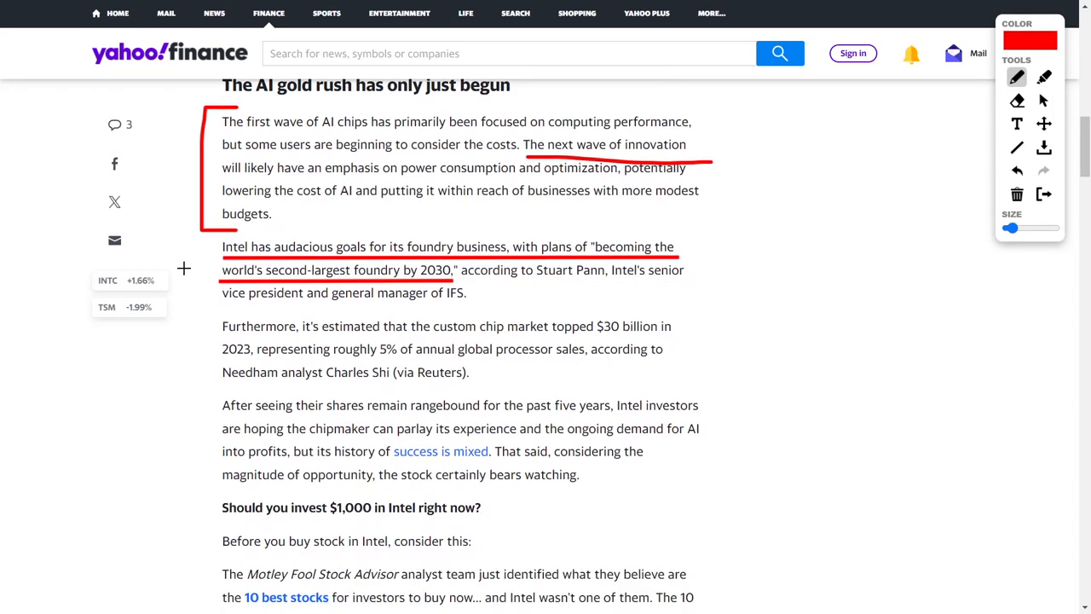
mouse_move(587, 259)
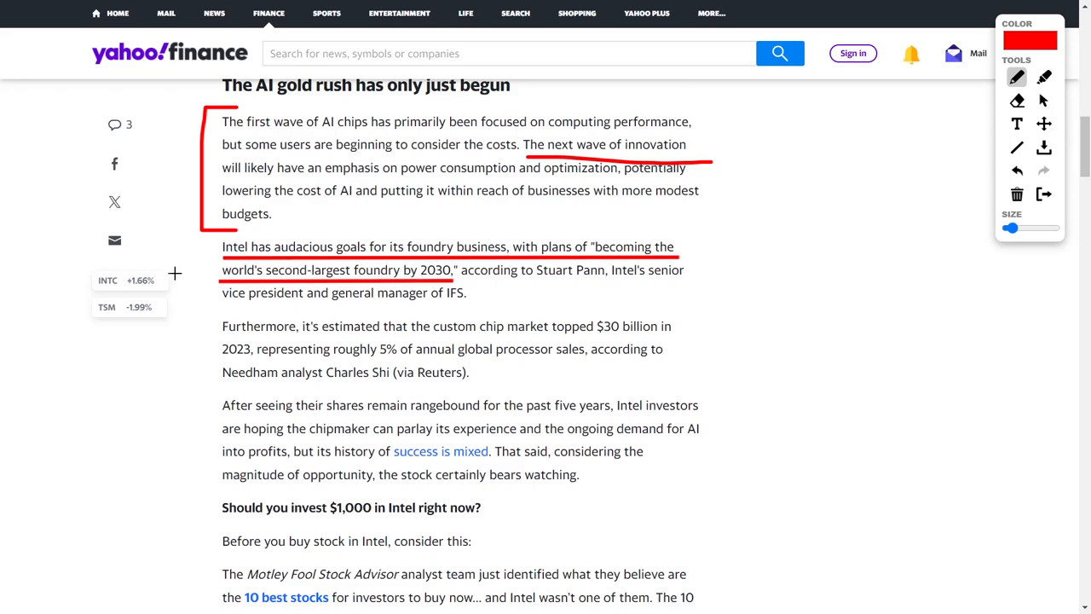
mouse_move(195, 266)
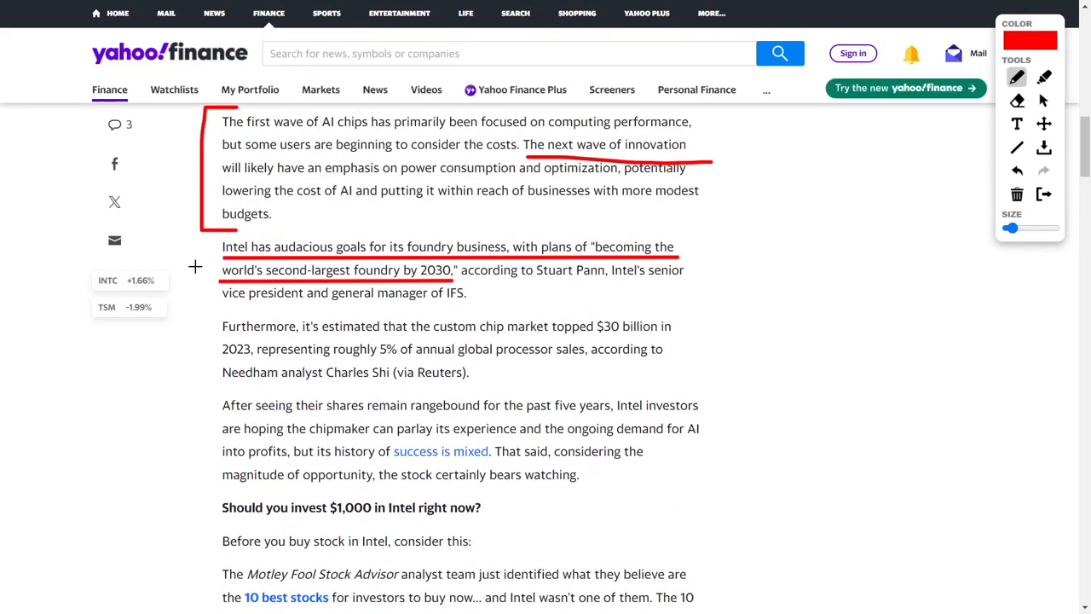
Step: Scroll back up the Intel article before moving to the Shopify preview
scroll(up, 3)
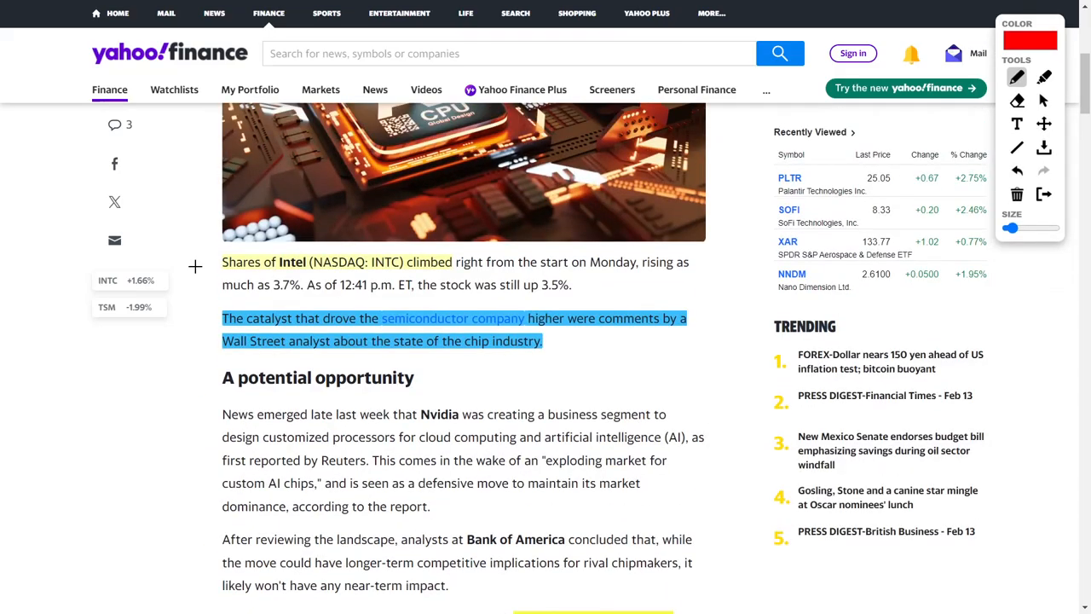
scroll(up, 3)
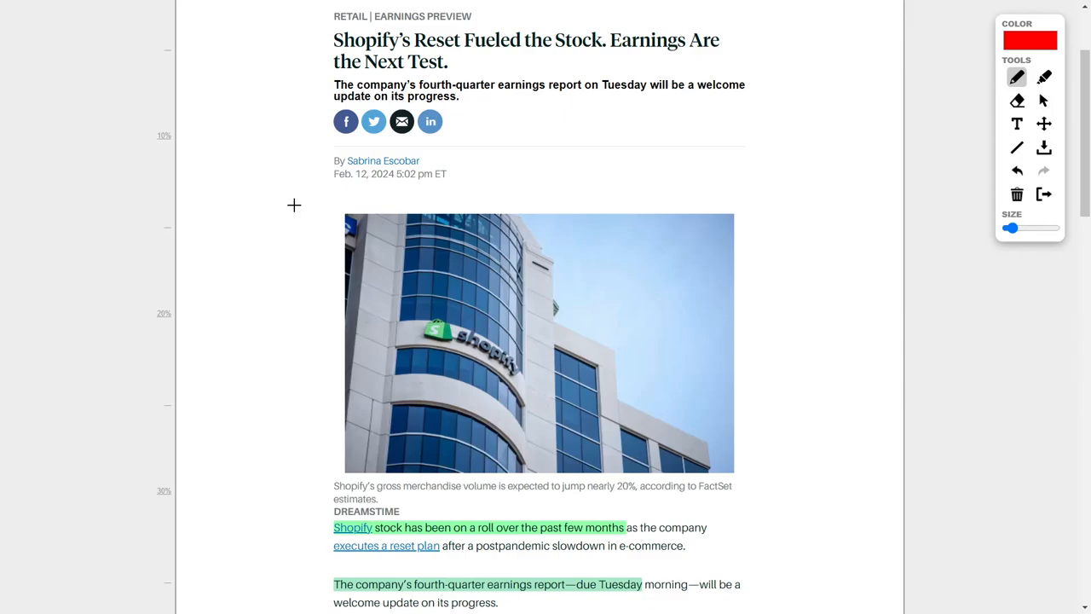
Step: Underline the $75 late-January price target and draw a curved arrow between the price targets
scroll(down, 3)
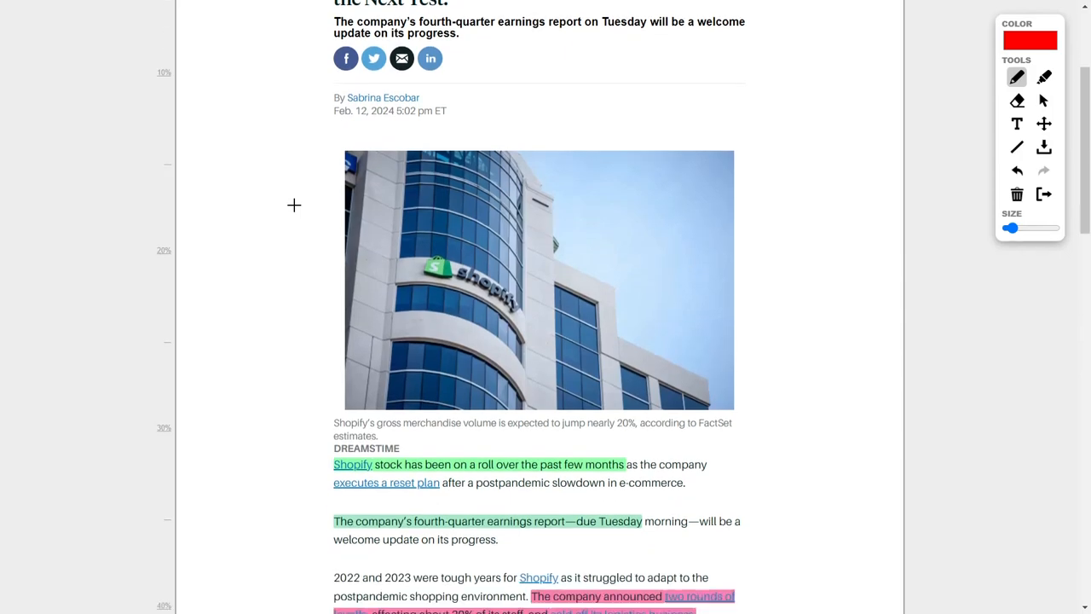
scroll(down, 3)
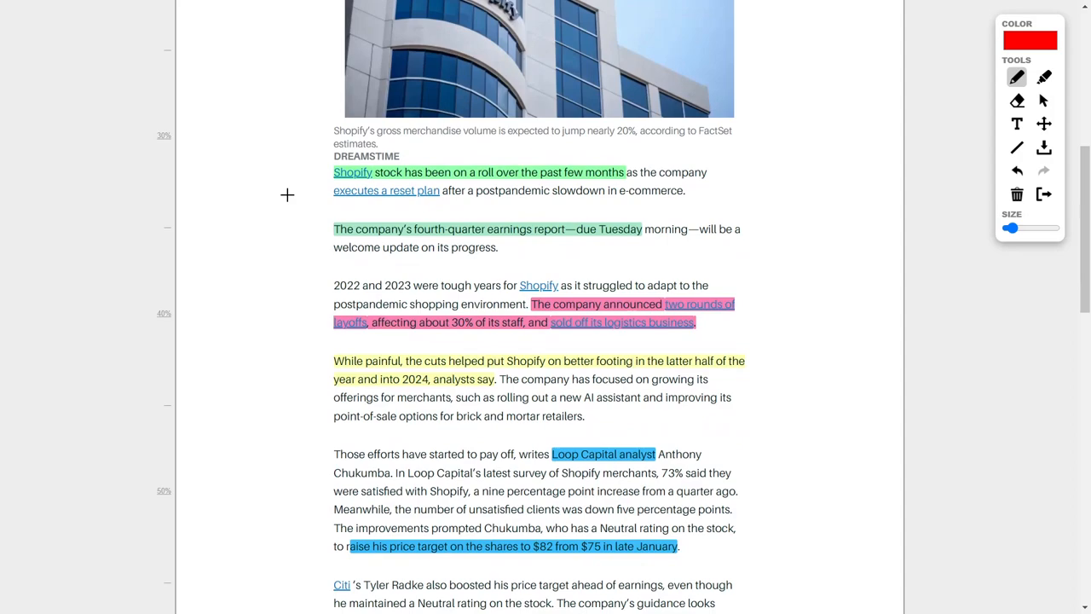
scroll(down, 3)
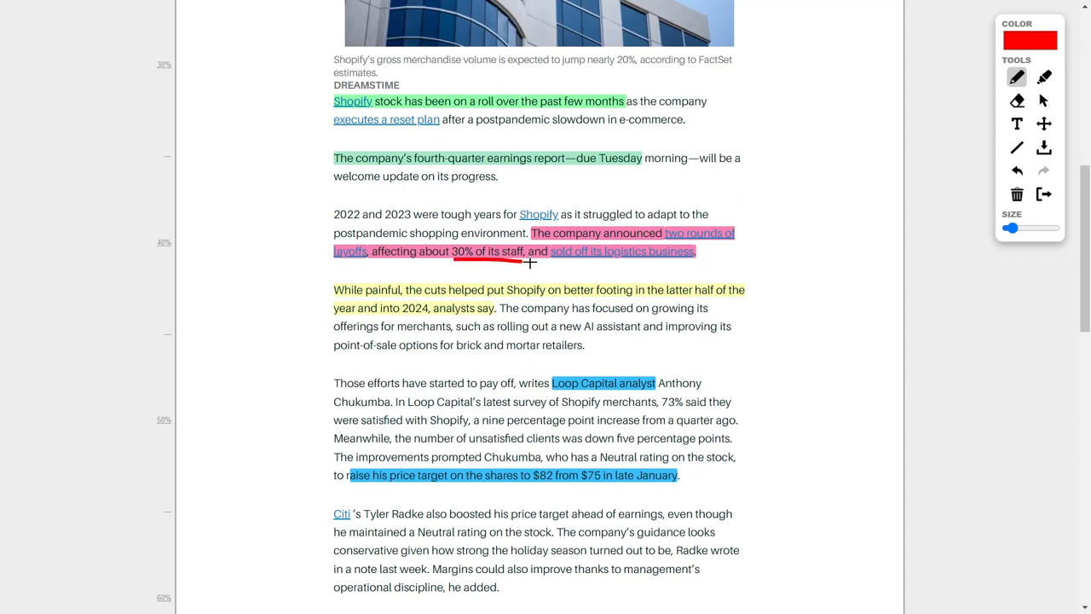
scroll(down, 3)
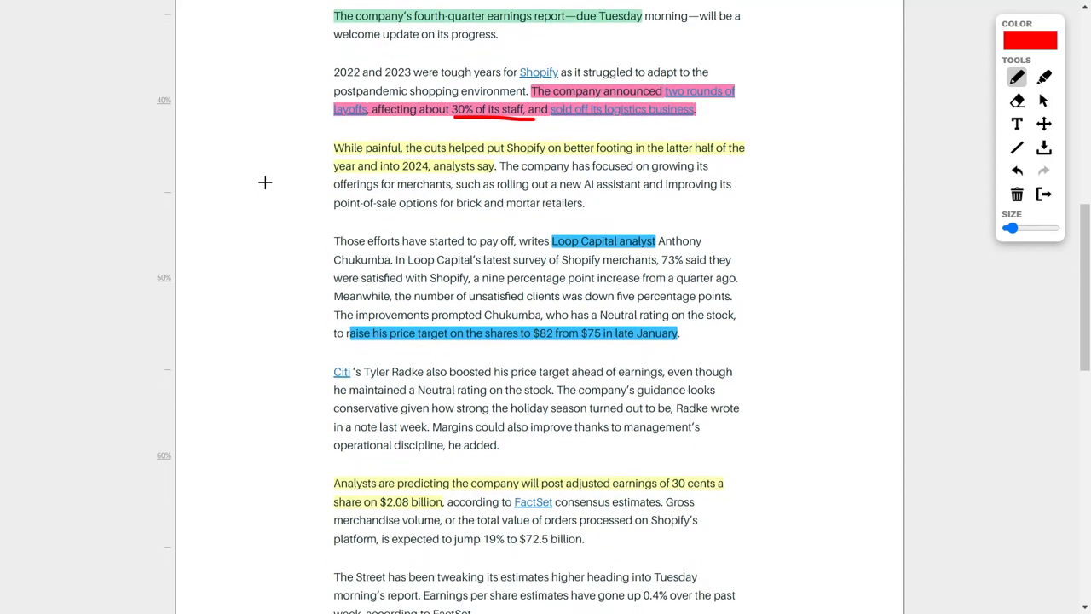
mouse_move(232, 173)
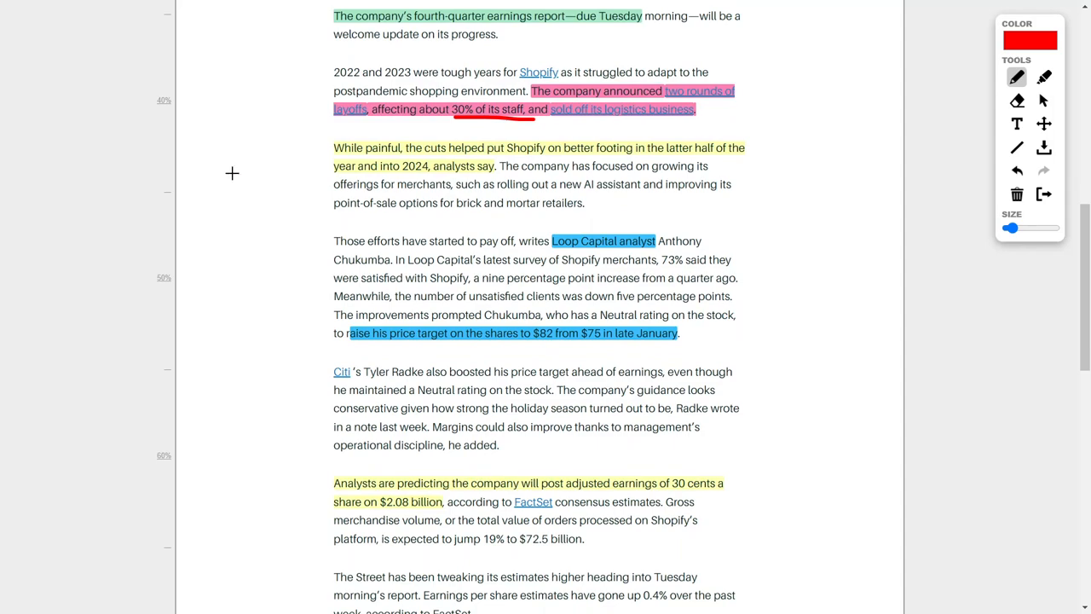
mouse_move(389, 159)
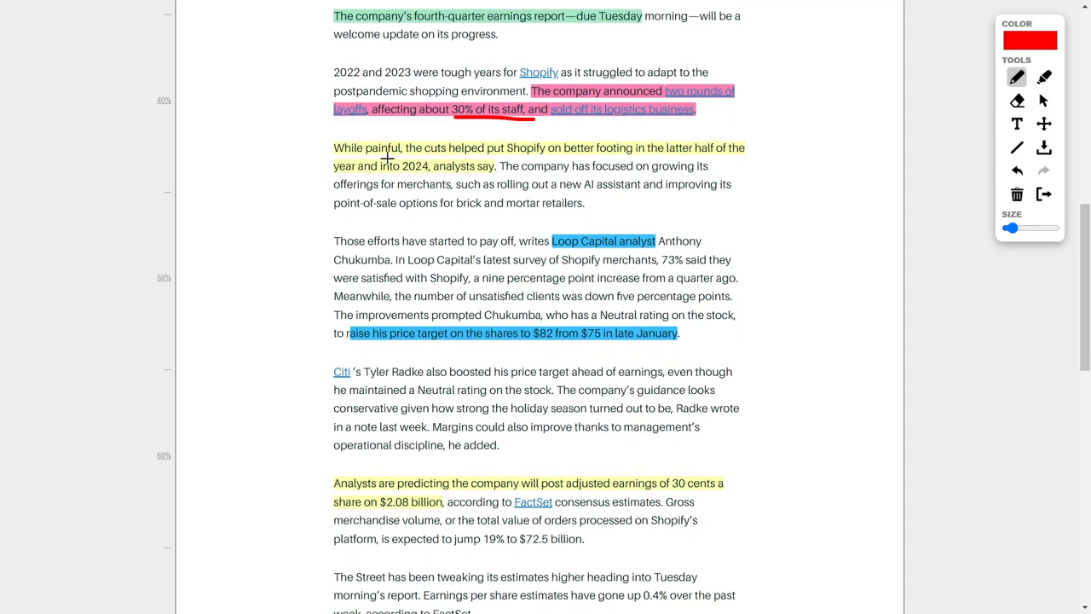
mouse_move(665, 155)
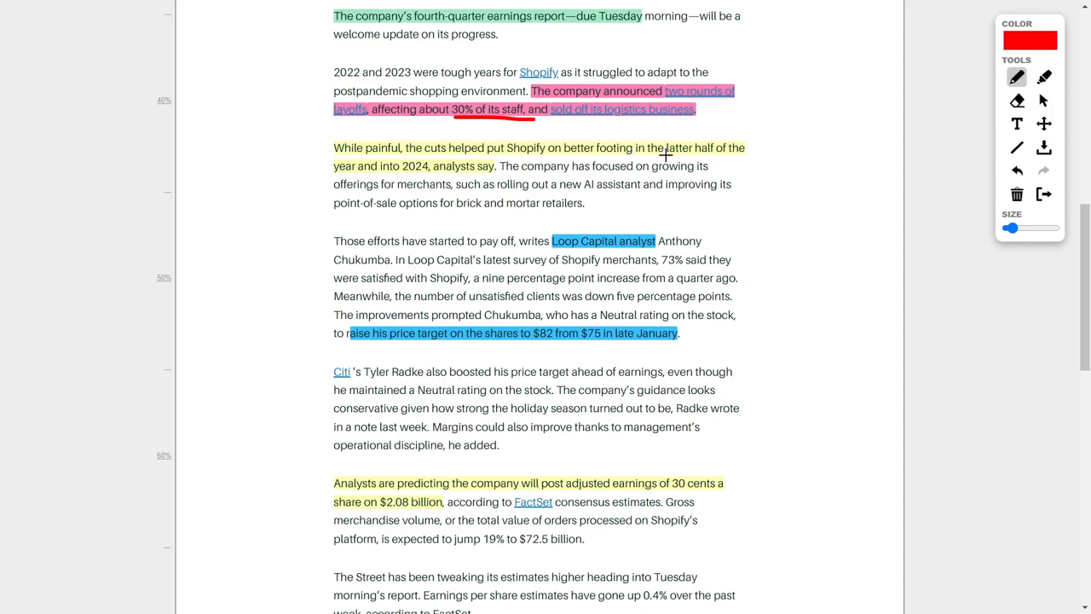
mouse_move(297, 162)
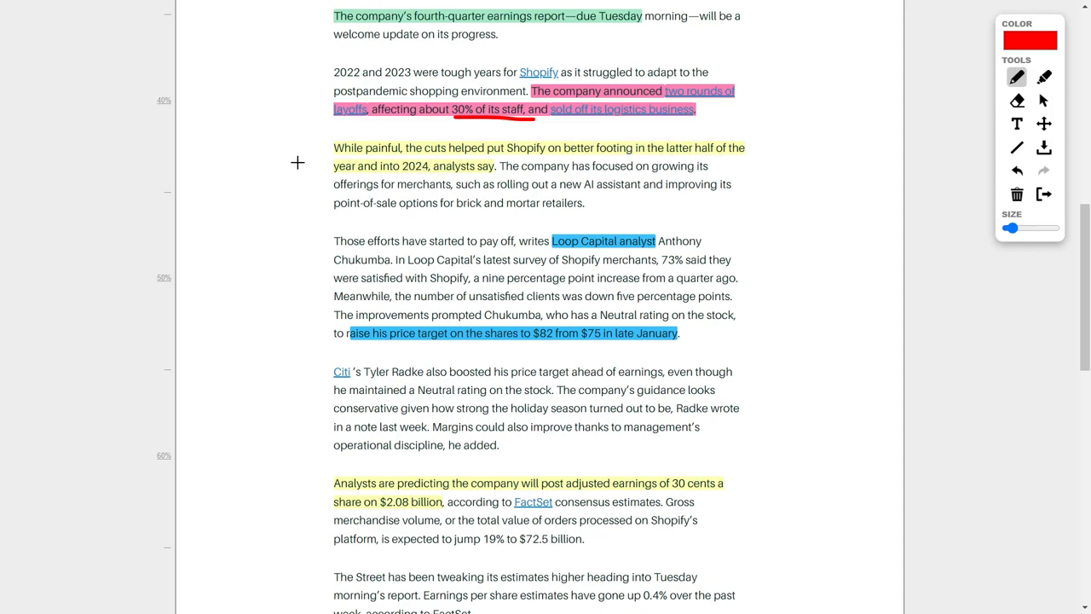
scroll(down, 3)
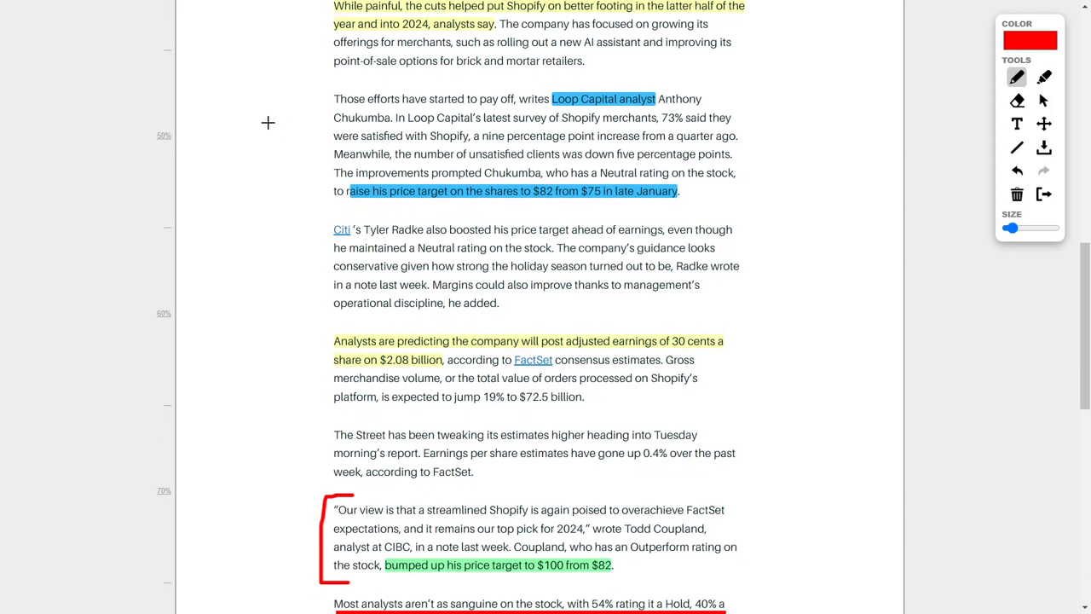
mouse_move(290, 128)
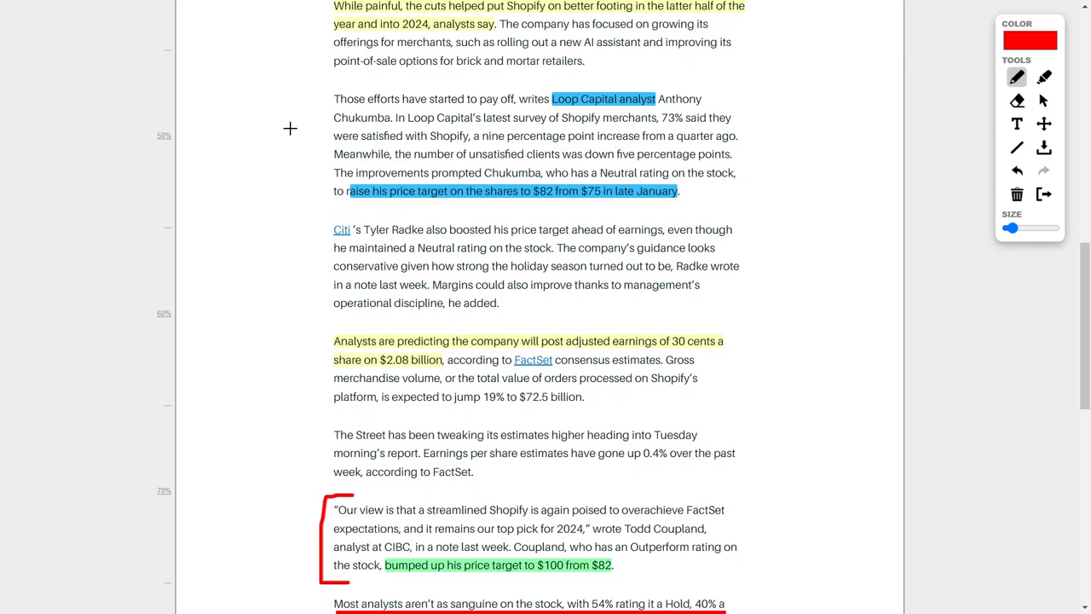
mouse_move(606, 211)
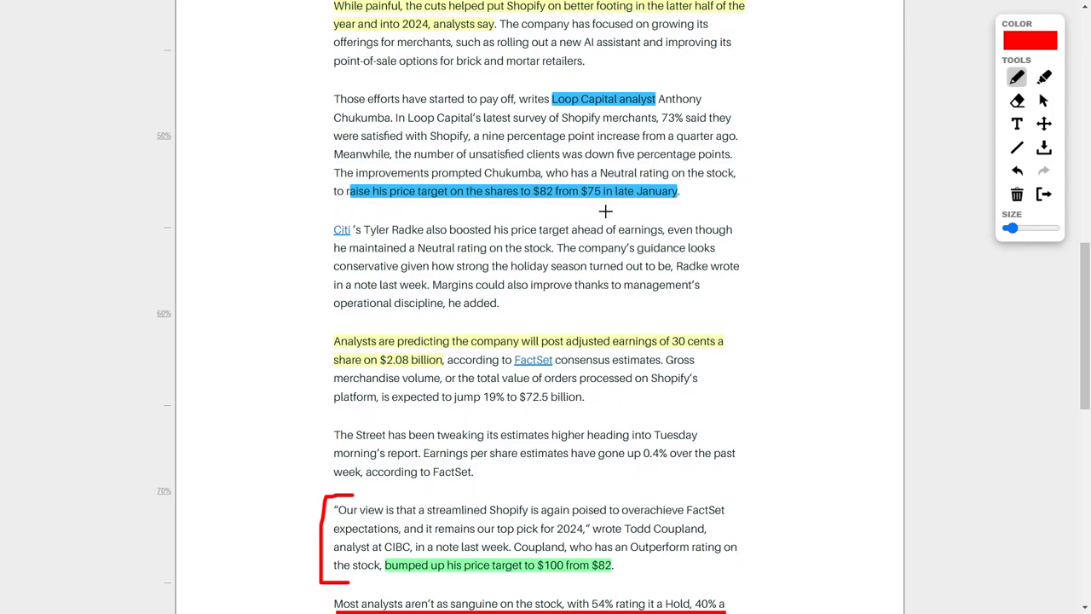
drag(580, 203, 623, 203)
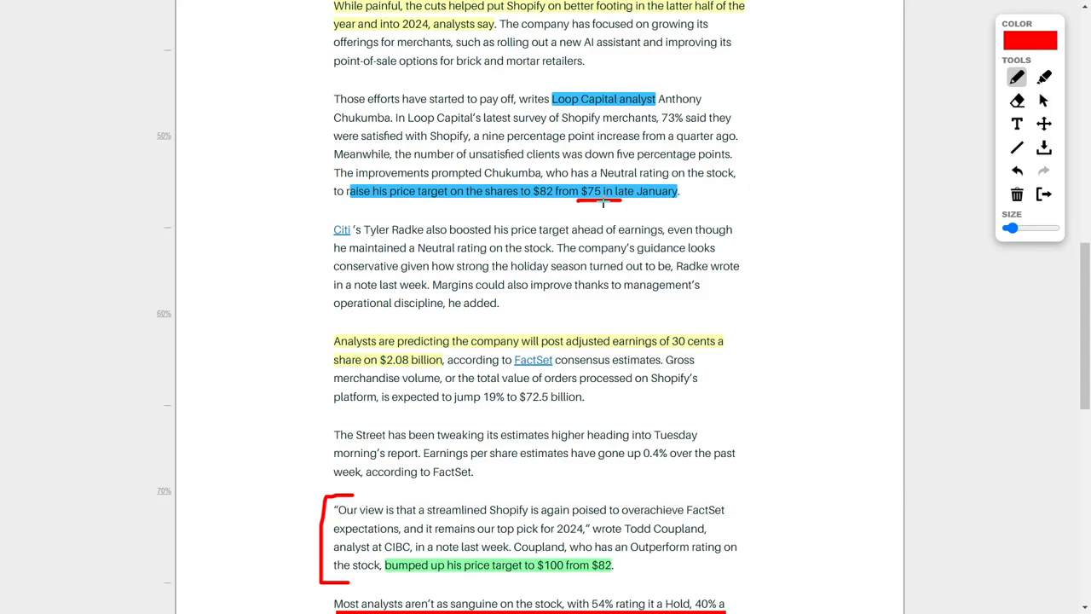
drag(607, 201, 543, 204)
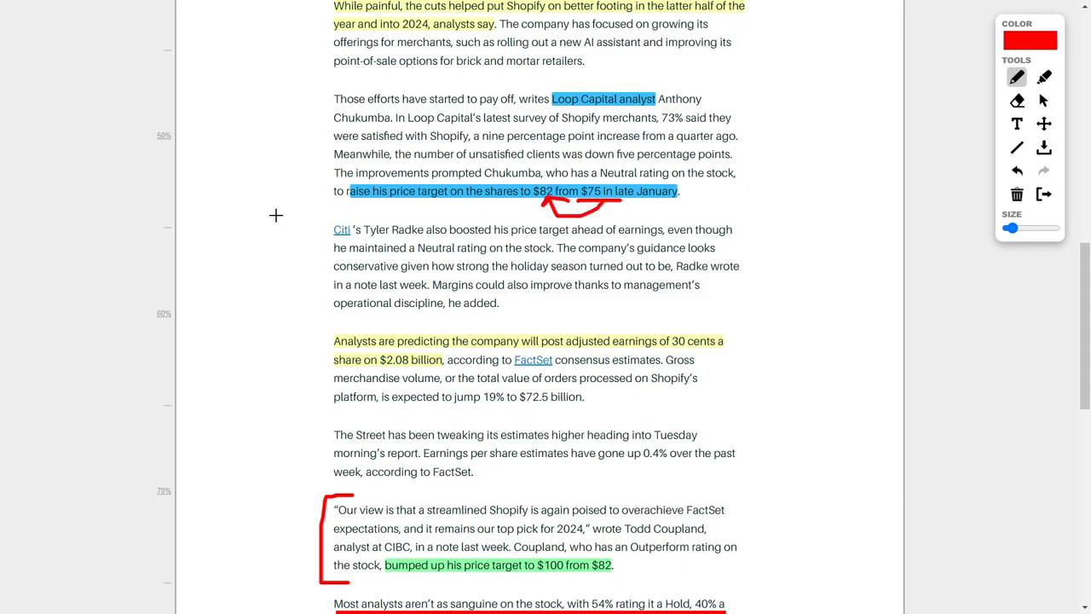
Step: Circle the FactSet source and draw an arrow from the analyst estimates to the quote
scroll(down, 3)
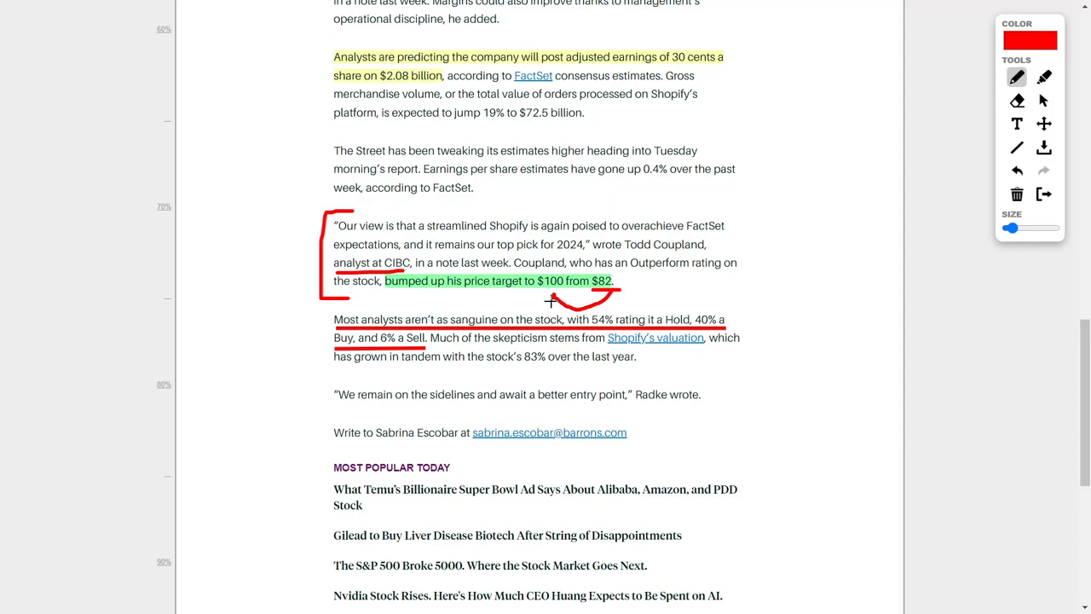
mouse_move(275, 225)
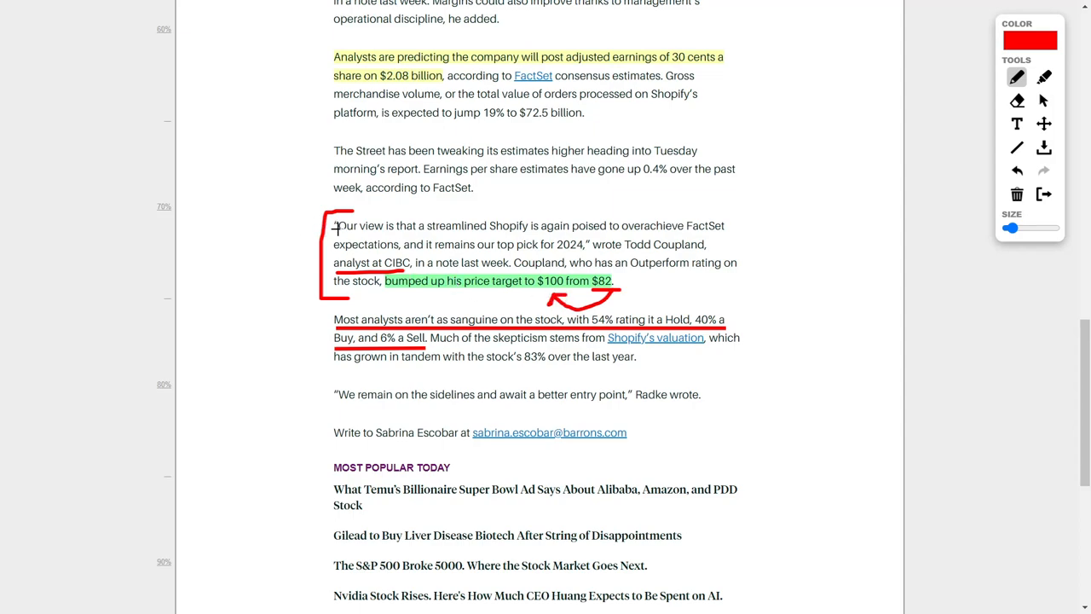
mouse_move(515, 232)
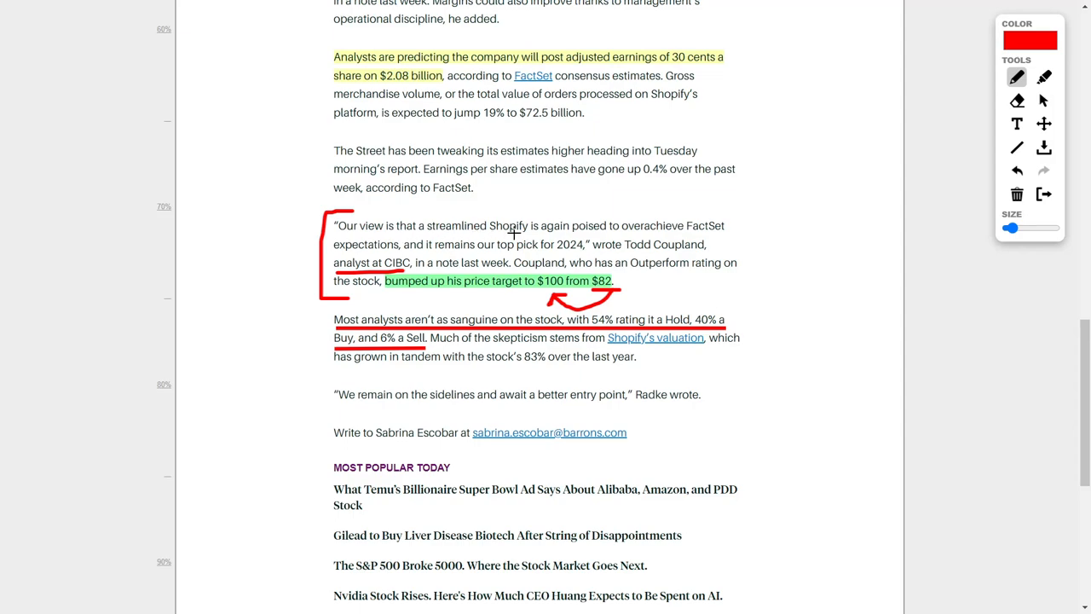
mouse_move(586, 234)
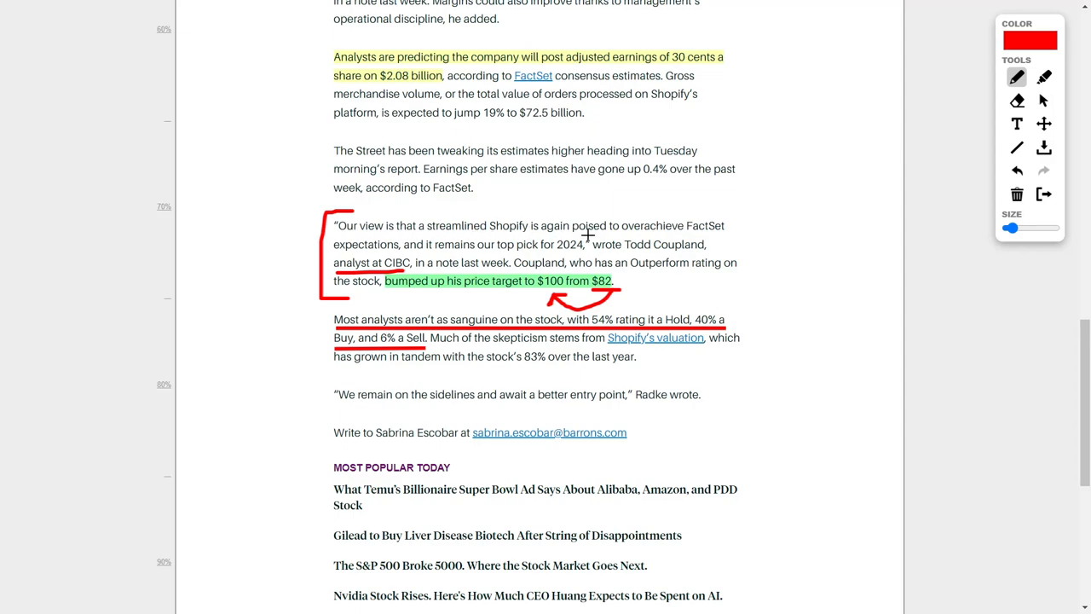
mouse_move(396, 259)
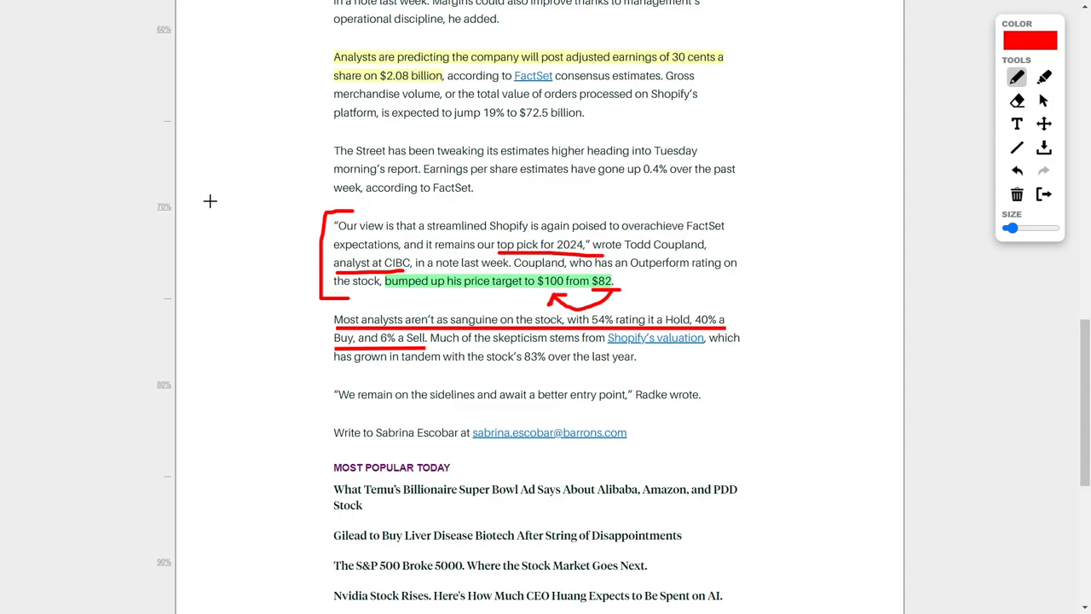
mouse_move(247, 211)
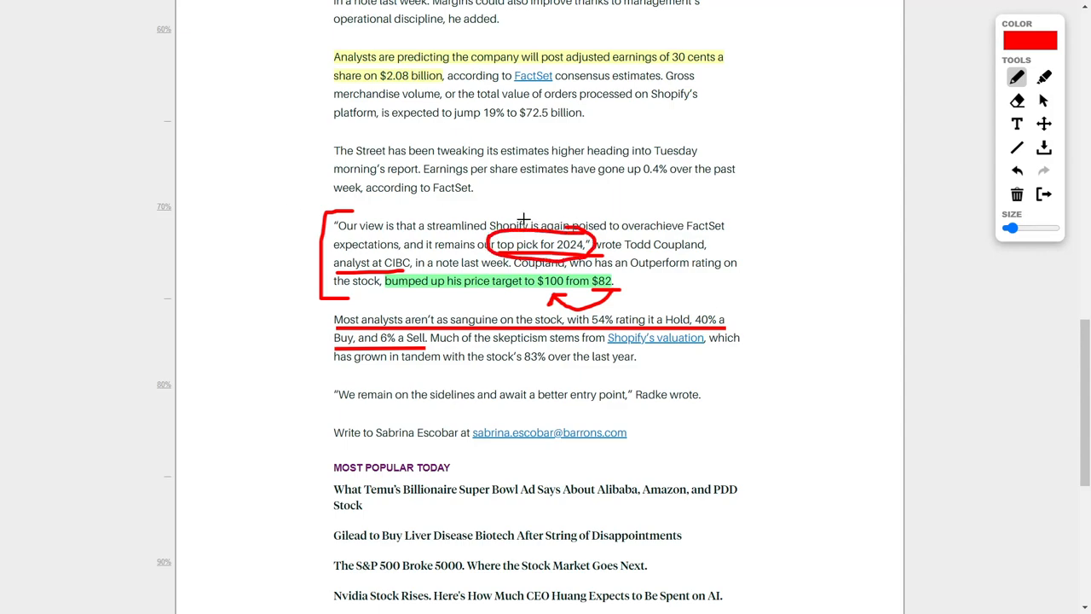
drag(526, 218, 652, 252)
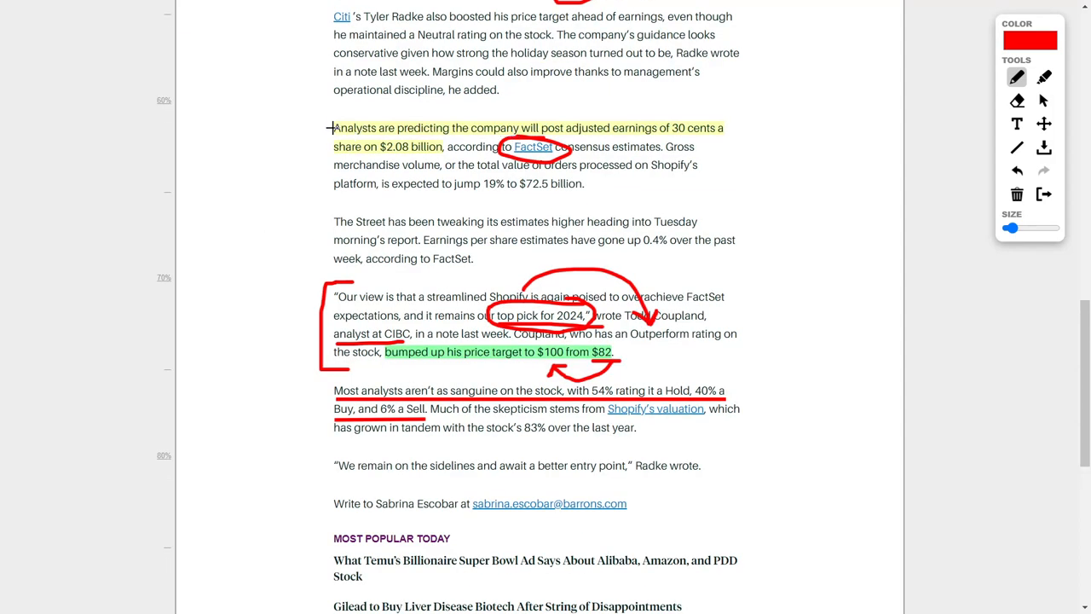
drag(333, 128, 331, 265)
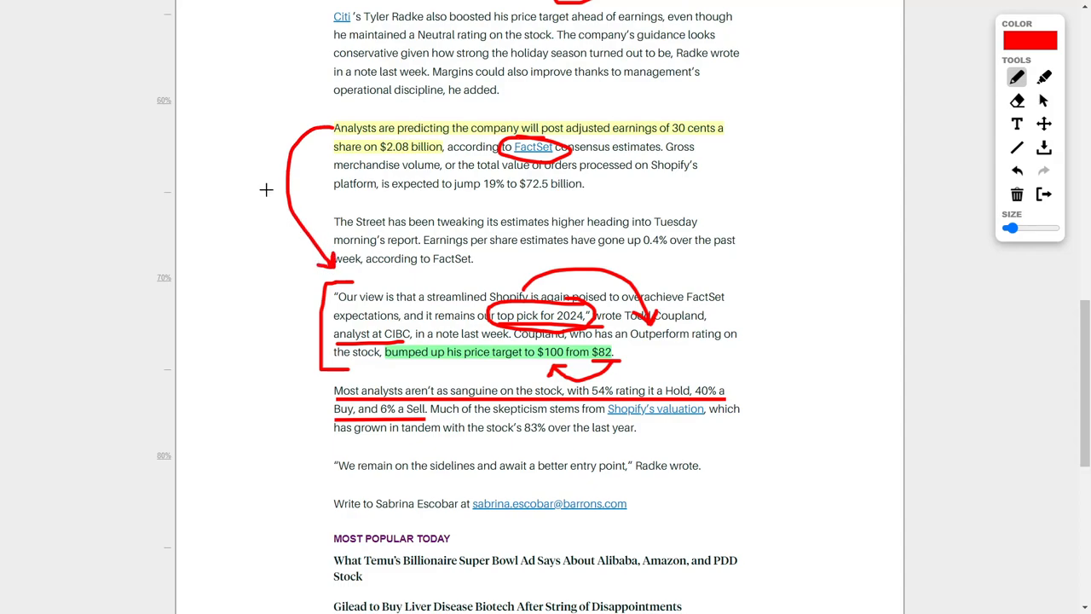
mouse_move(310, 186)
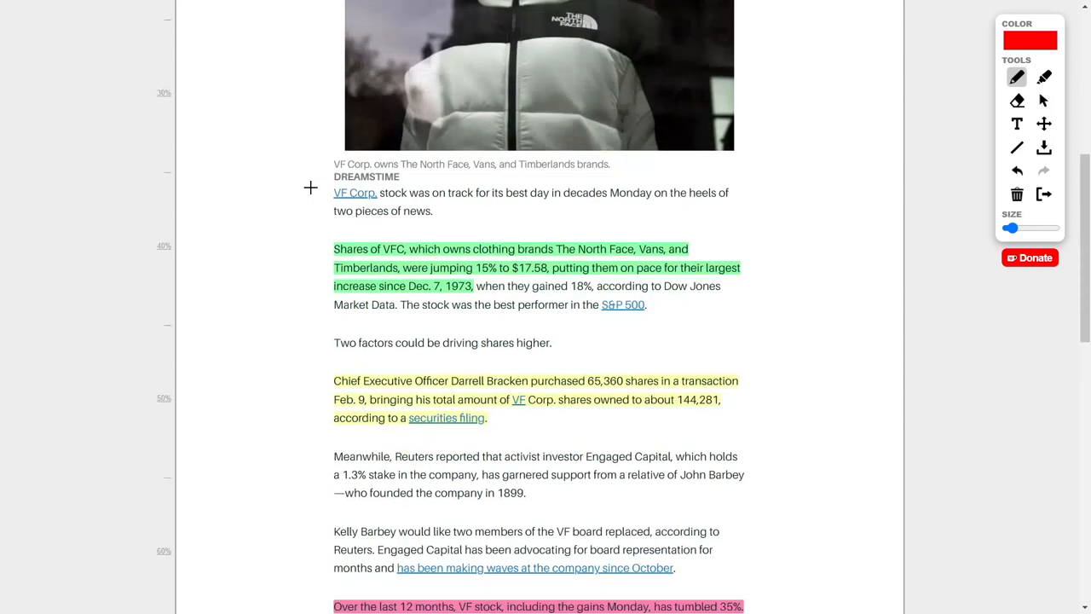
Step: Circle the $17.58 share price and underline the 65,360 shares figure in red
scroll(down, 3)
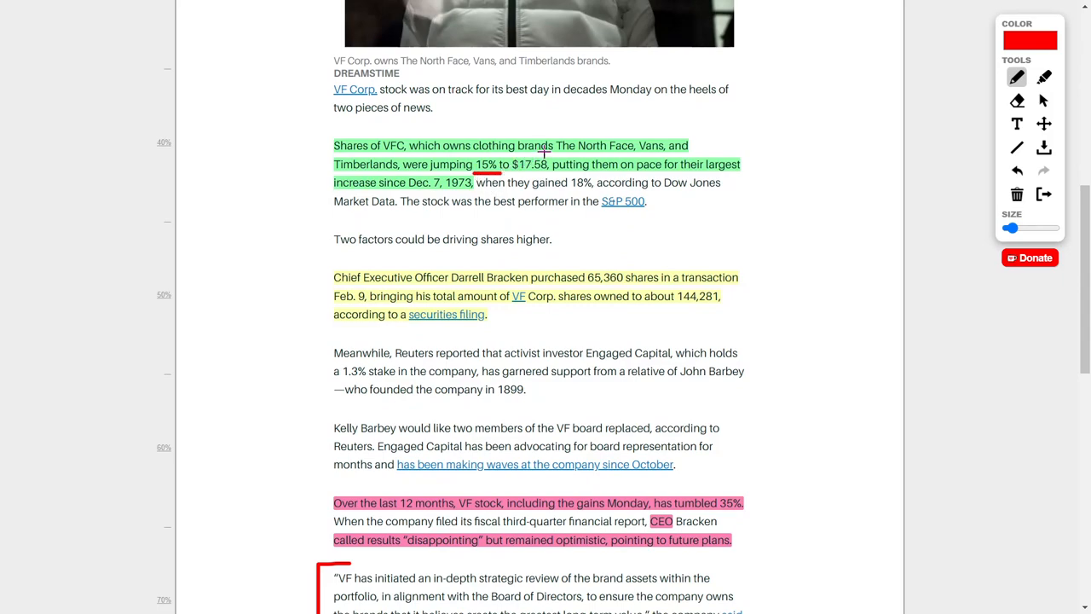
drag(498, 174, 555, 167)
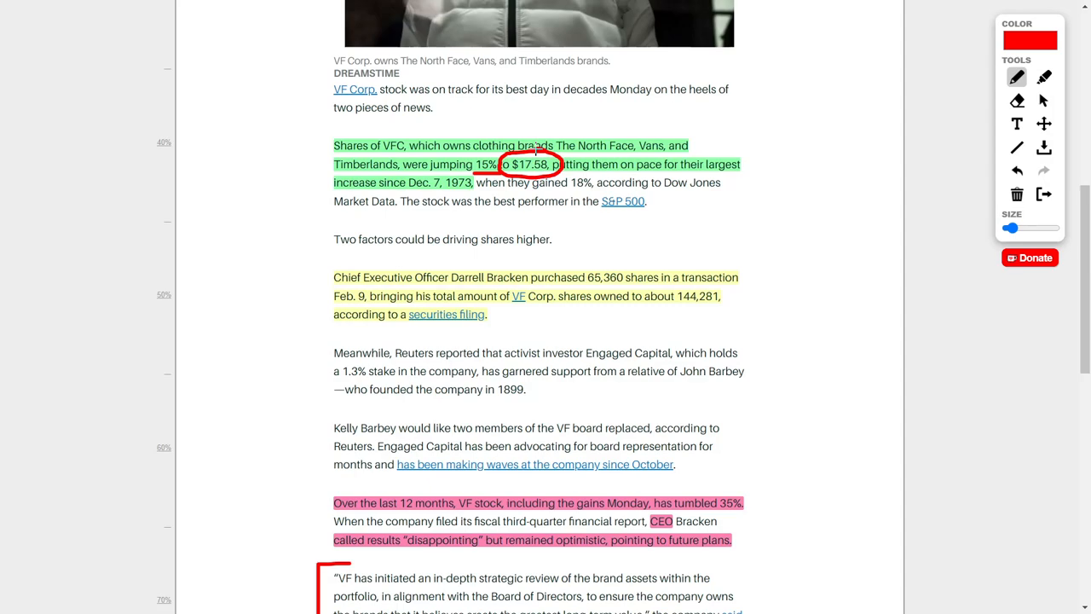
mouse_move(518, 119)
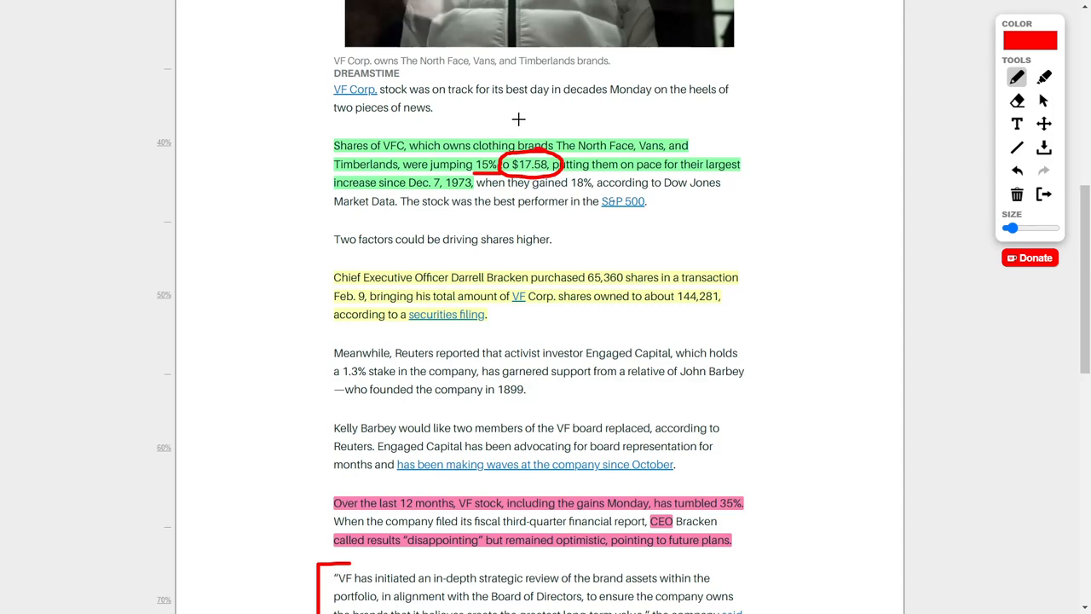
mouse_move(532, 120)
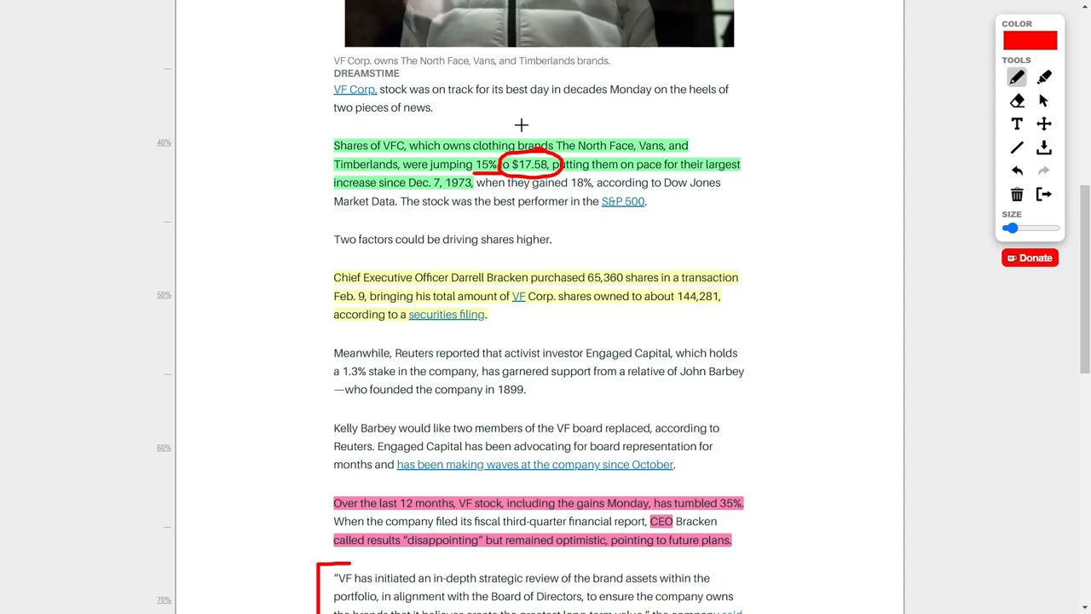
mouse_move(623, 123)
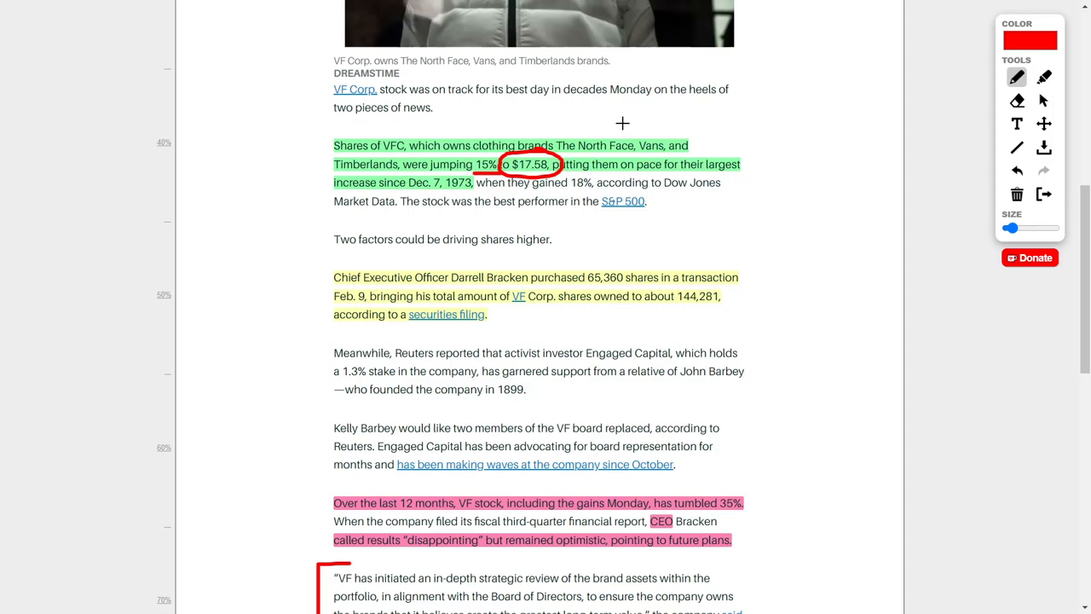
mouse_move(266, 122)
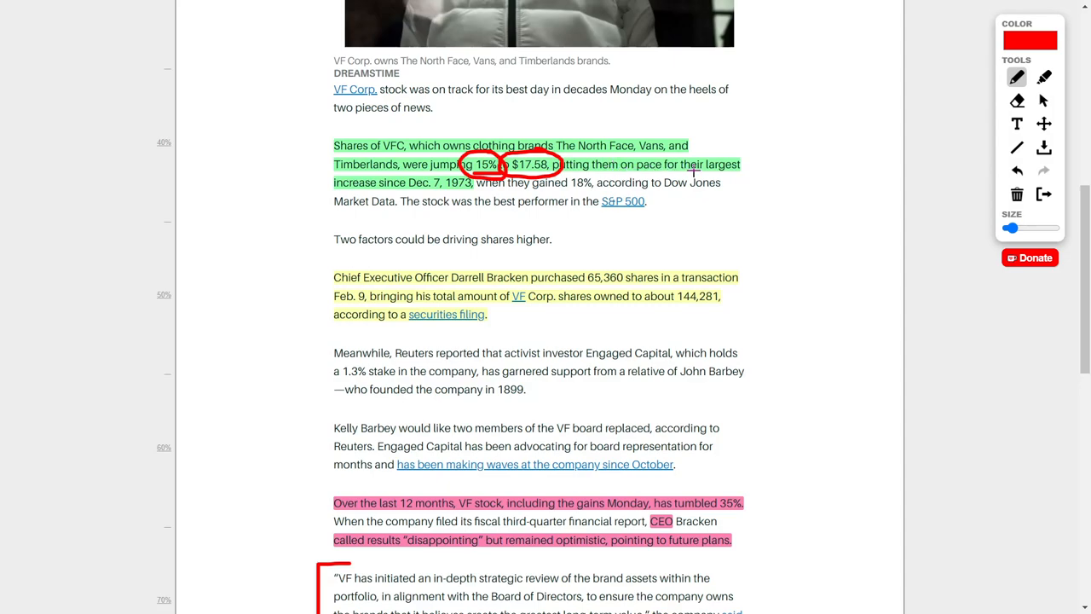
mouse_move(423, 191)
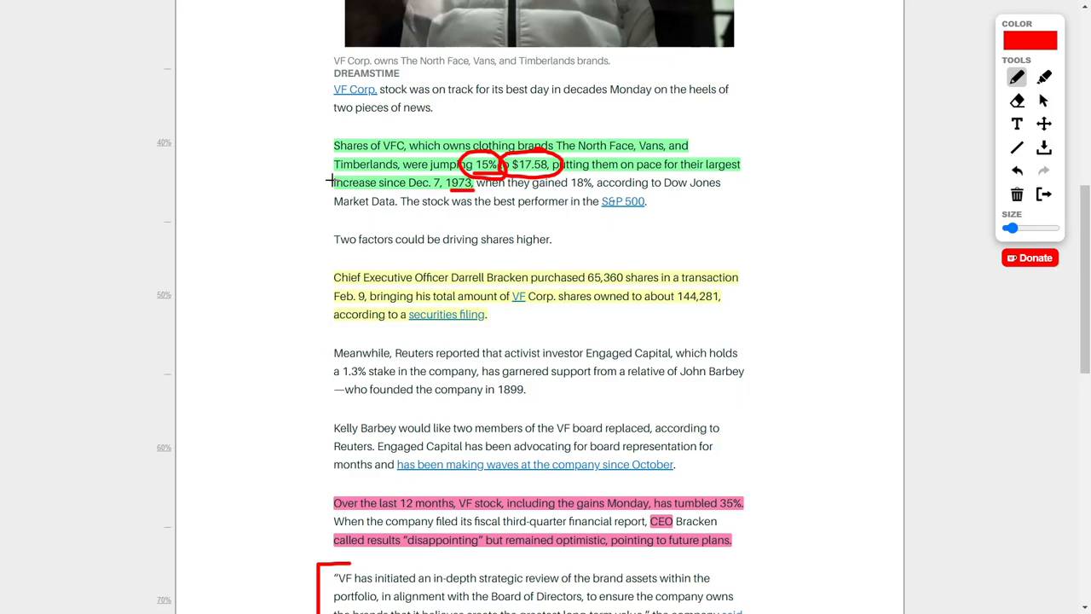
scroll(down, 3)
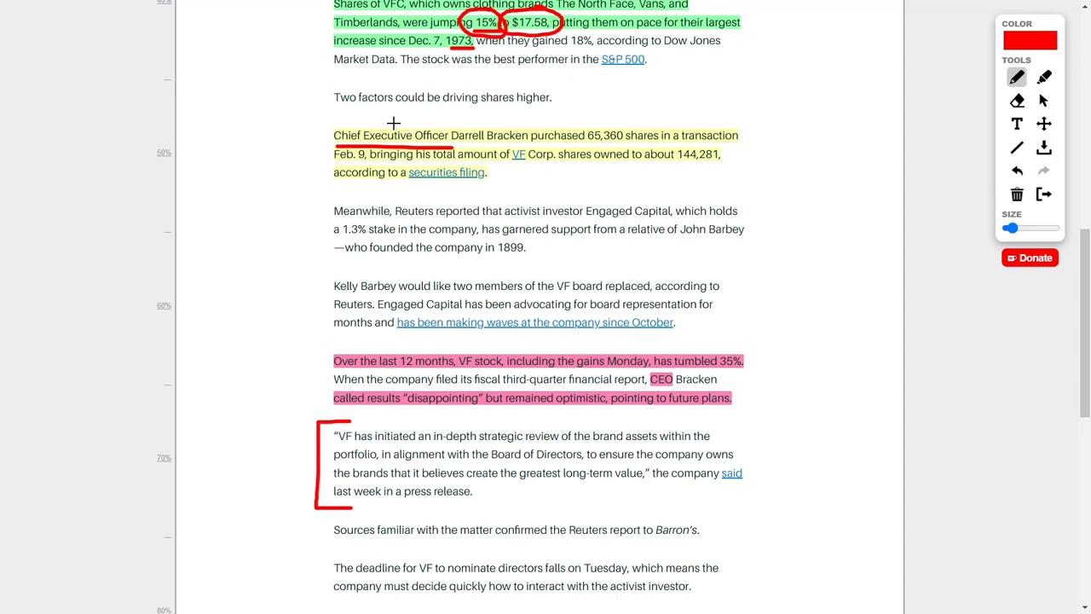
drag(394, 122, 605, 111)
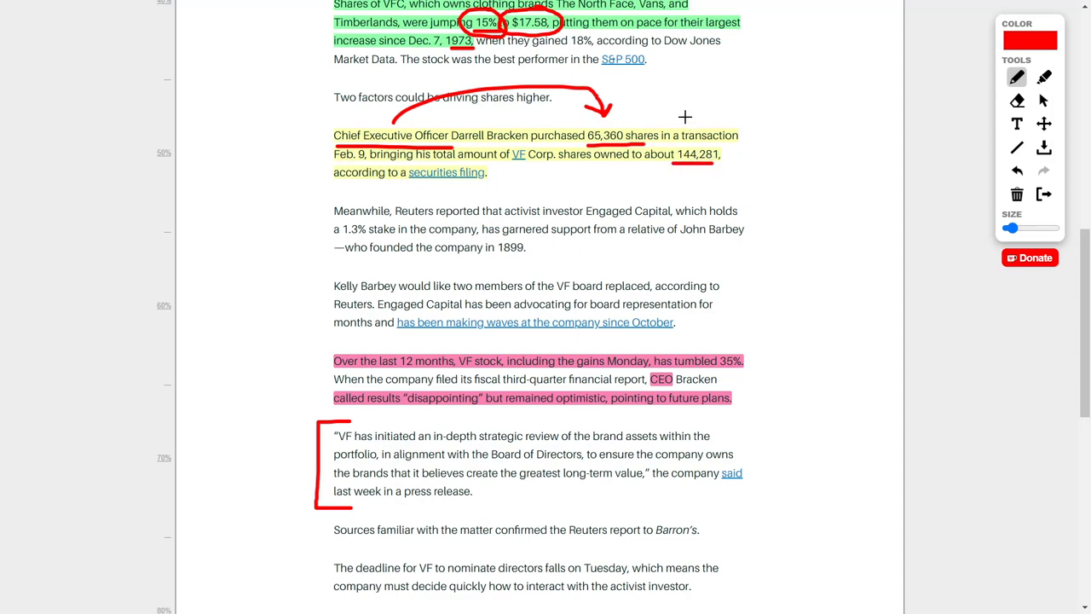
mouse_move(252, 208)
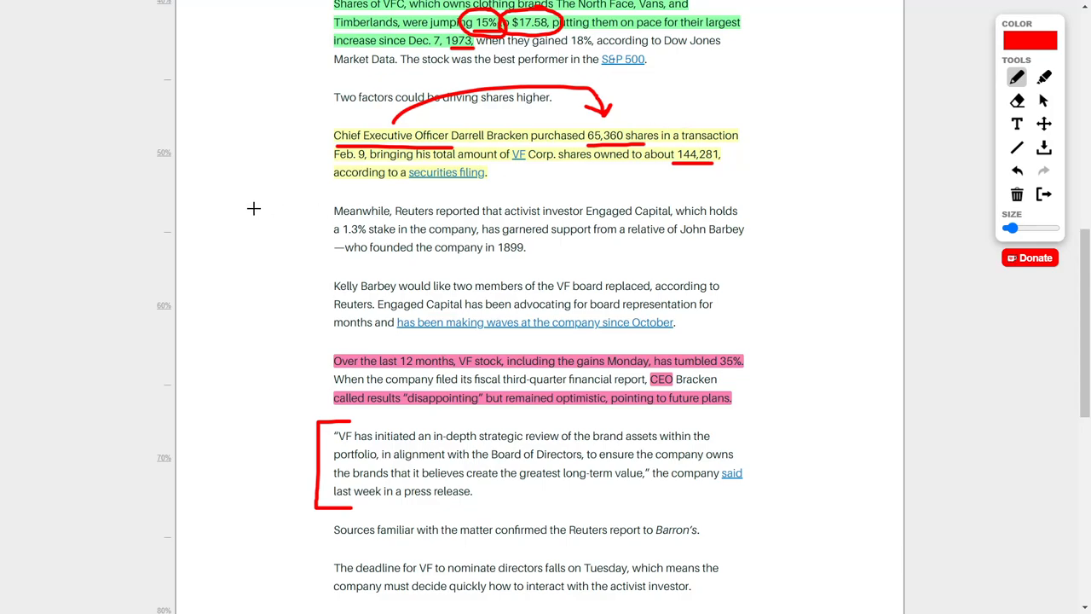
Step: Circle the 35% drop in the VF Corp article and scroll back over the marked section
scroll(down, 3)
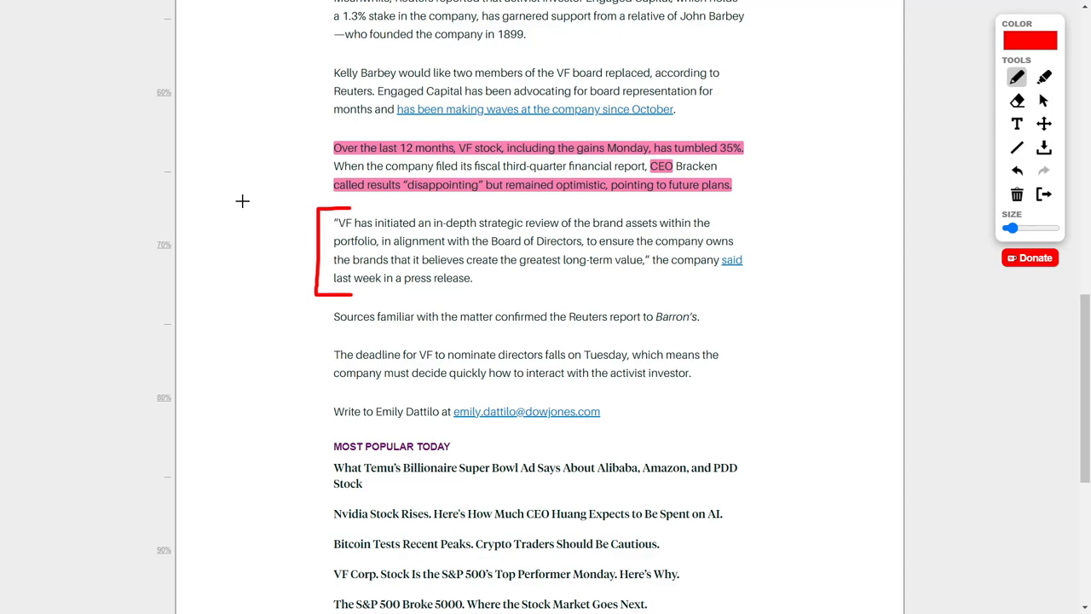
mouse_move(461, 155)
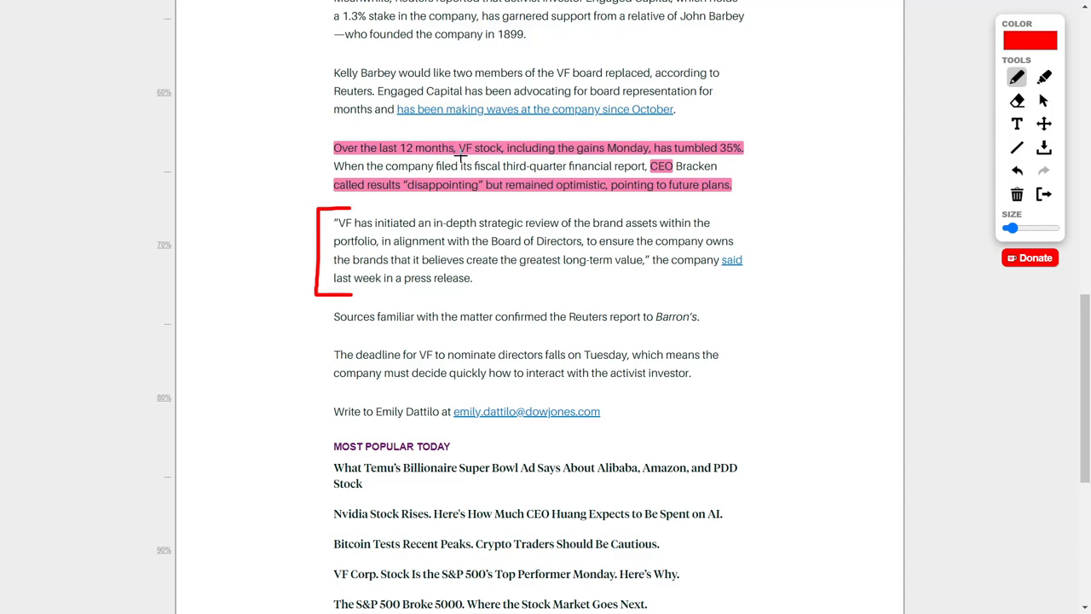
mouse_move(553, 156)
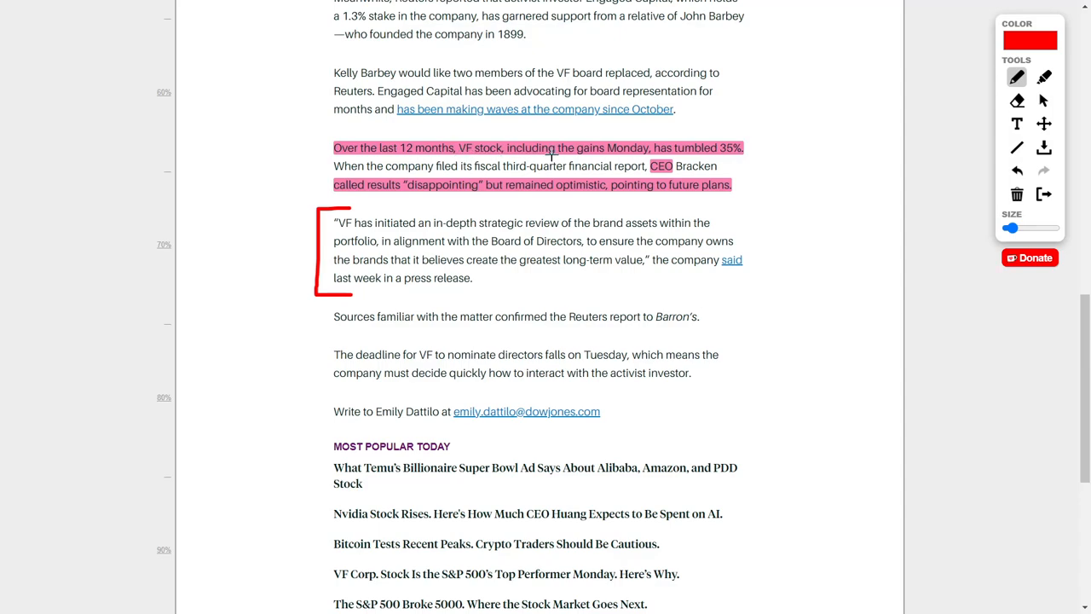
drag(713, 157, 750, 135)
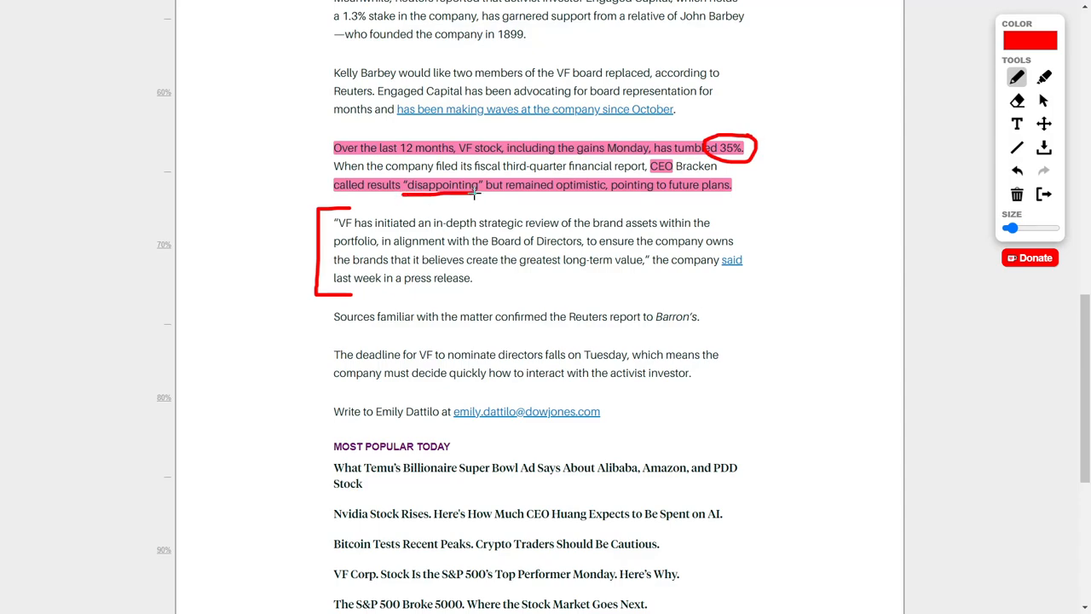
mouse_move(552, 194)
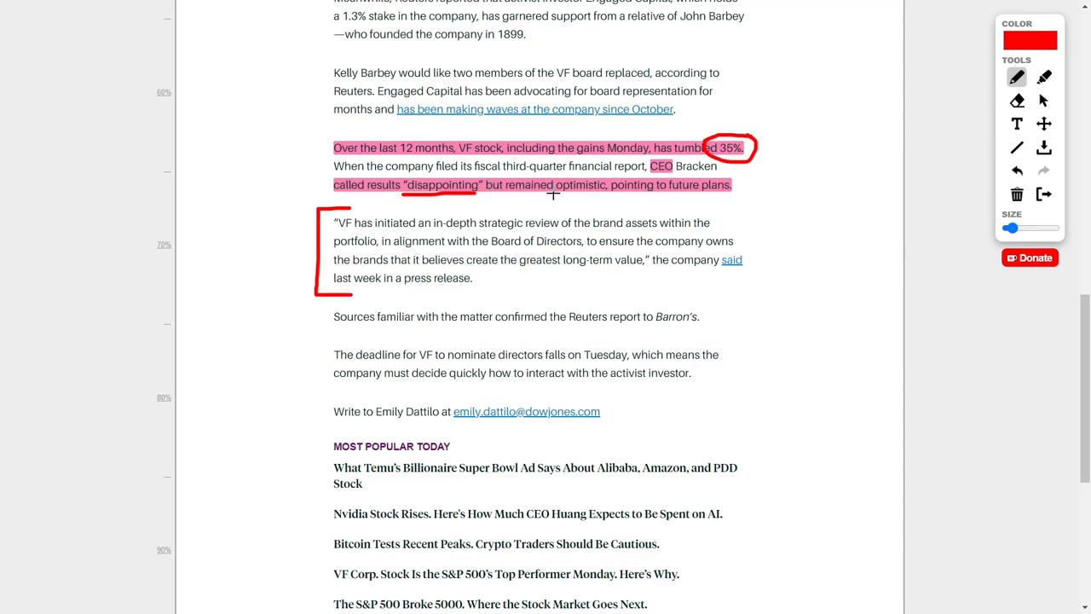
scroll(down, 3)
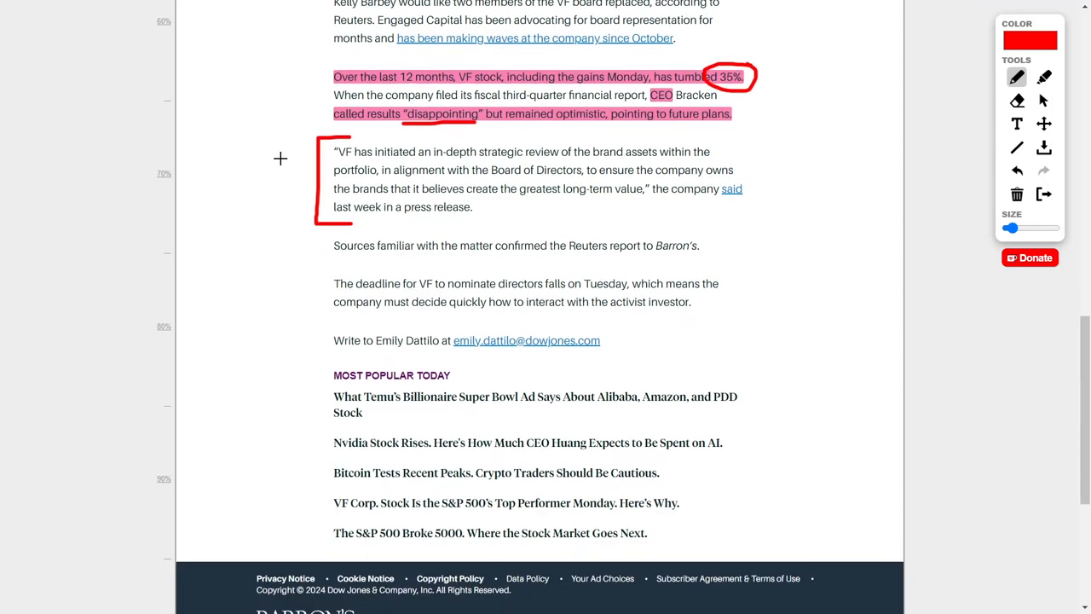
mouse_move(331, 158)
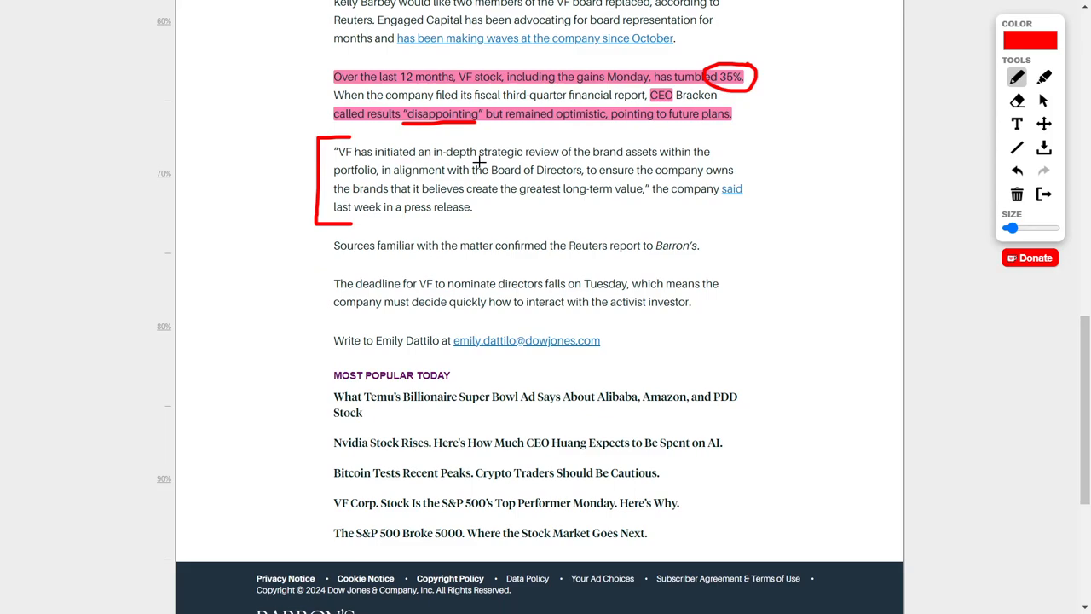
mouse_move(631, 162)
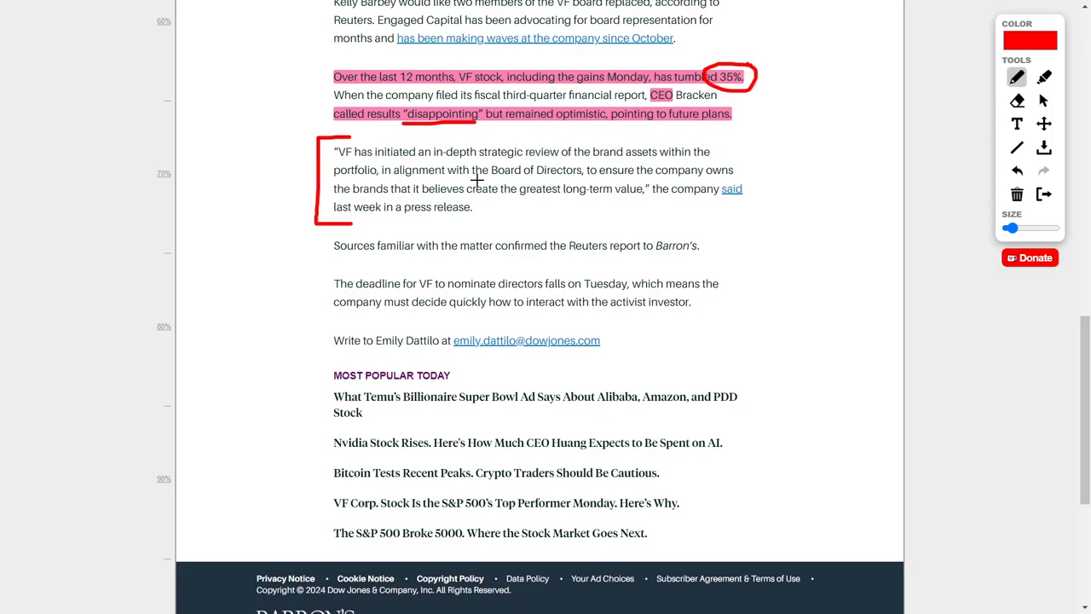
mouse_move(616, 181)
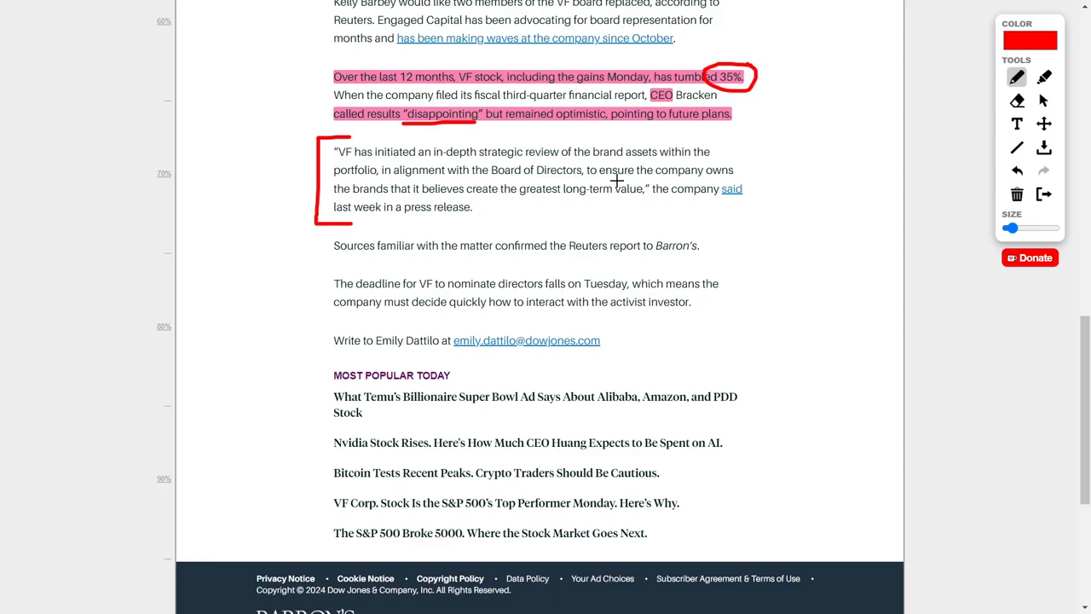
mouse_move(447, 193)
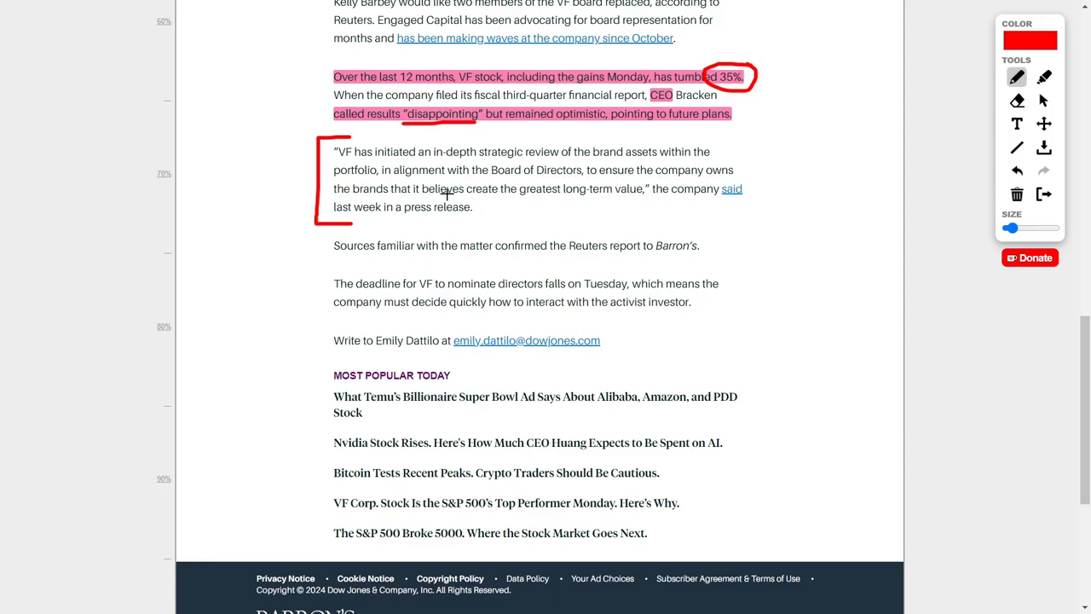
mouse_move(601, 204)
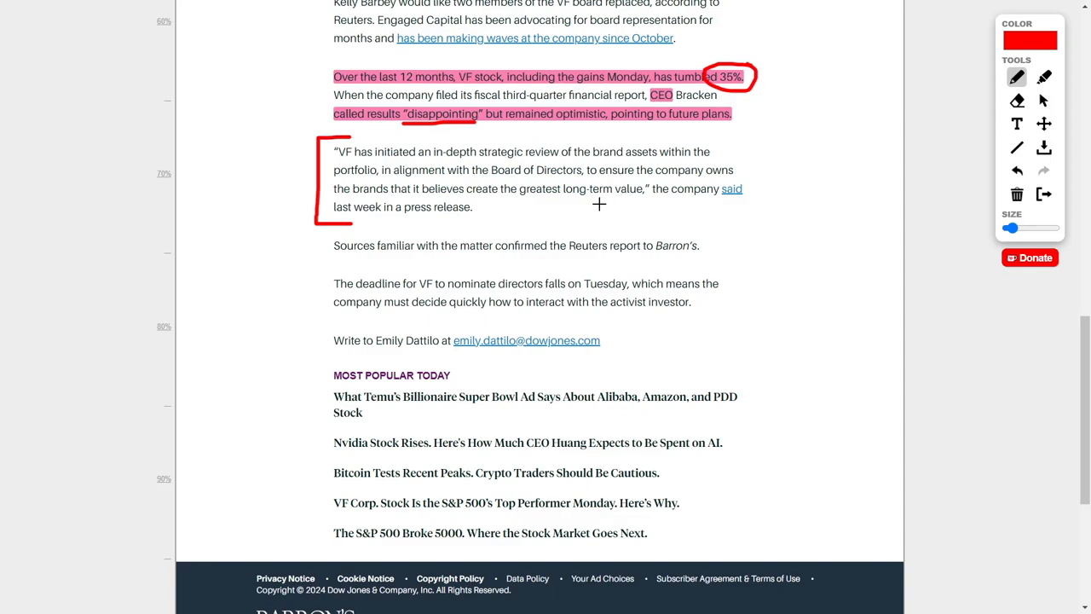
scroll(up, 3)
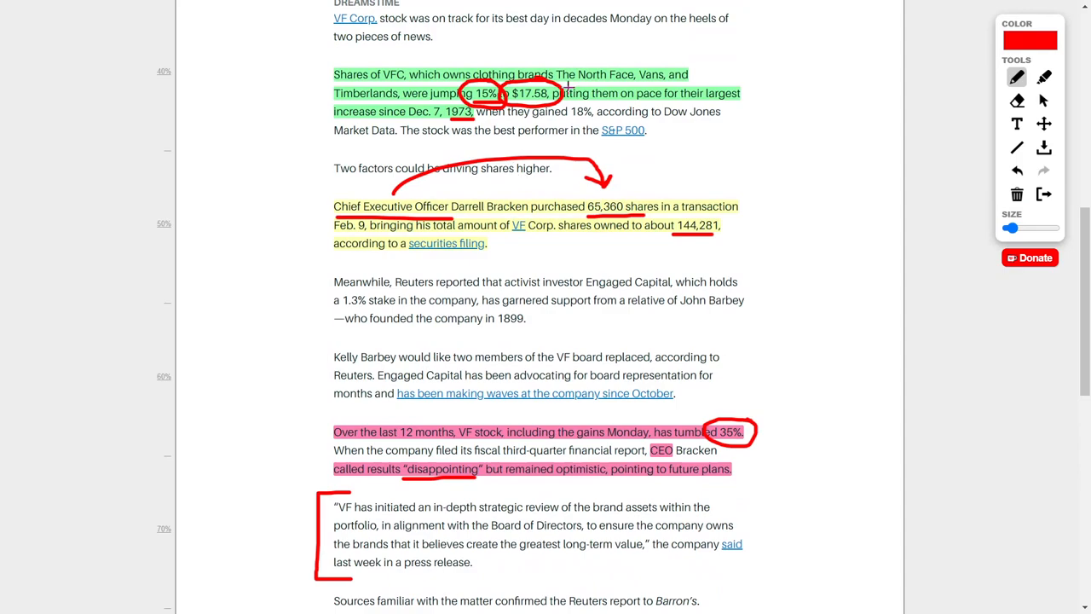
mouse_move(290, 163)
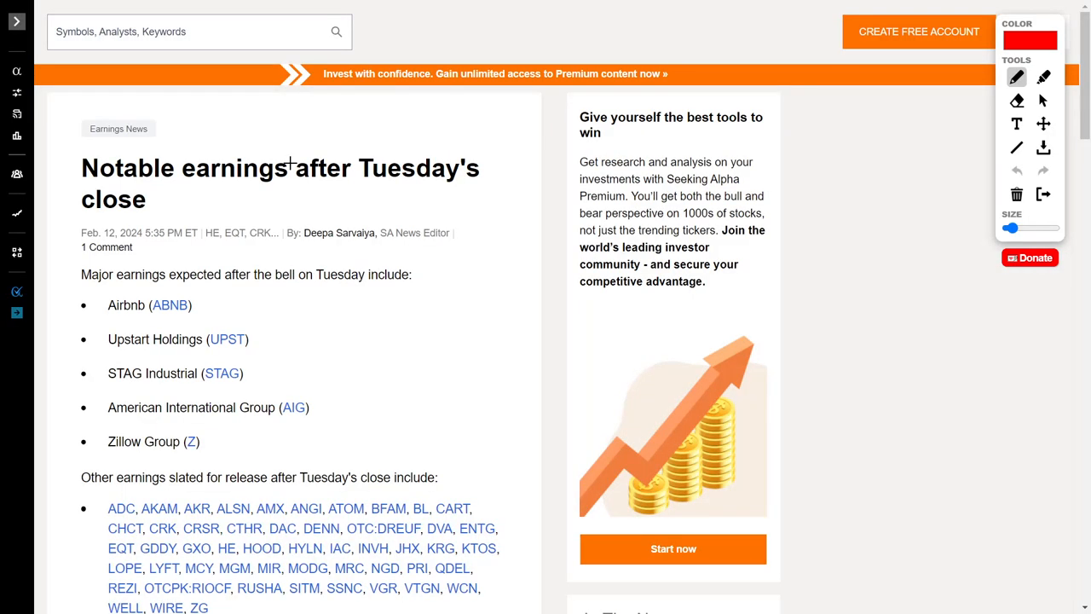
Step: Underline 'Tuesday's' in the headline and the Airbnb entry, with short marks beside the ABNB and STAG tickers
drag(355, 184, 501, 191)
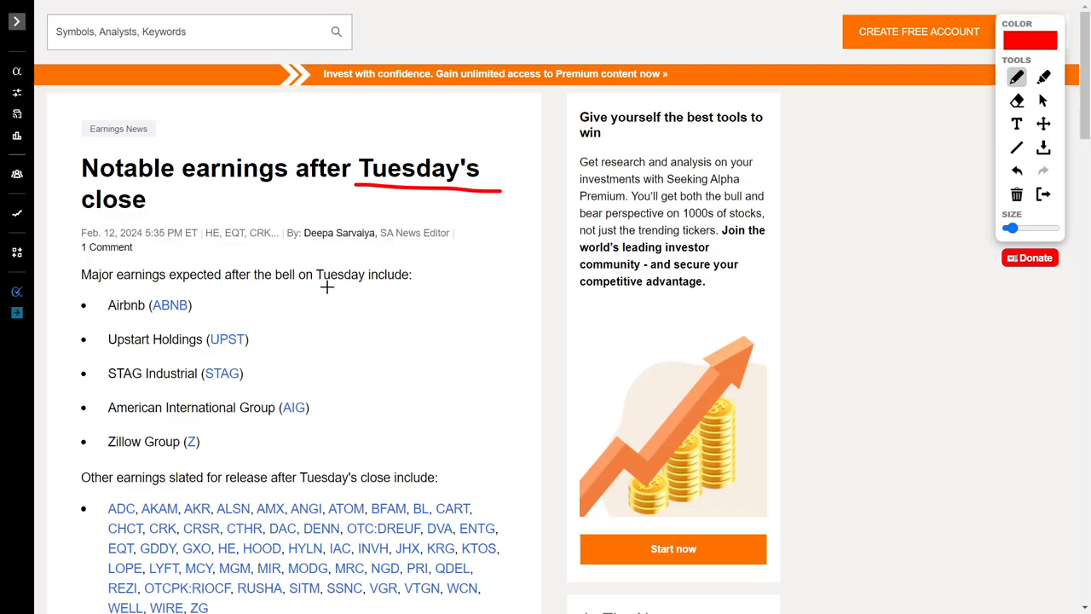
mouse_move(197, 305)
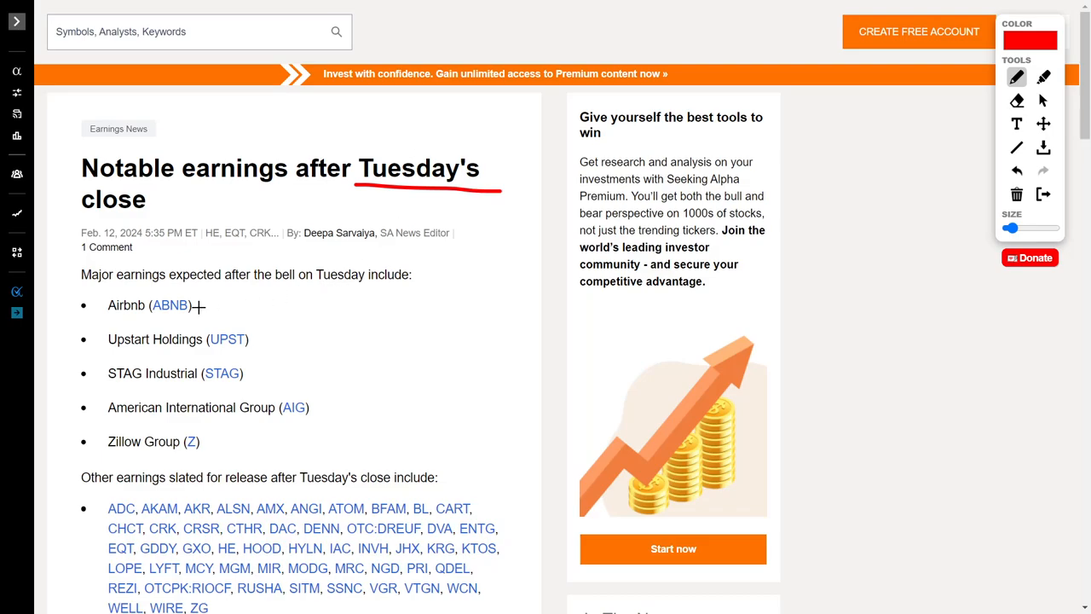
drag(77, 320, 194, 322)
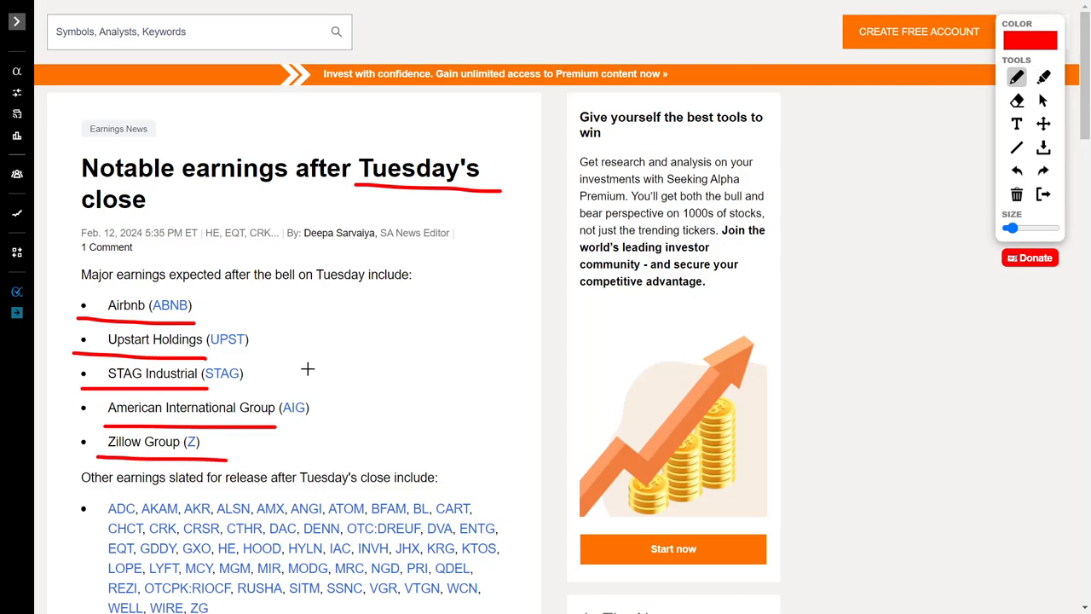
drag(198, 305, 236, 305)
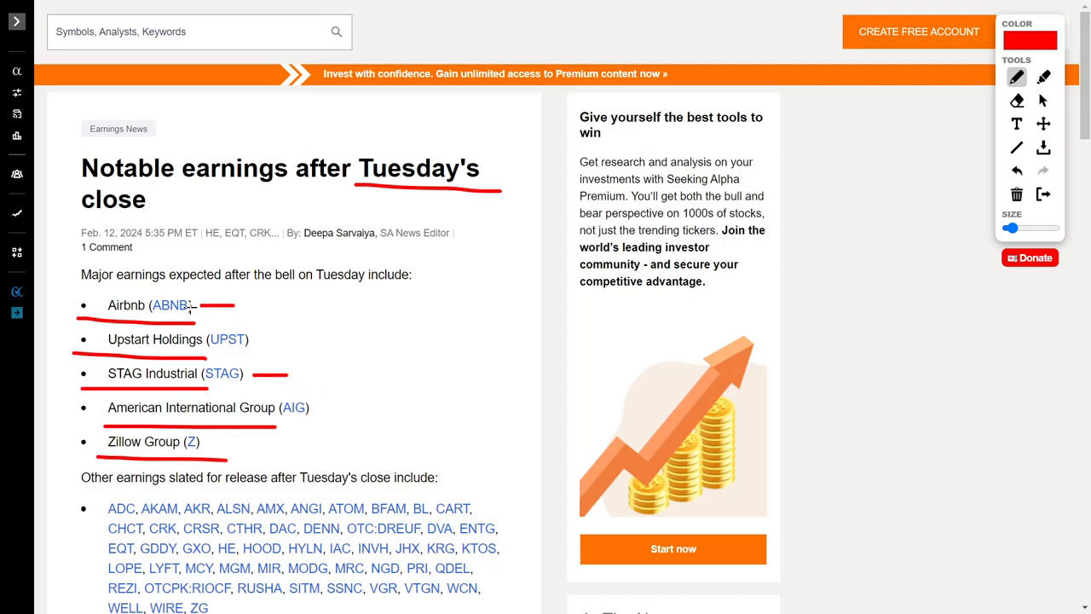
mouse_move(304, 316)
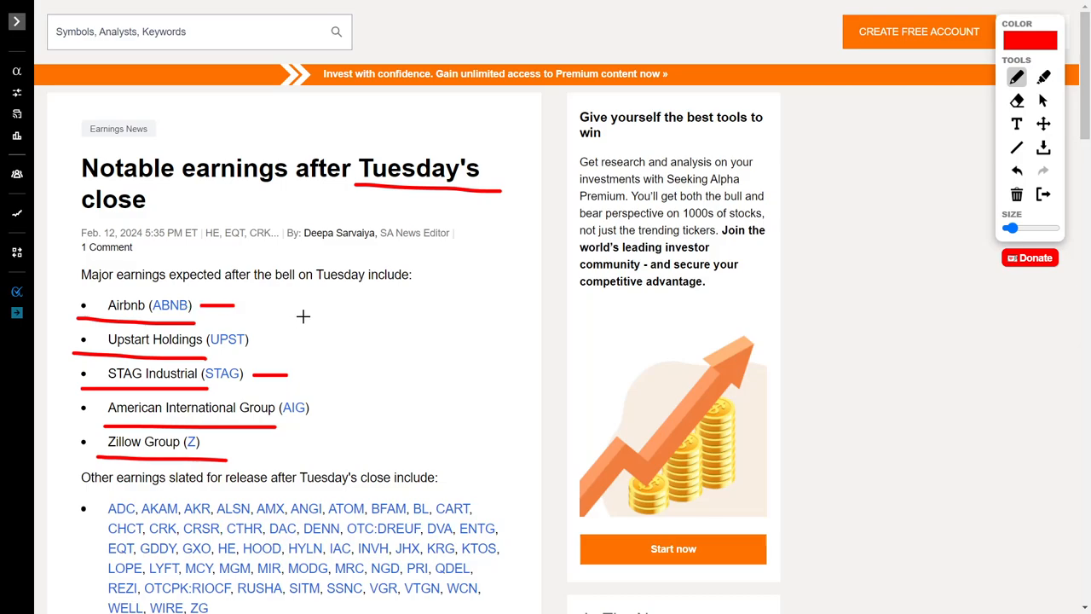
mouse_move(464, 311)
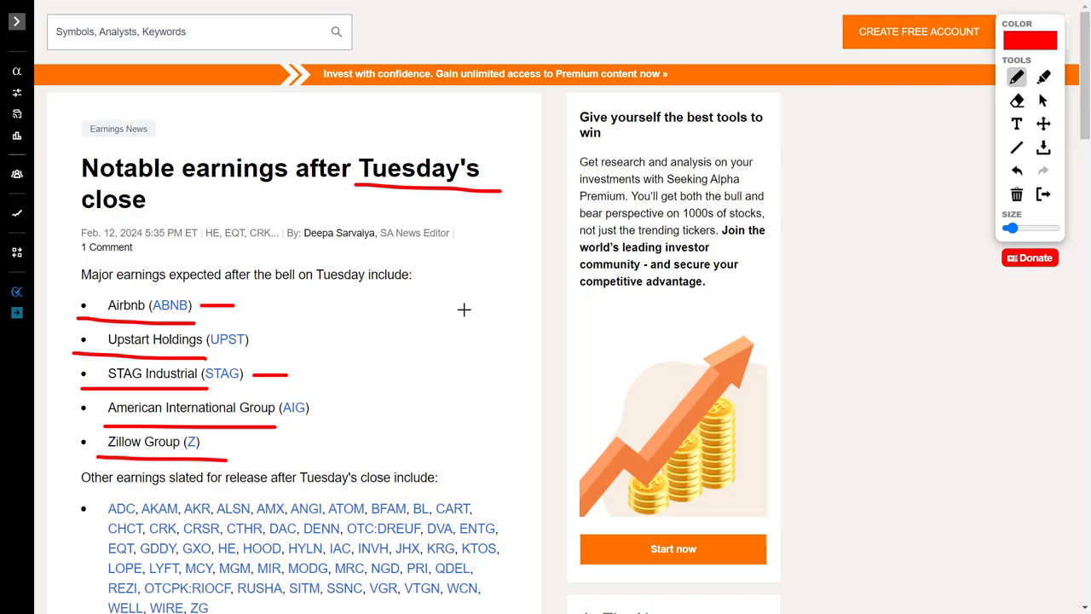